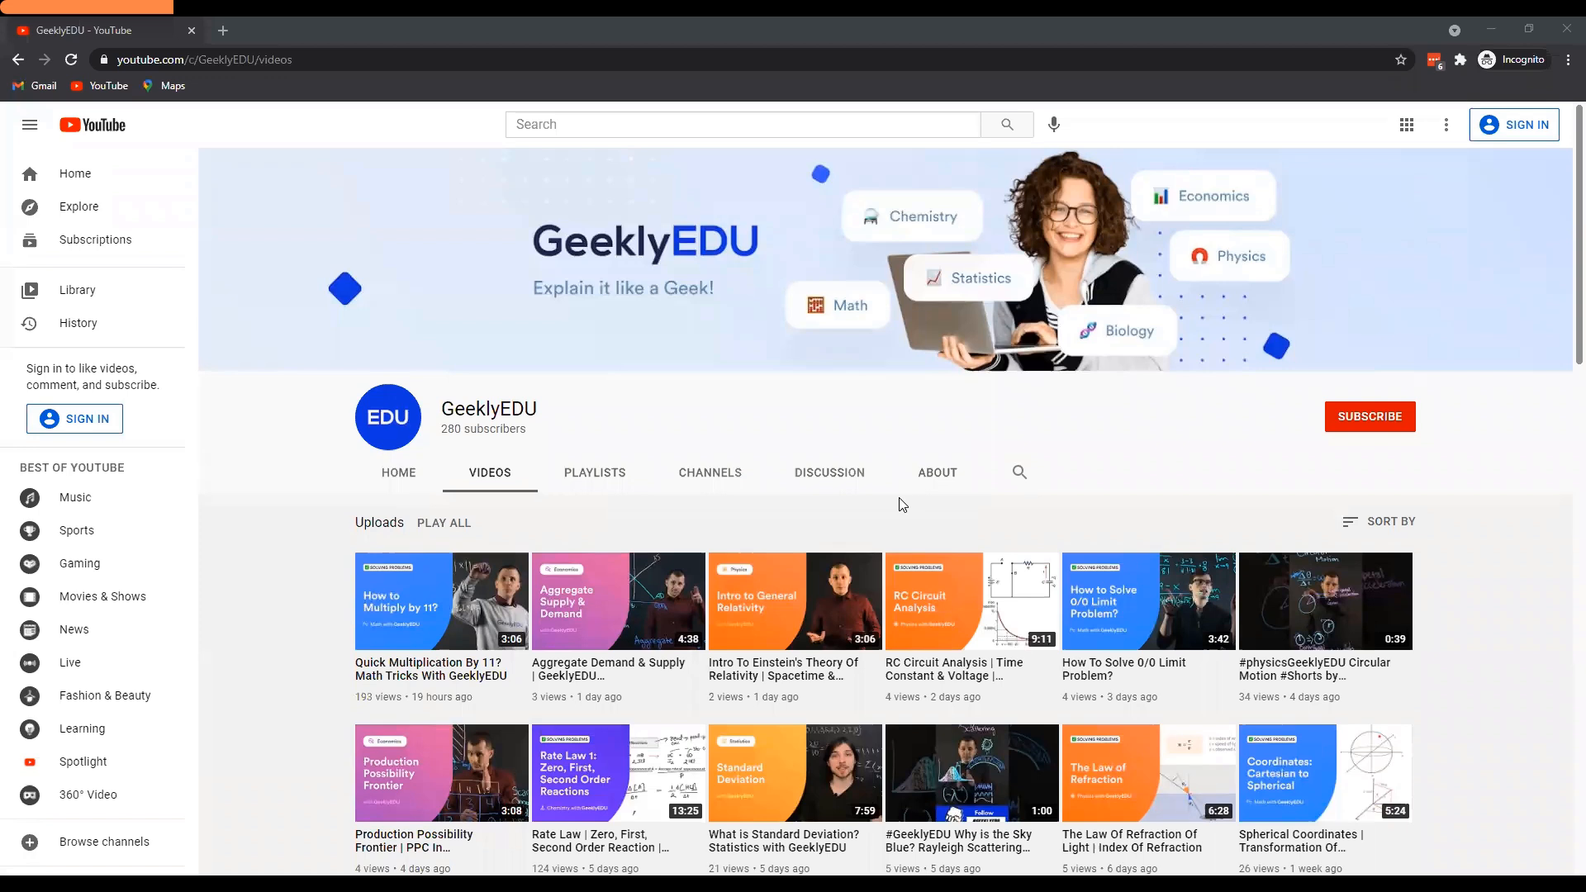
pyautogui.moveTo(1094, 349)
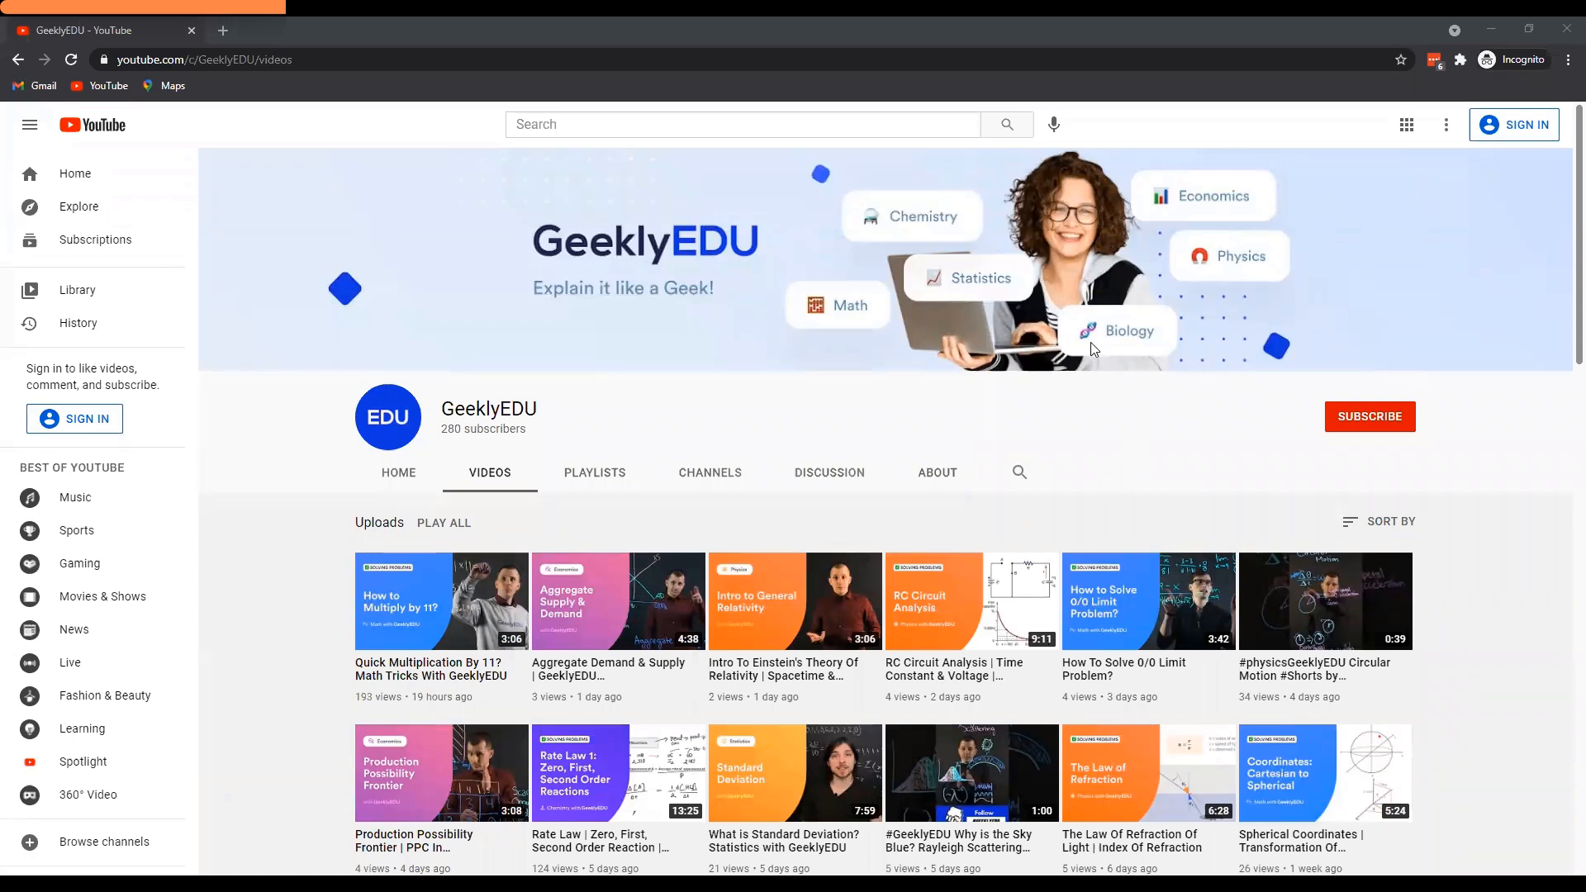
pyautogui.moveTo(655, 413)
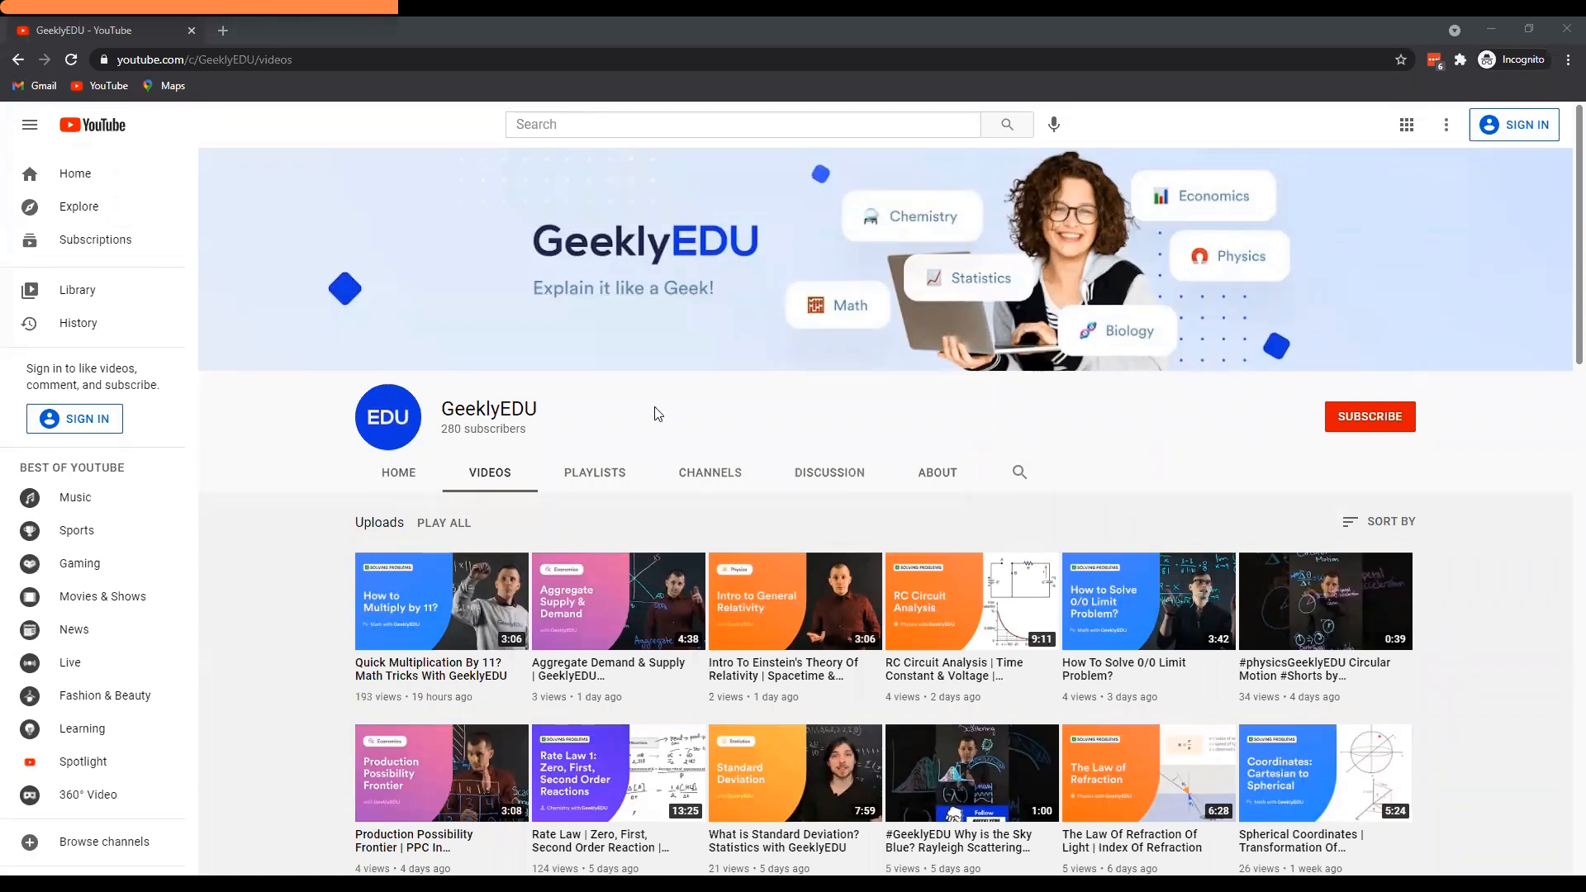
pyautogui.moveTo(339, 423)
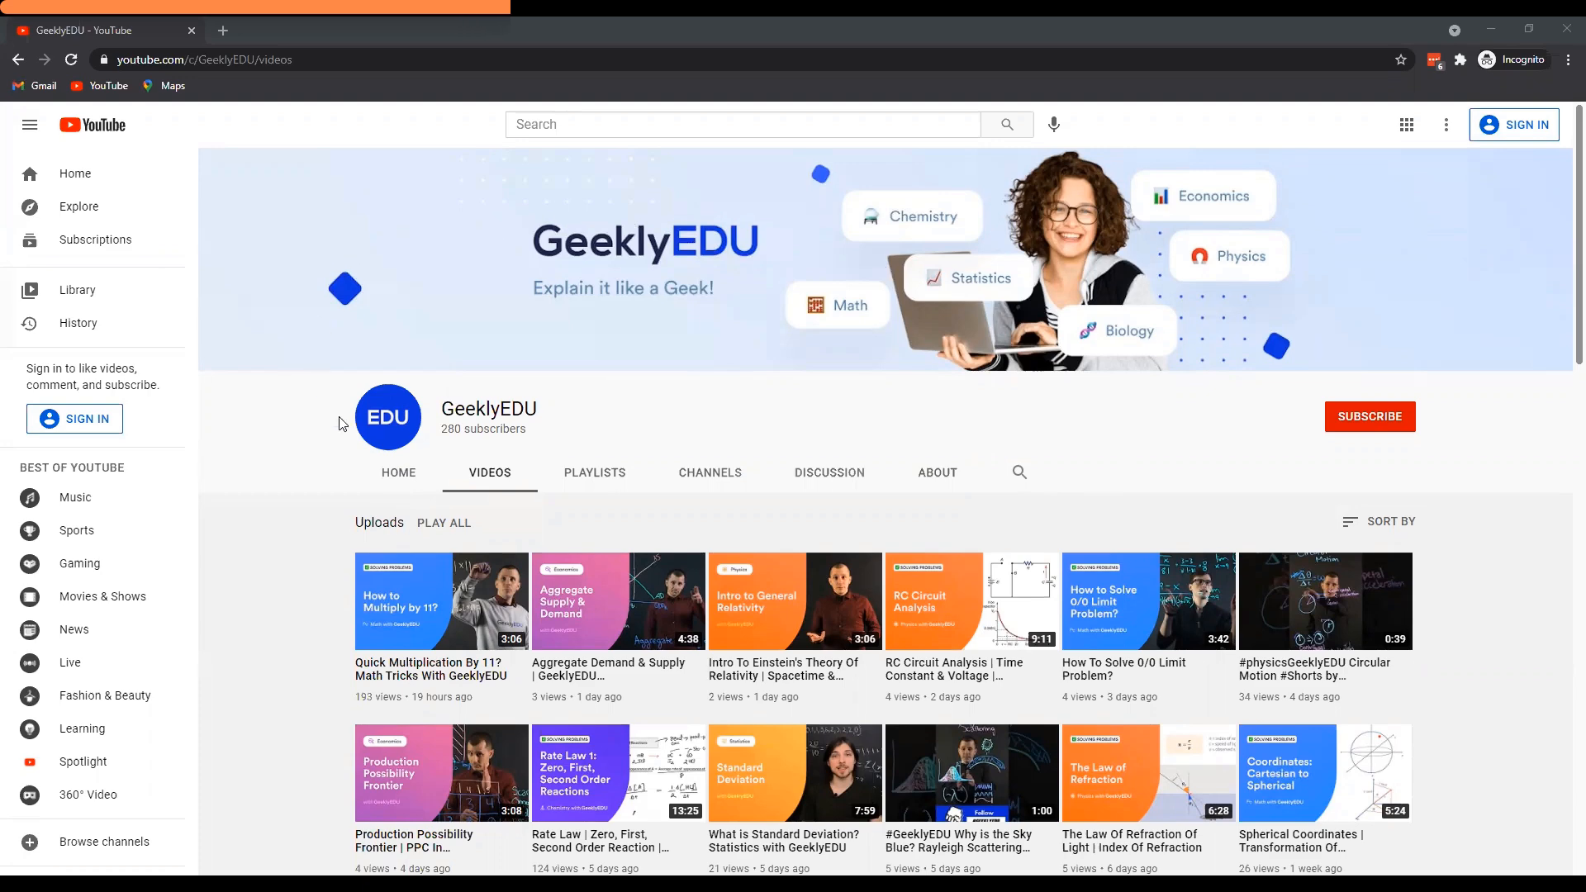
# Browse the channel's playlists and uploads, then write 2352 in blue beneath 2352 ÷ 112
pyautogui.click(594, 472)
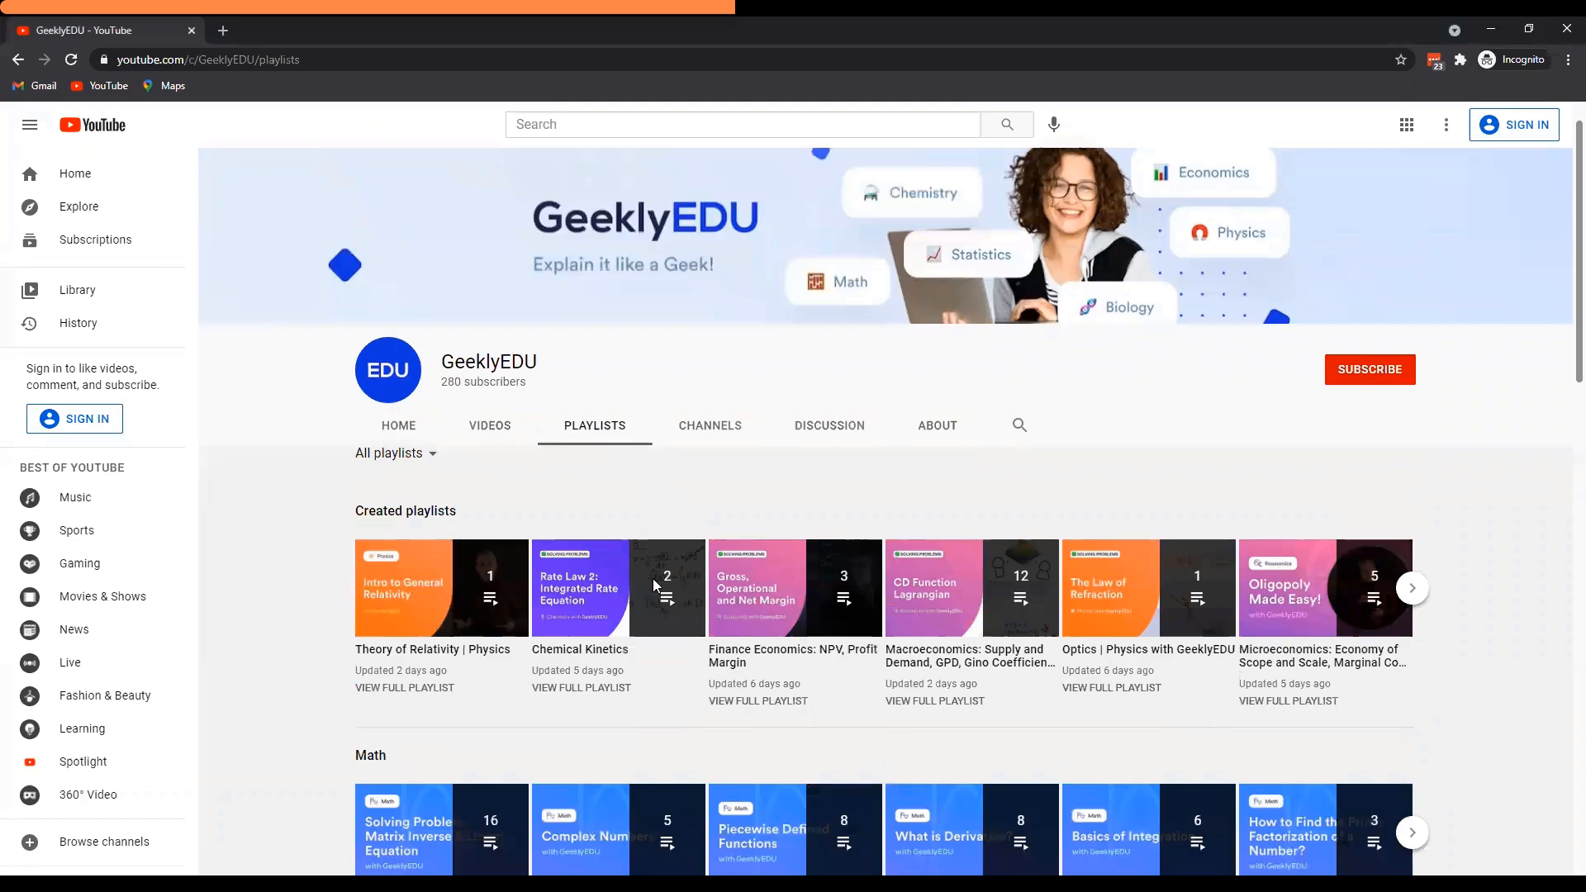
pyautogui.scroll(-3)
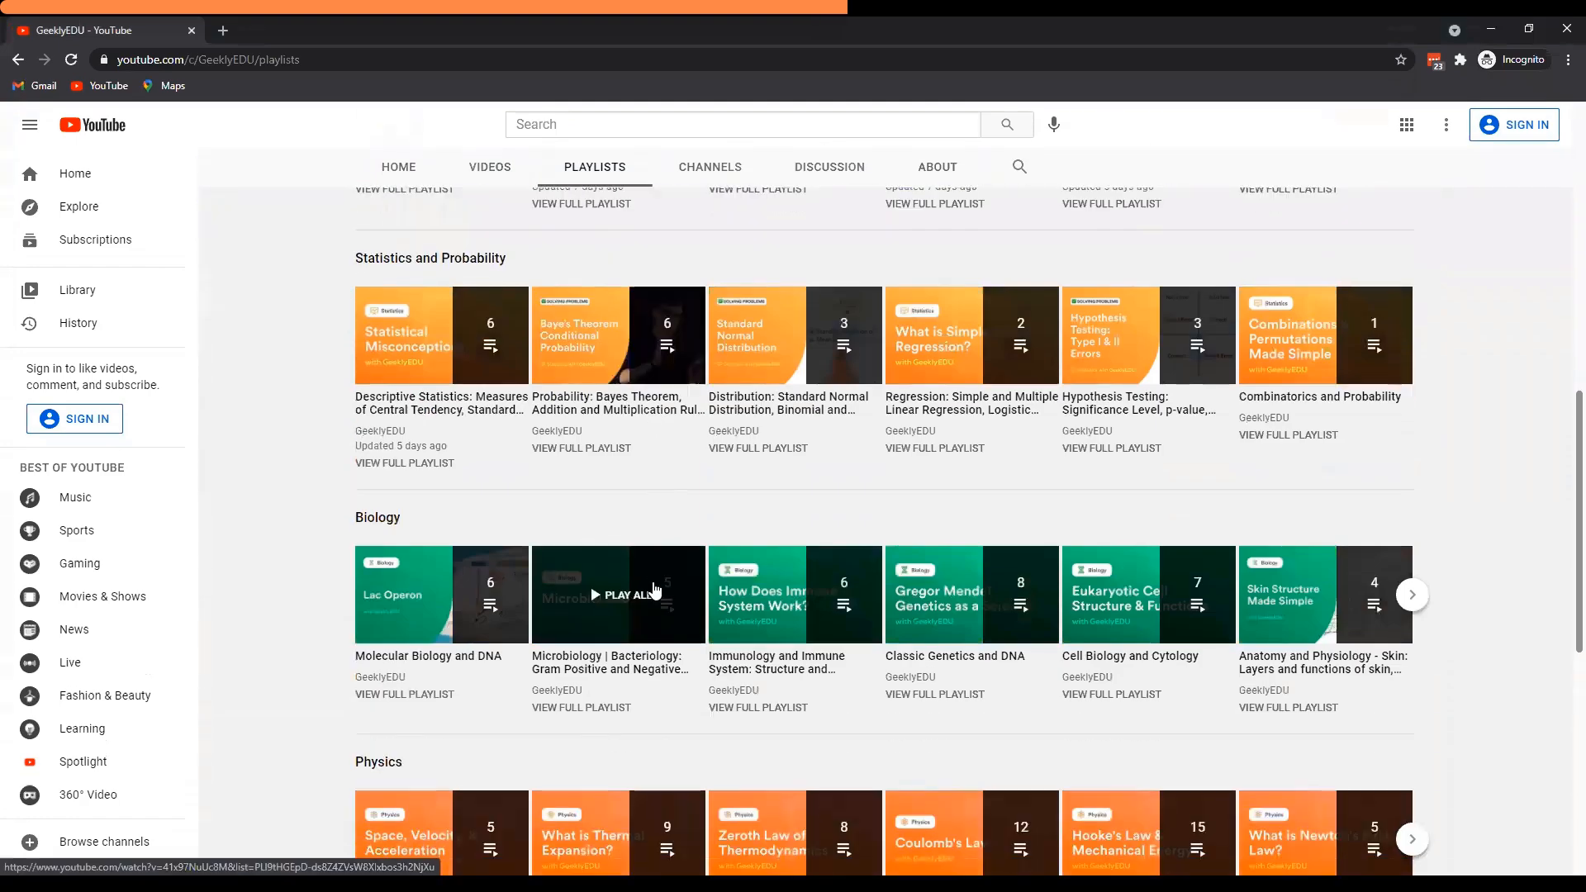
pyautogui.scroll(-3)
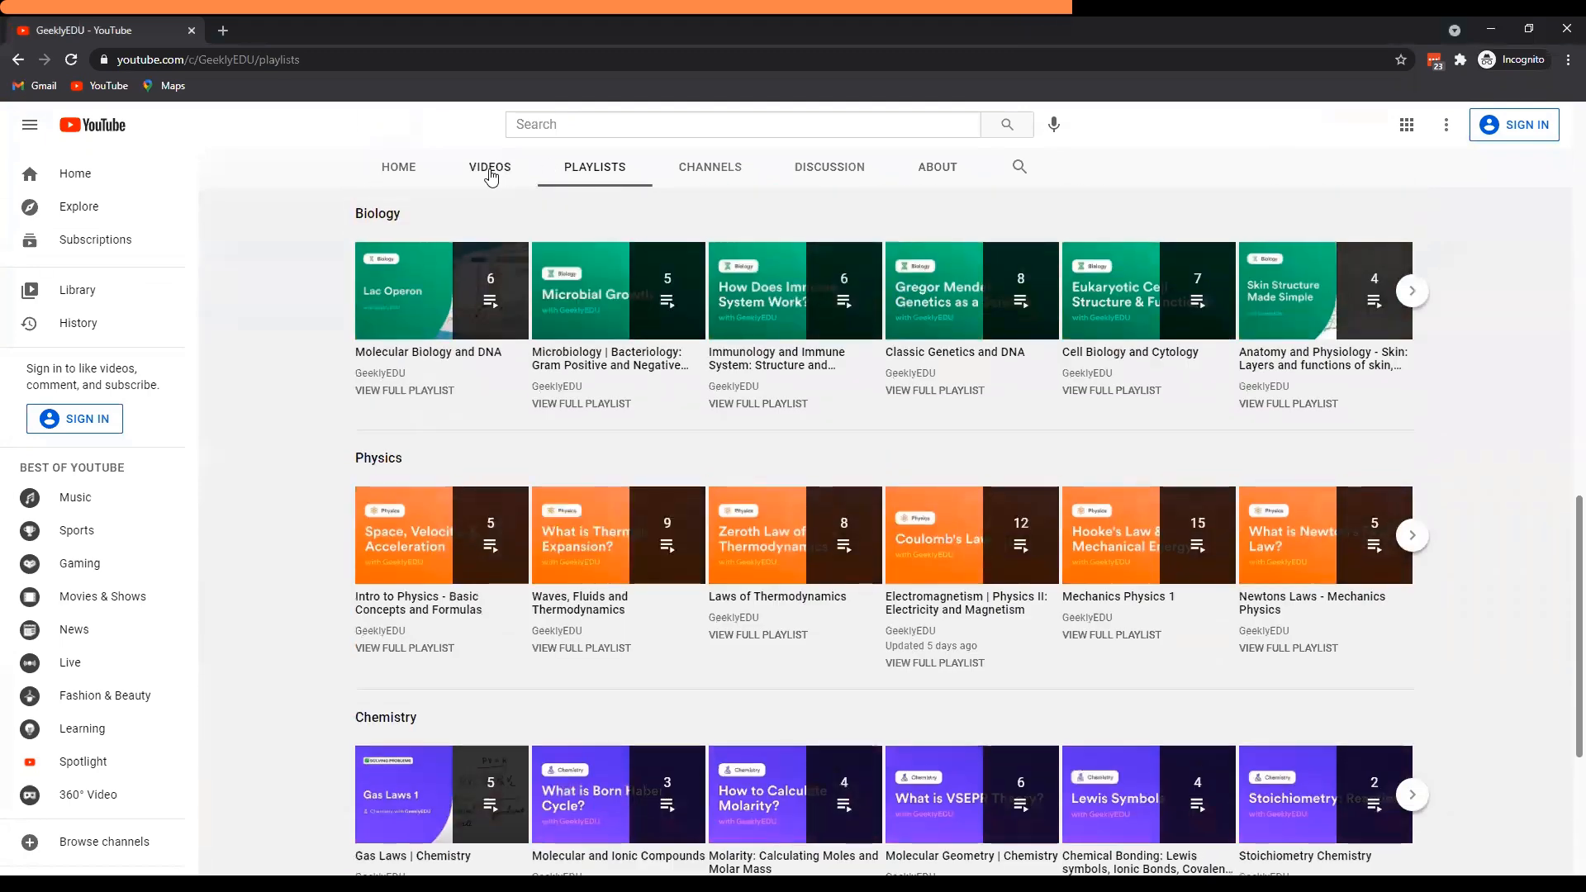
pyautogui.click(490, 167)
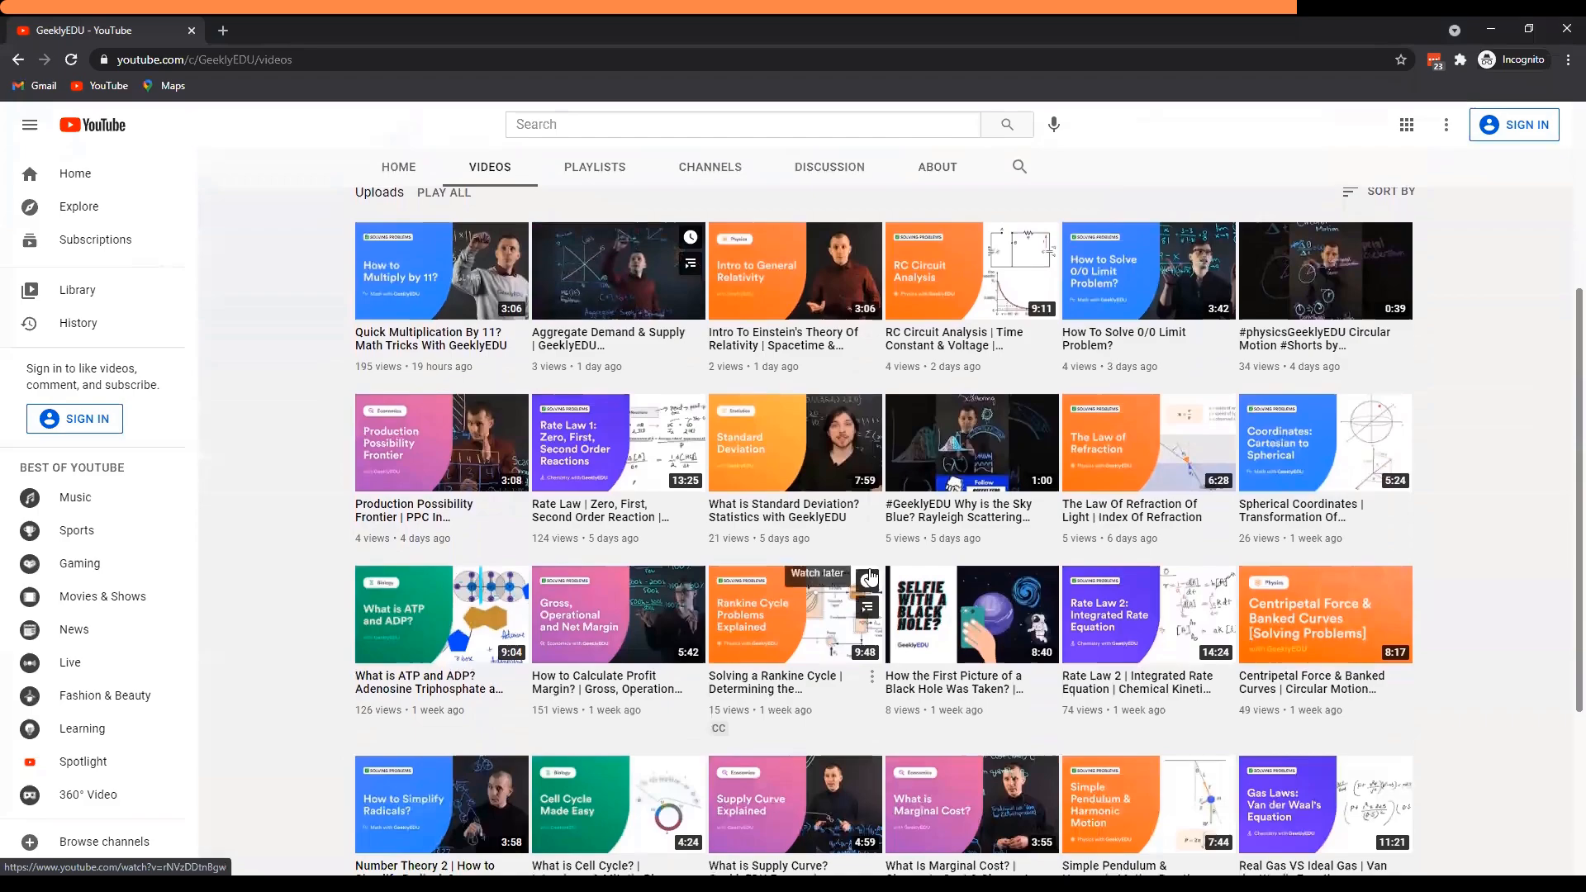
pyautogui.scroll(-3)
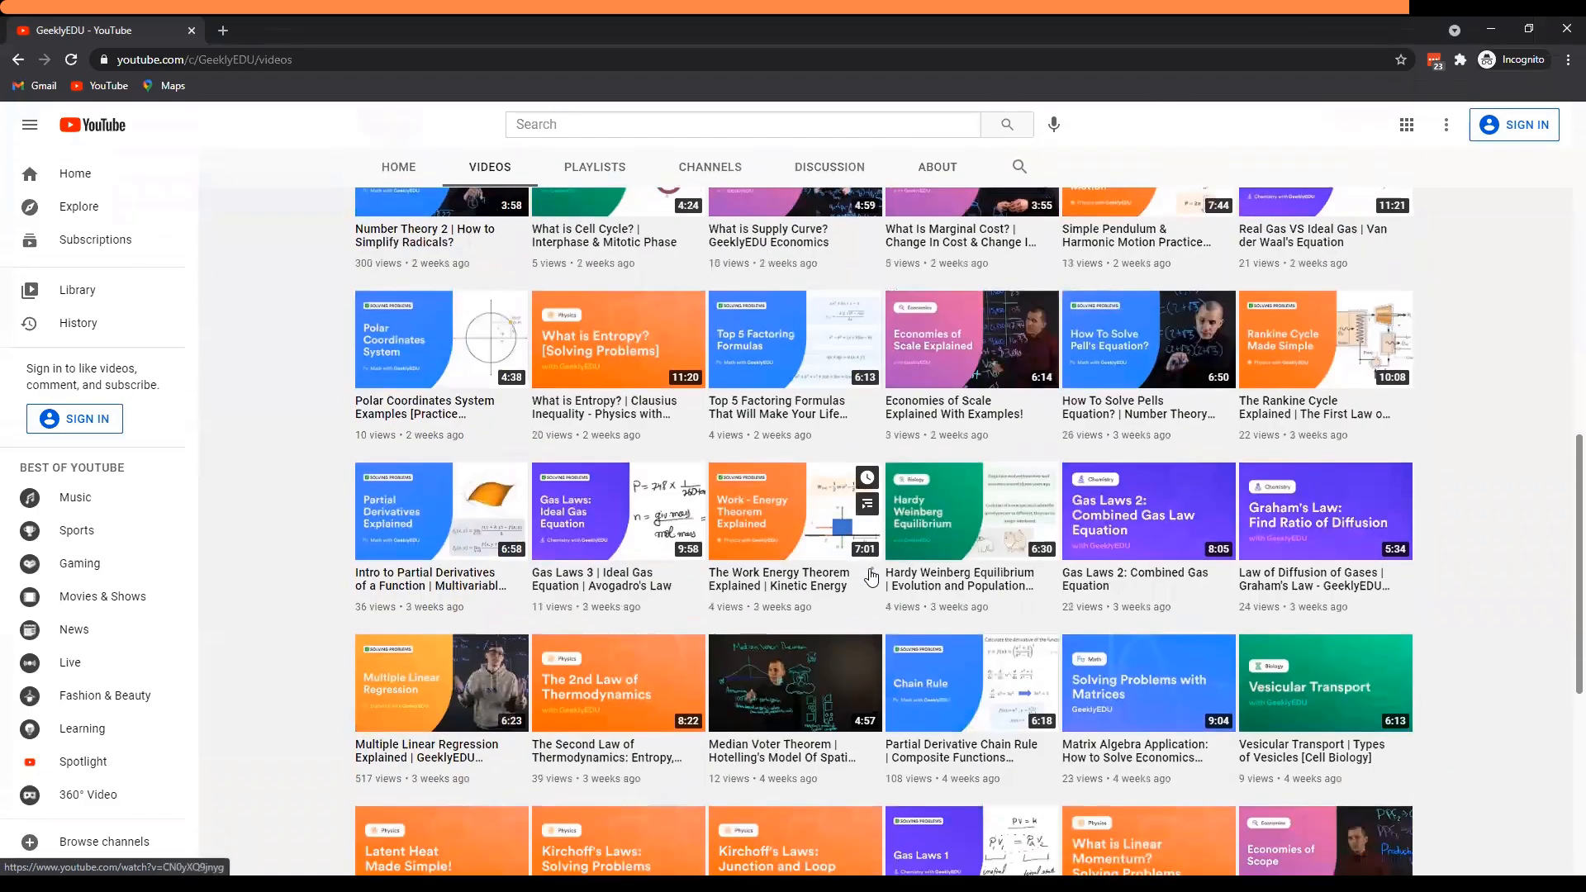
pyautogui.scroll(-3)
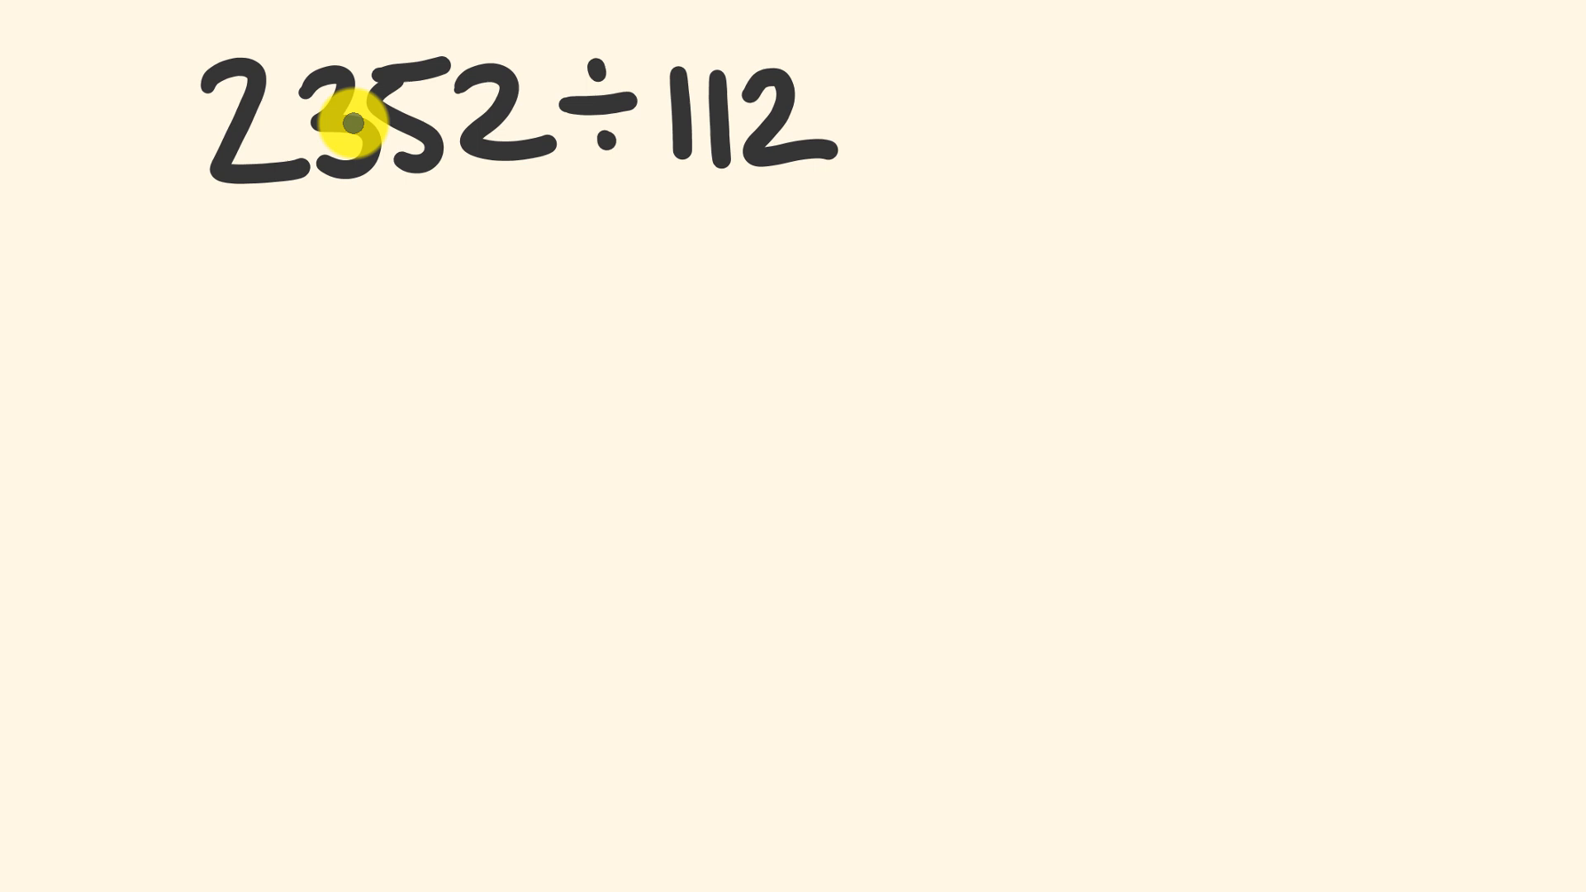
pyautogui.moveTo(495, 252); pyautogui.dragTo(626, 359)
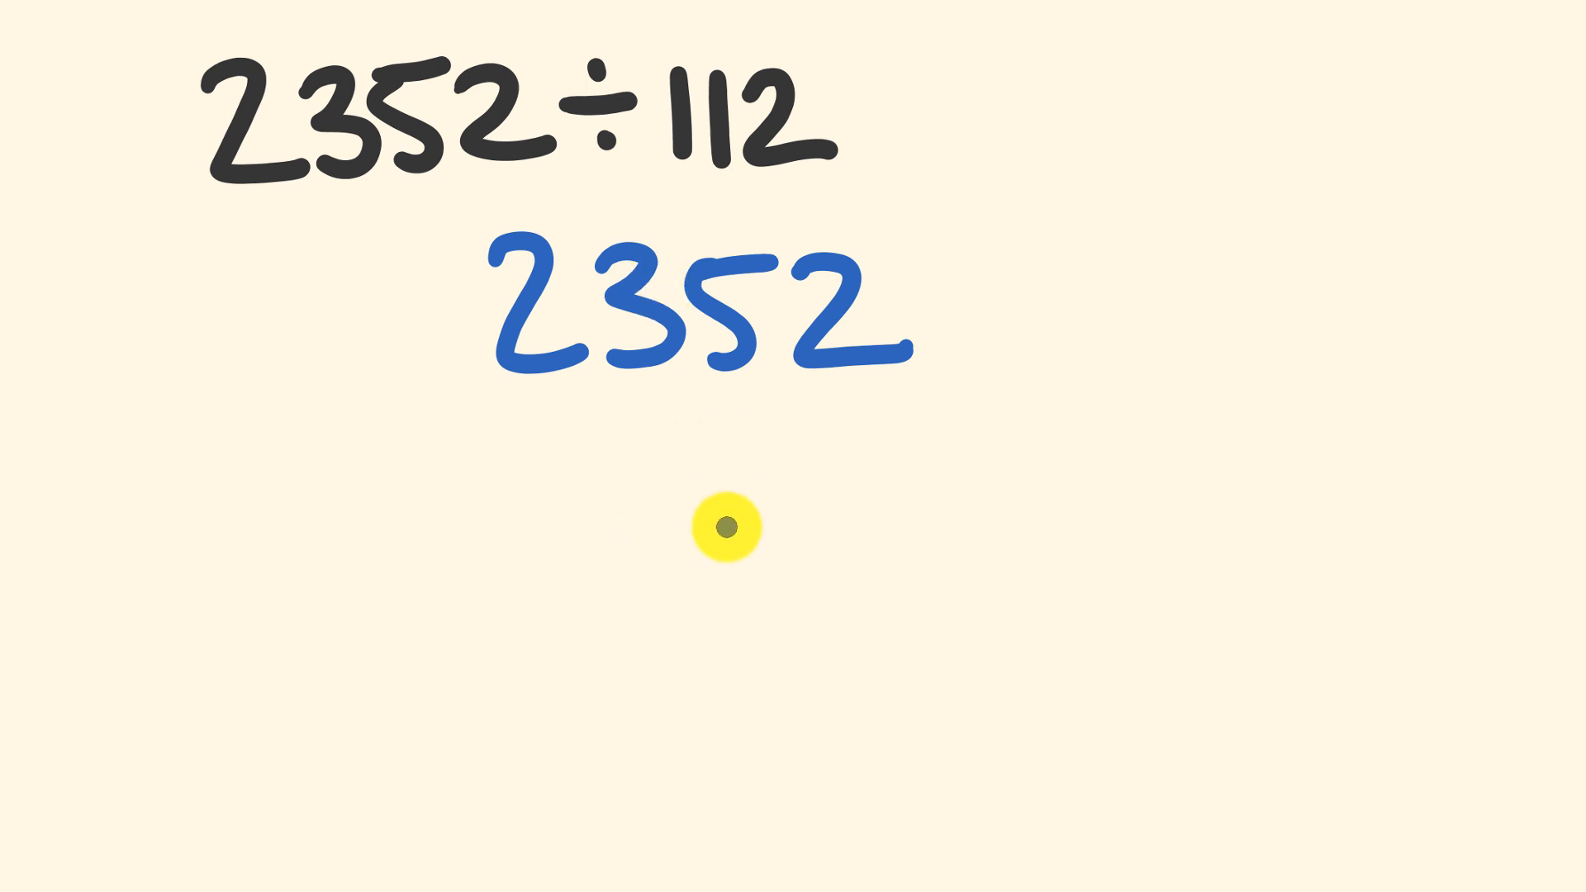
pyautogui.moveTo(546, 389)
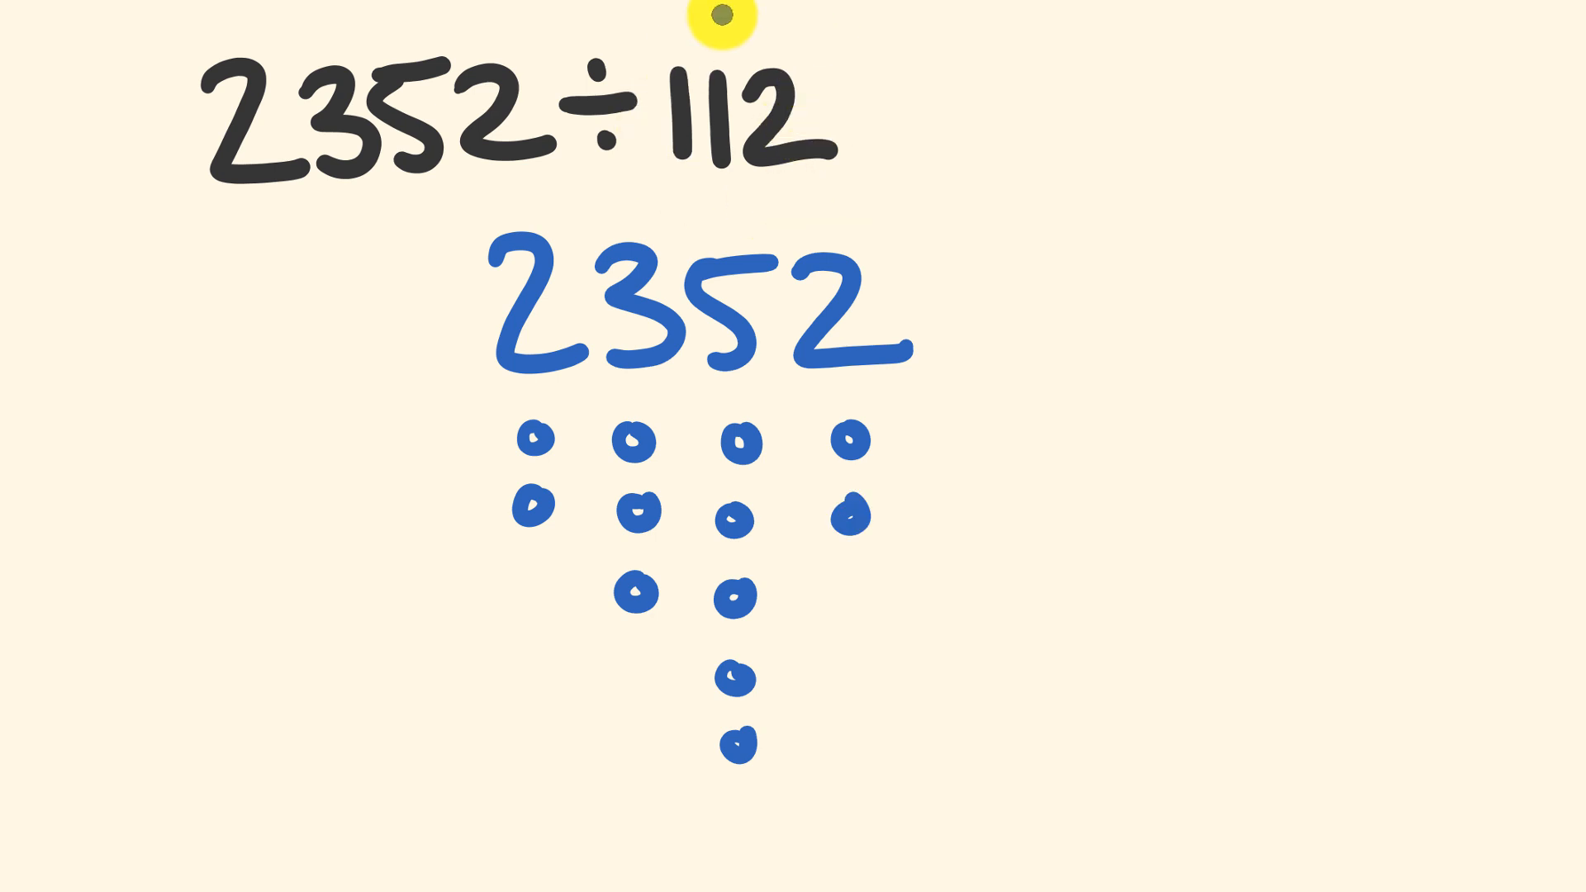
pyautogui.moveTo(671, 179)
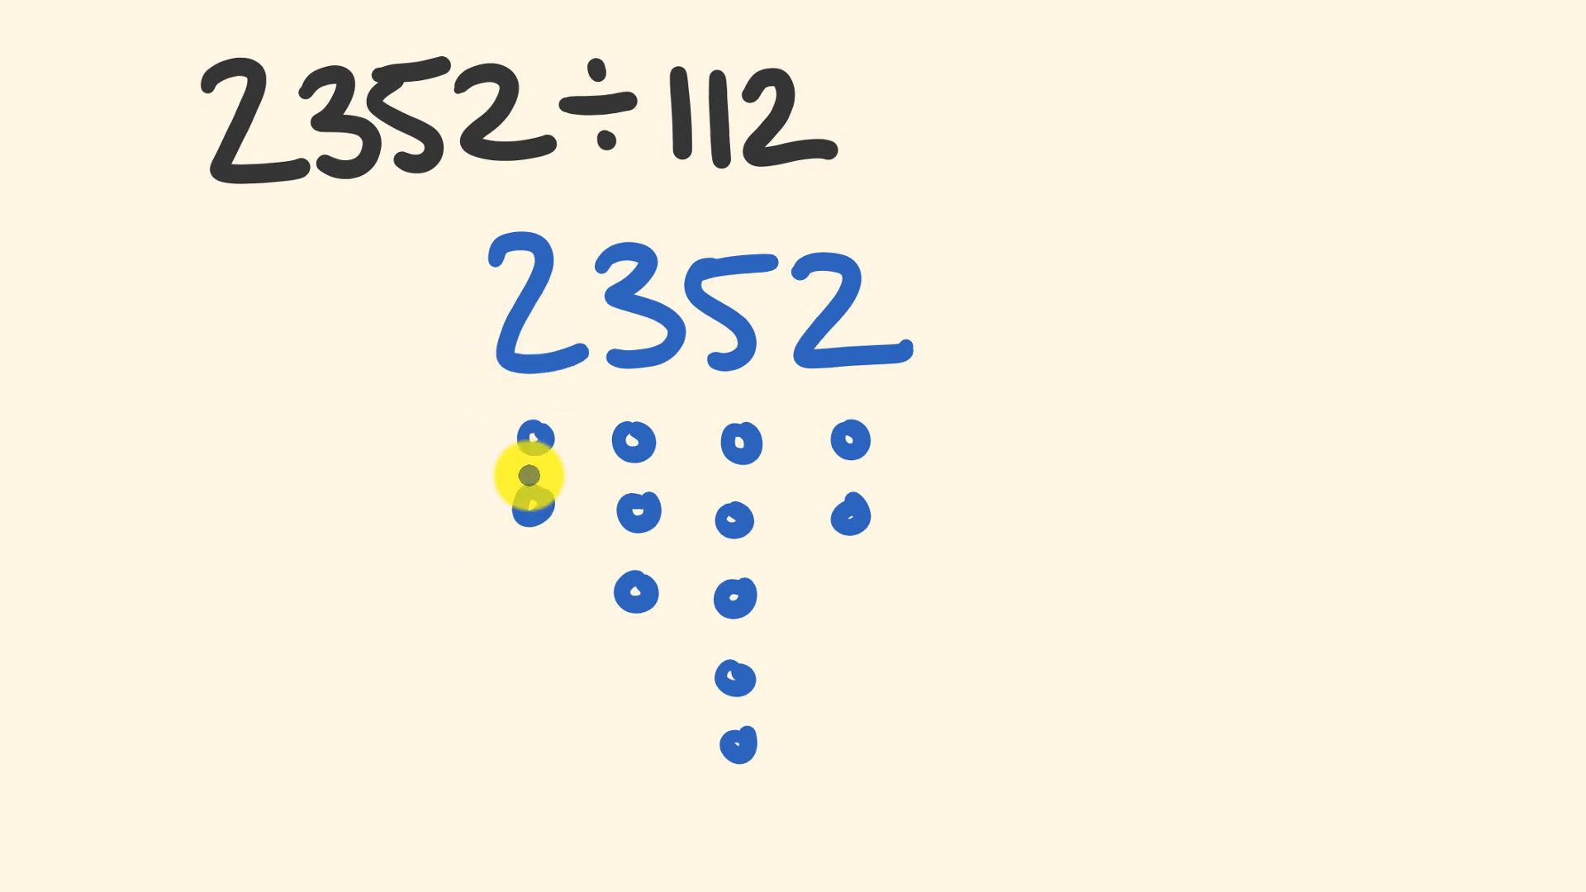
pyautogui.moveTo(562, 441)
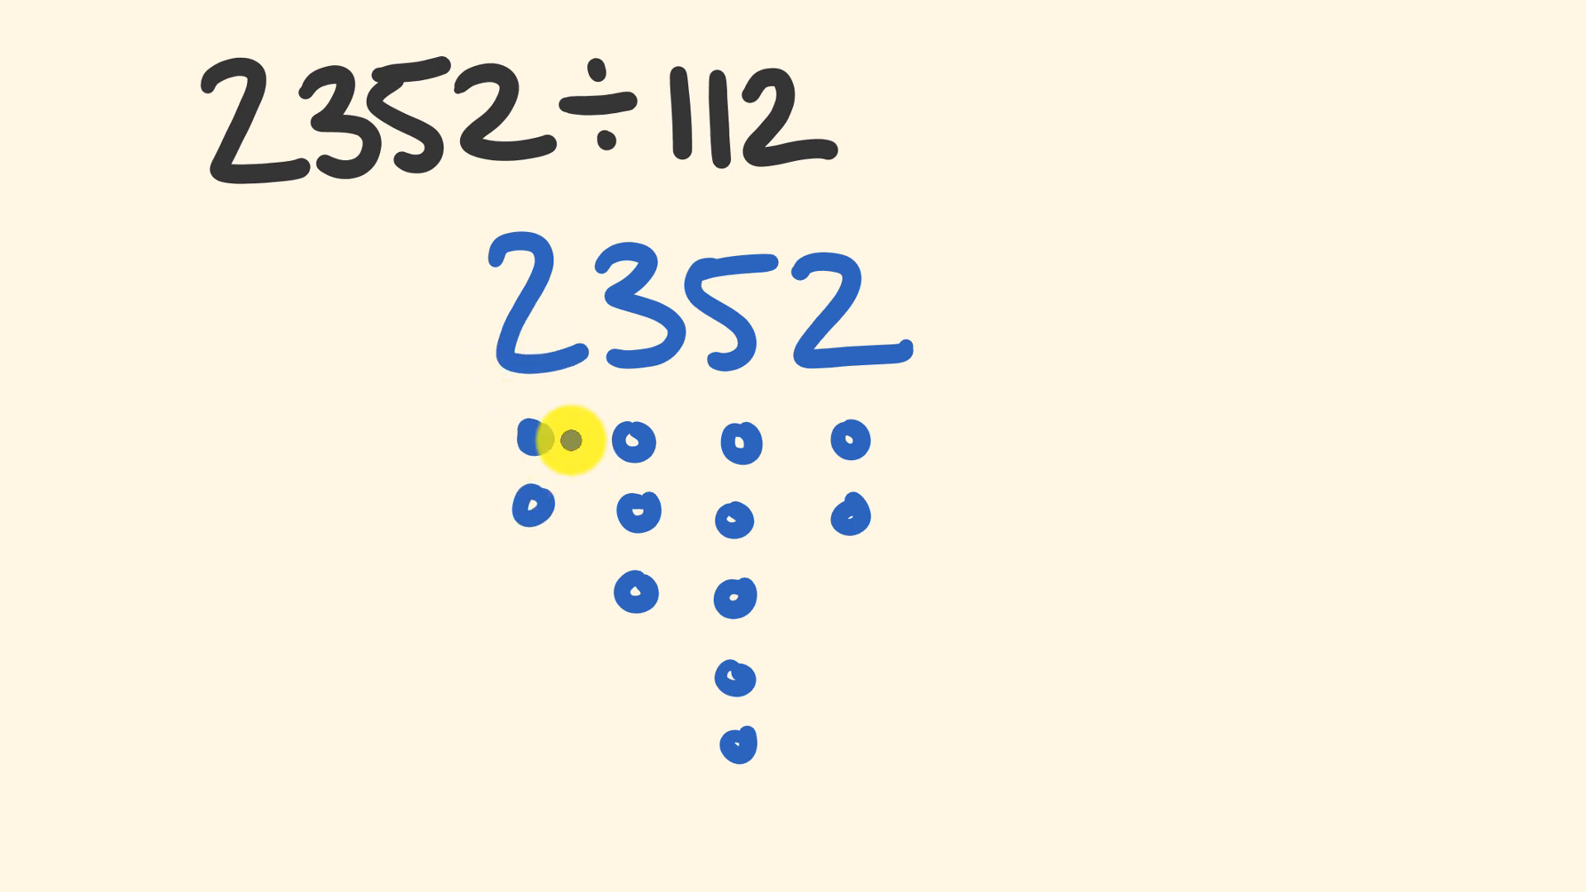
# Link the dots under 2352 into 1-1-2 groups across all four columns
pyautogui.moveTo(536, 440); pyautogui.dragTo(627, 440)
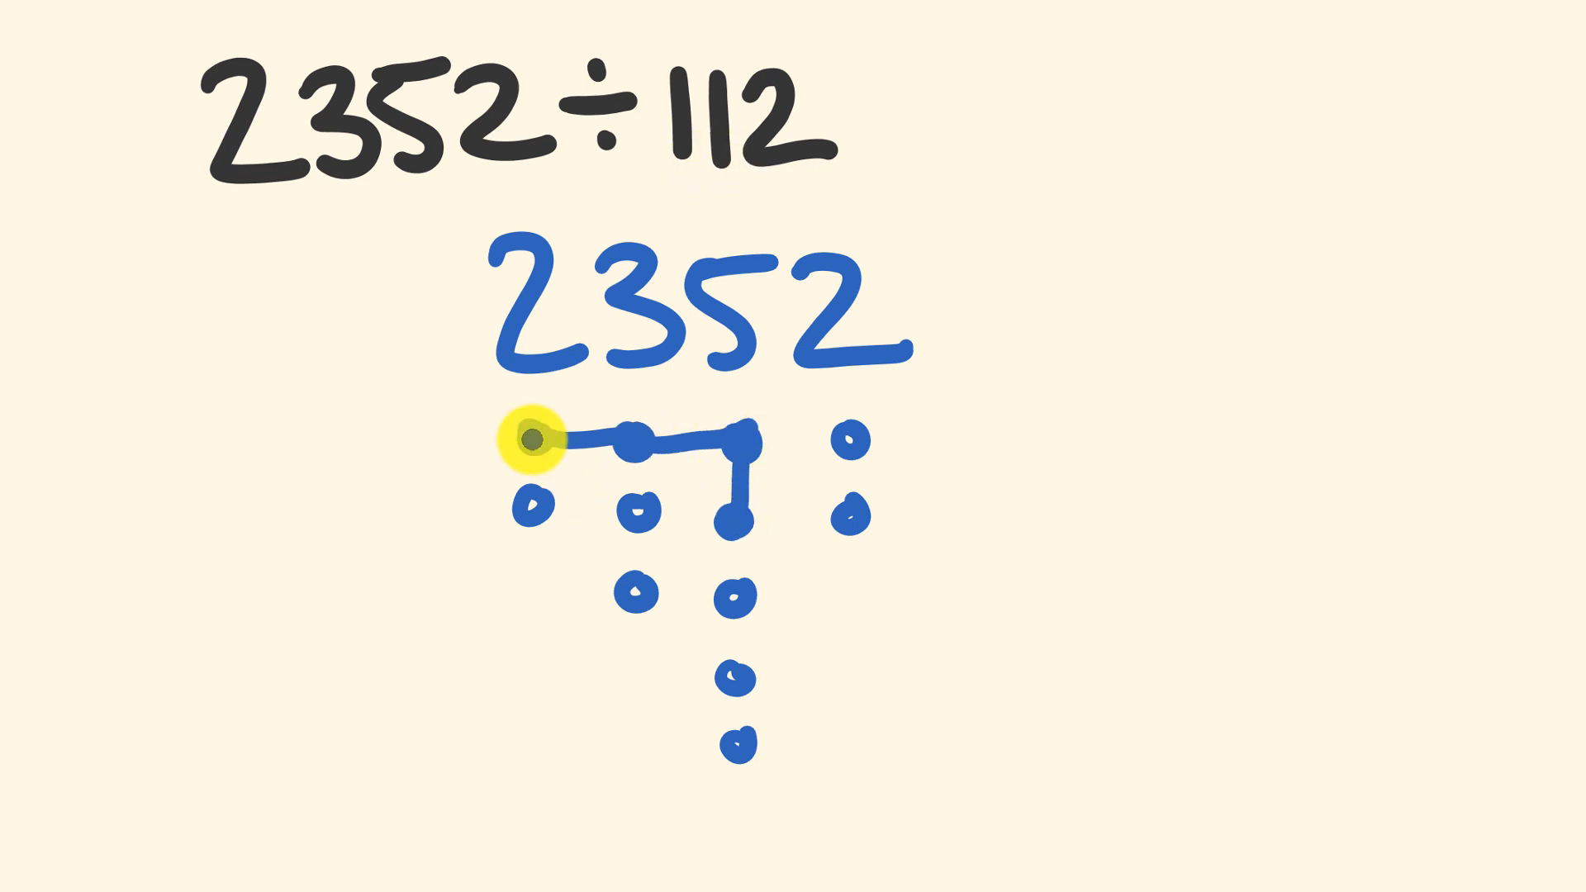
pyautogui.moveTo(536, 495)
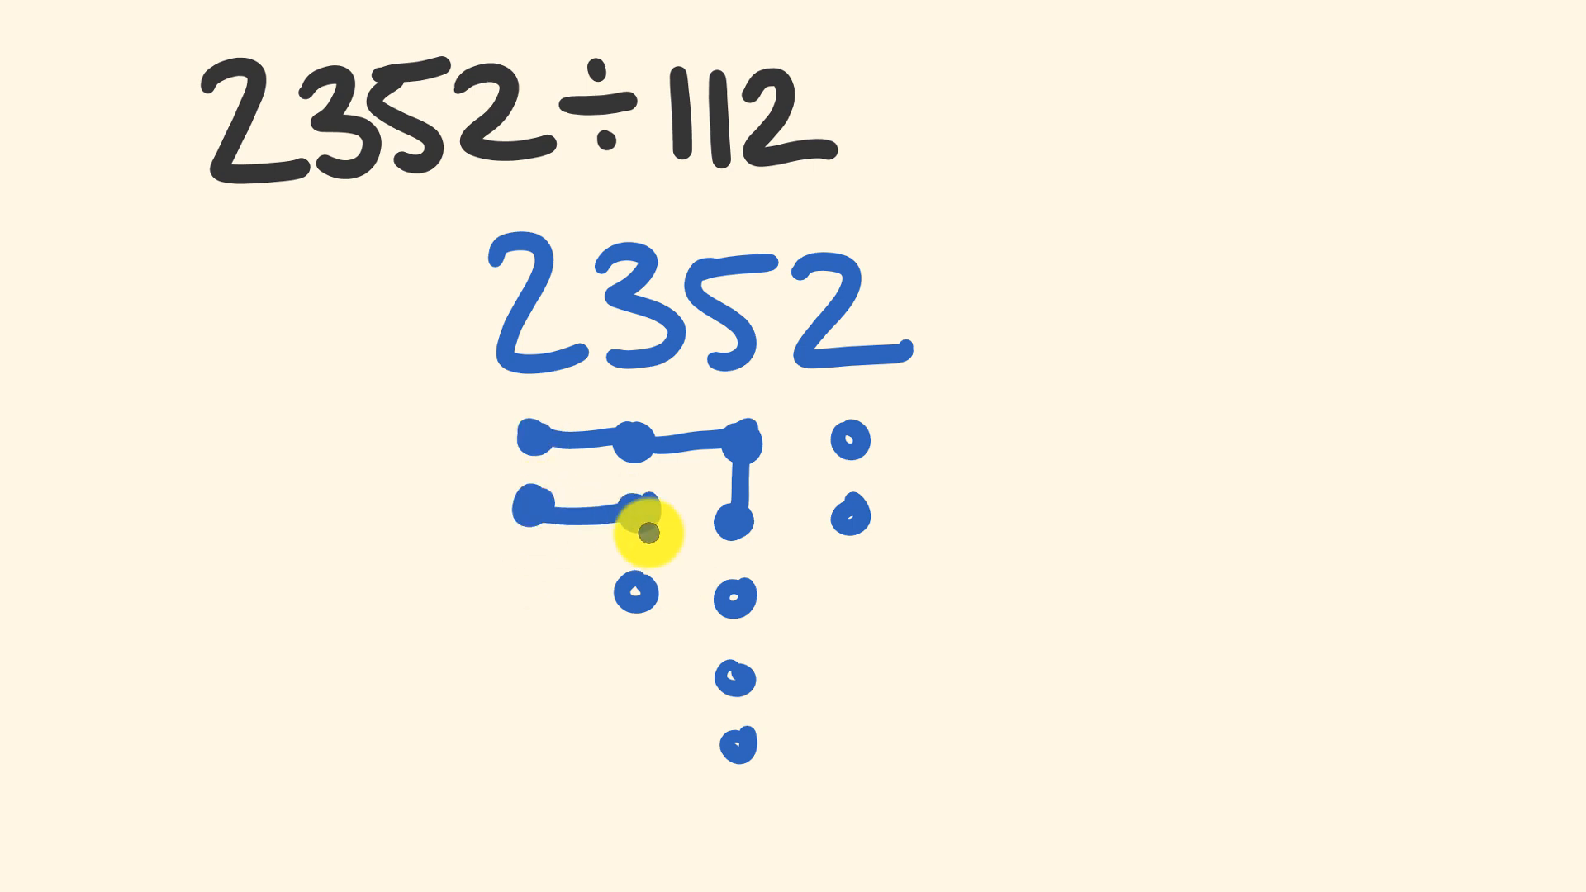
pyautogui.moveTo(637, 531); pyautogui.dragTo(733, 677)
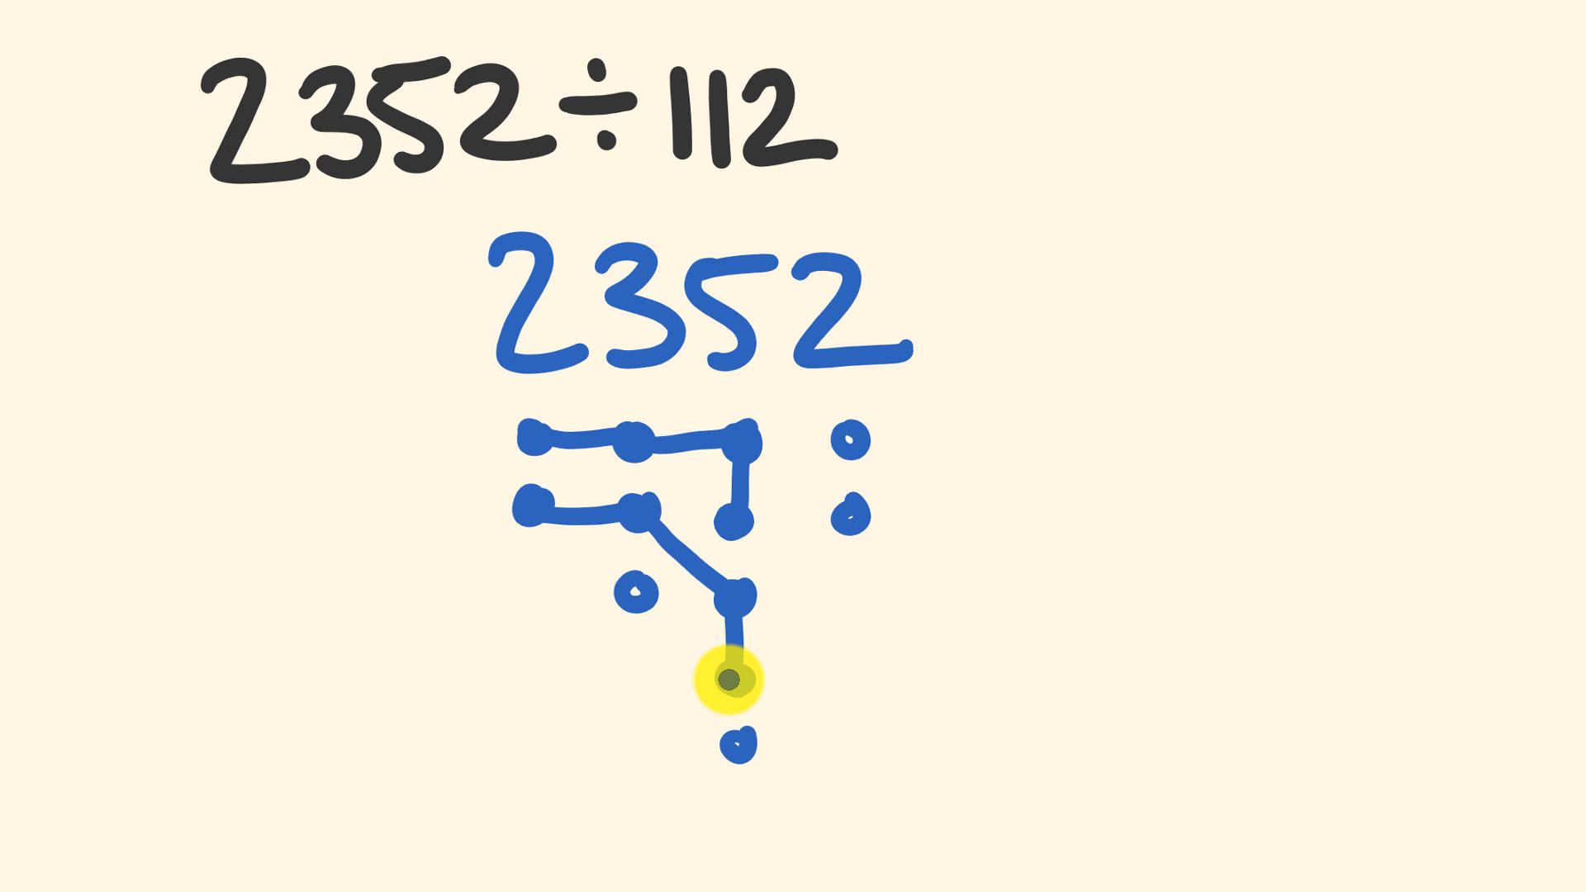
pyautogui.moveTo(510, 384)
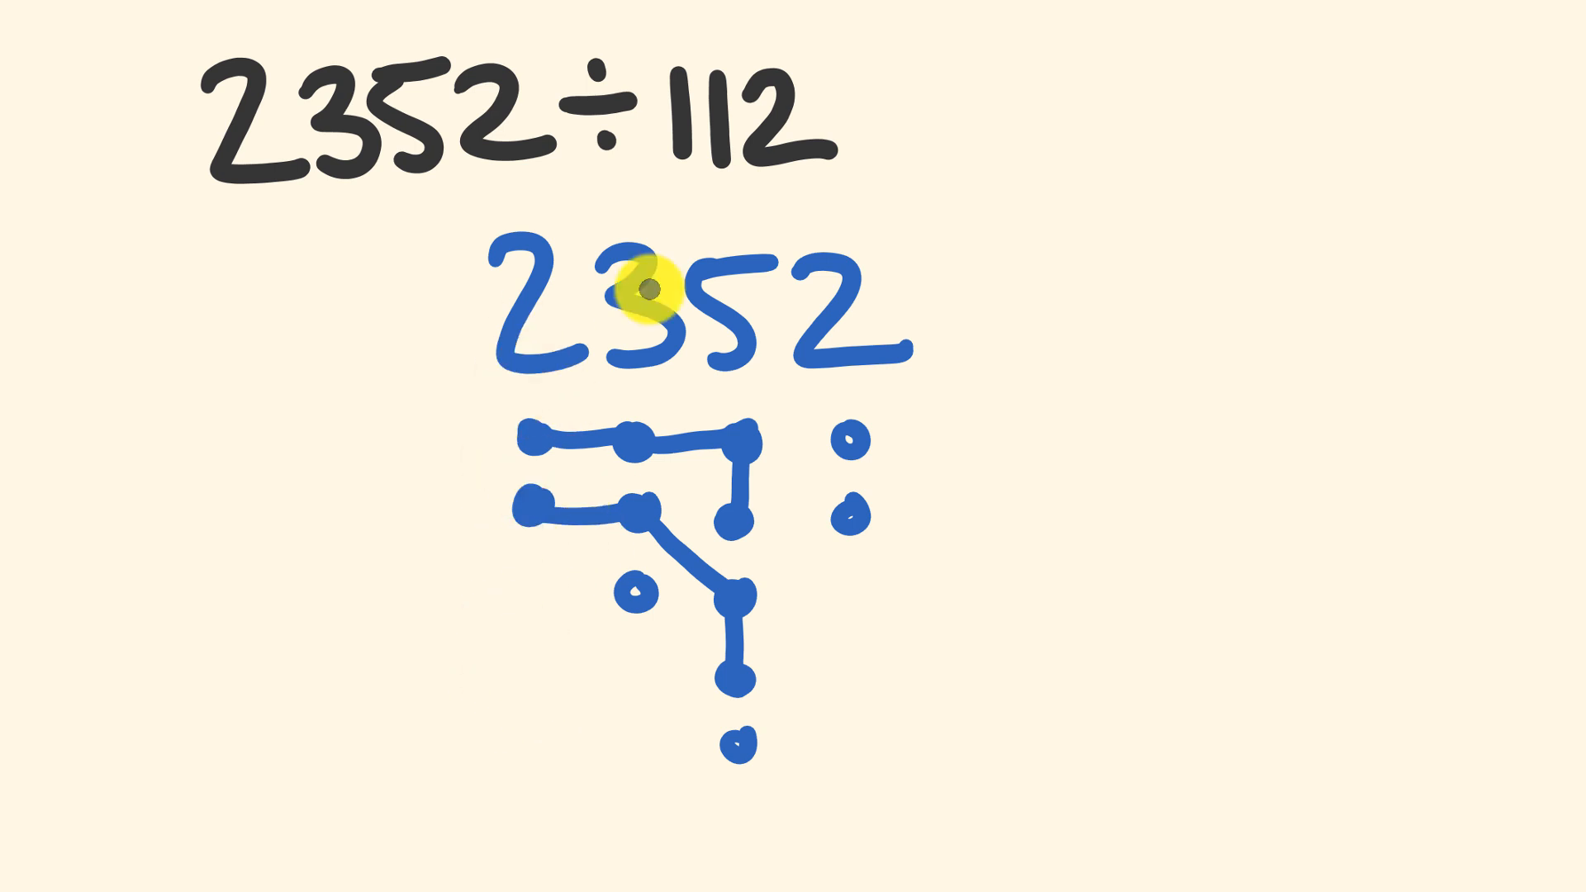
pyautogui.moveTo(634, 595)
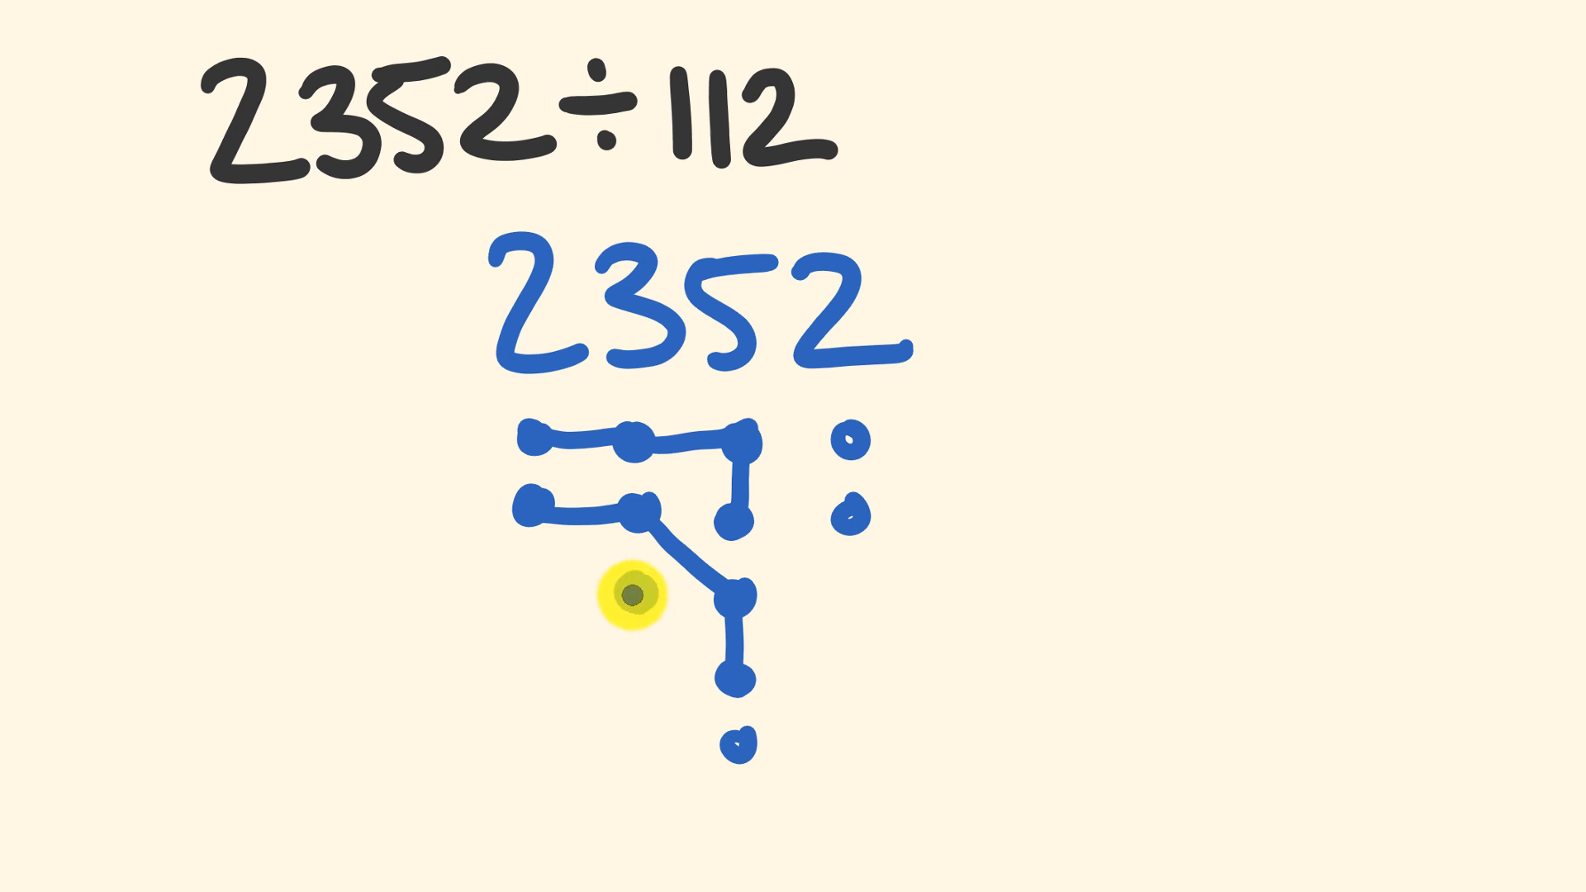
pyautogui.moveTo(631, 596); pyautogui.dragTo(751, 739)
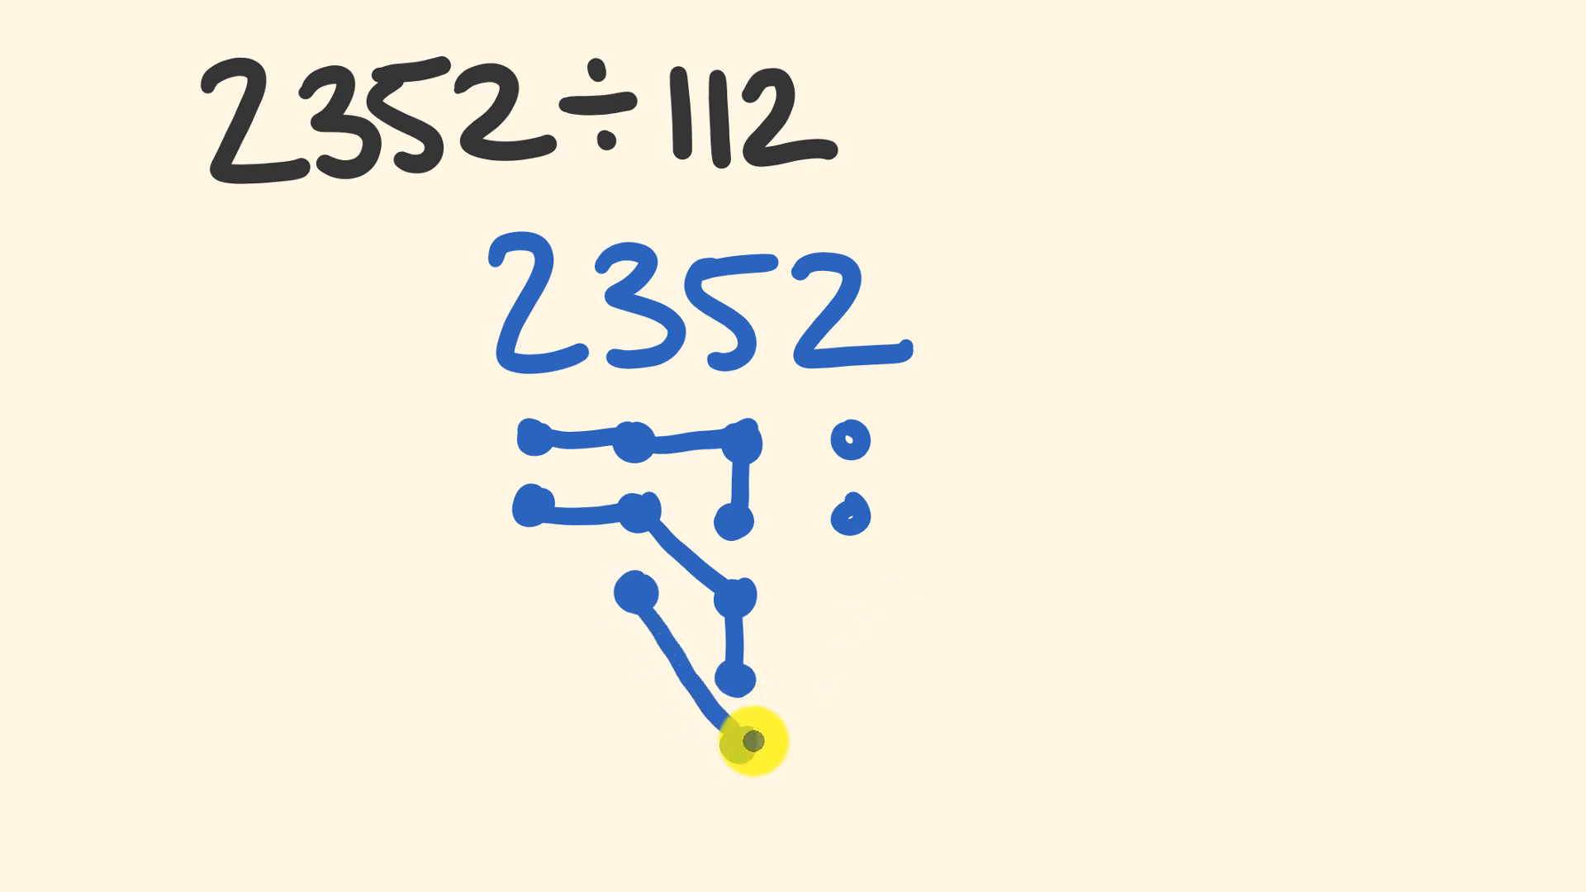
pyautogui.moveTo(748, 738); pyautogui.dragTo(850, 445)
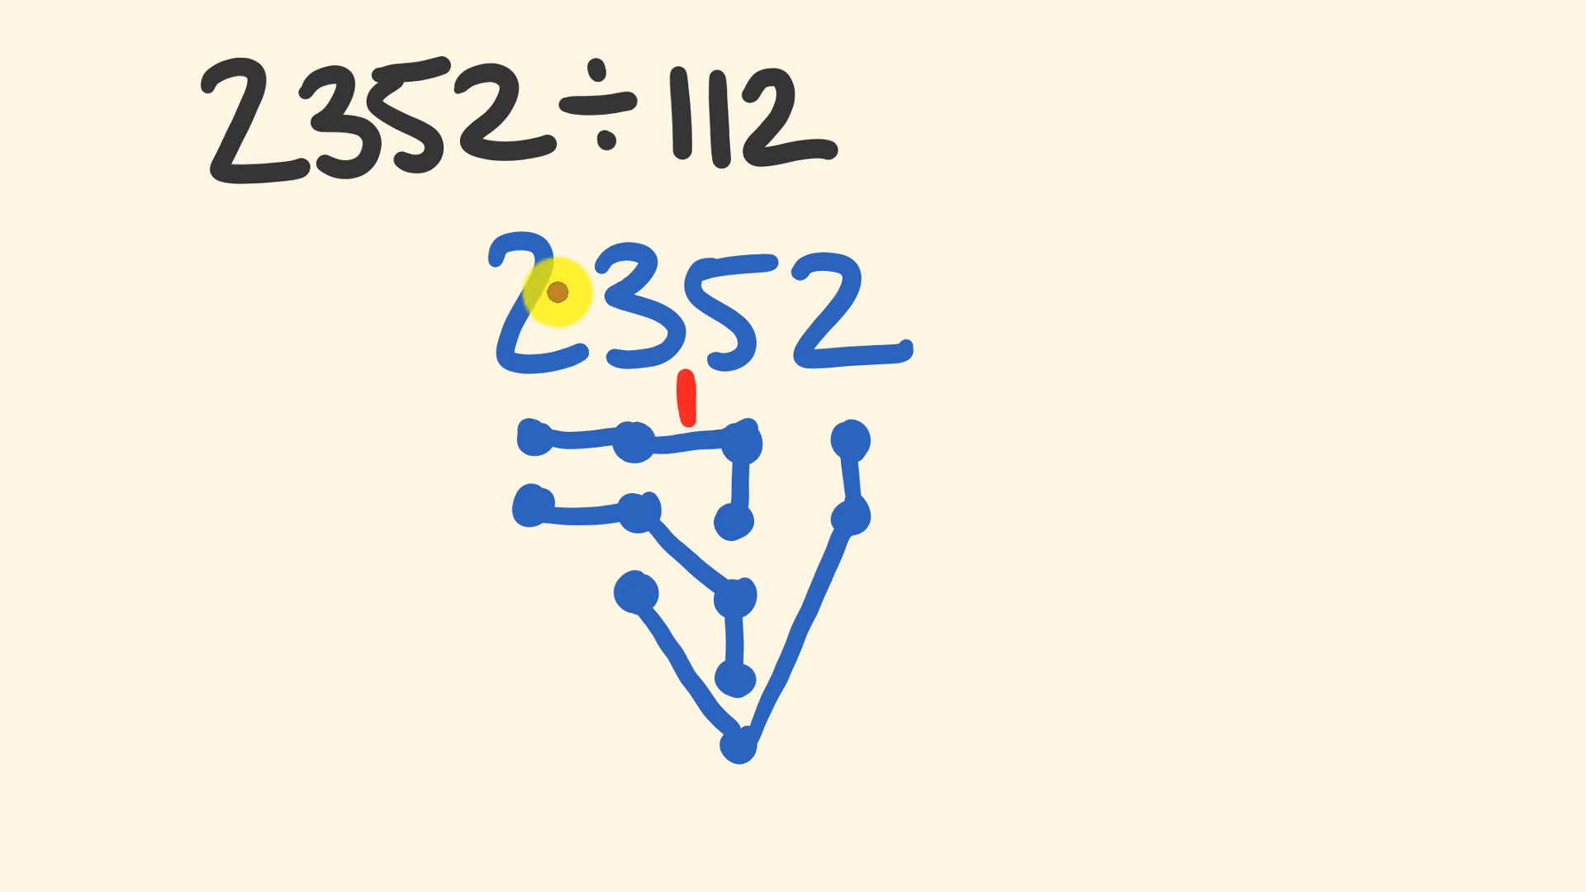
pyautogui.moveTo(683, 85)
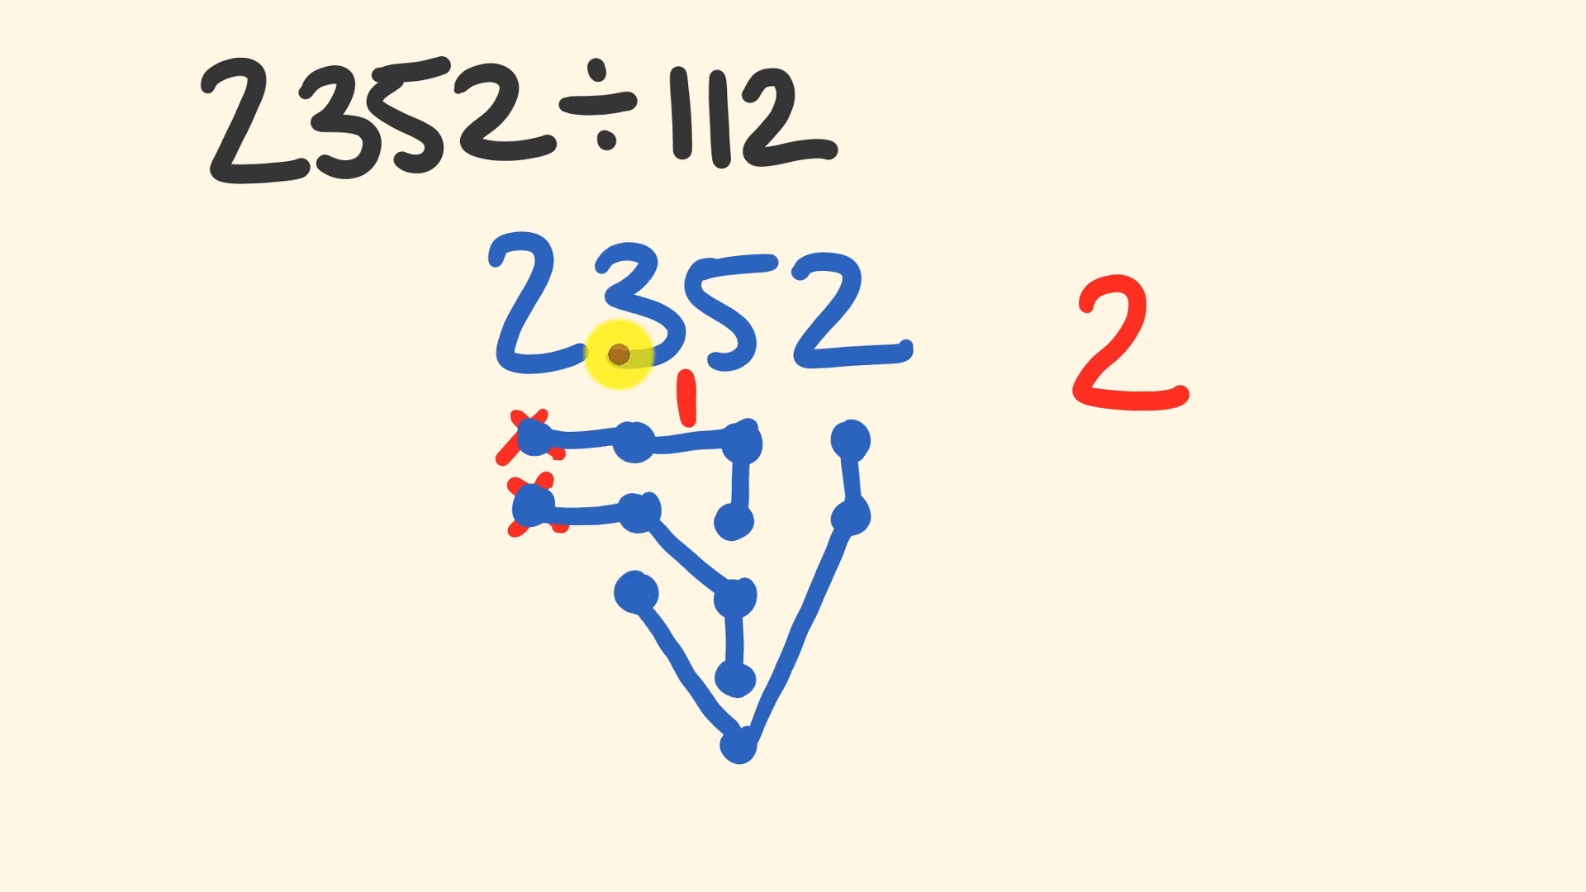
pyautogui.moveTo(637, 506)
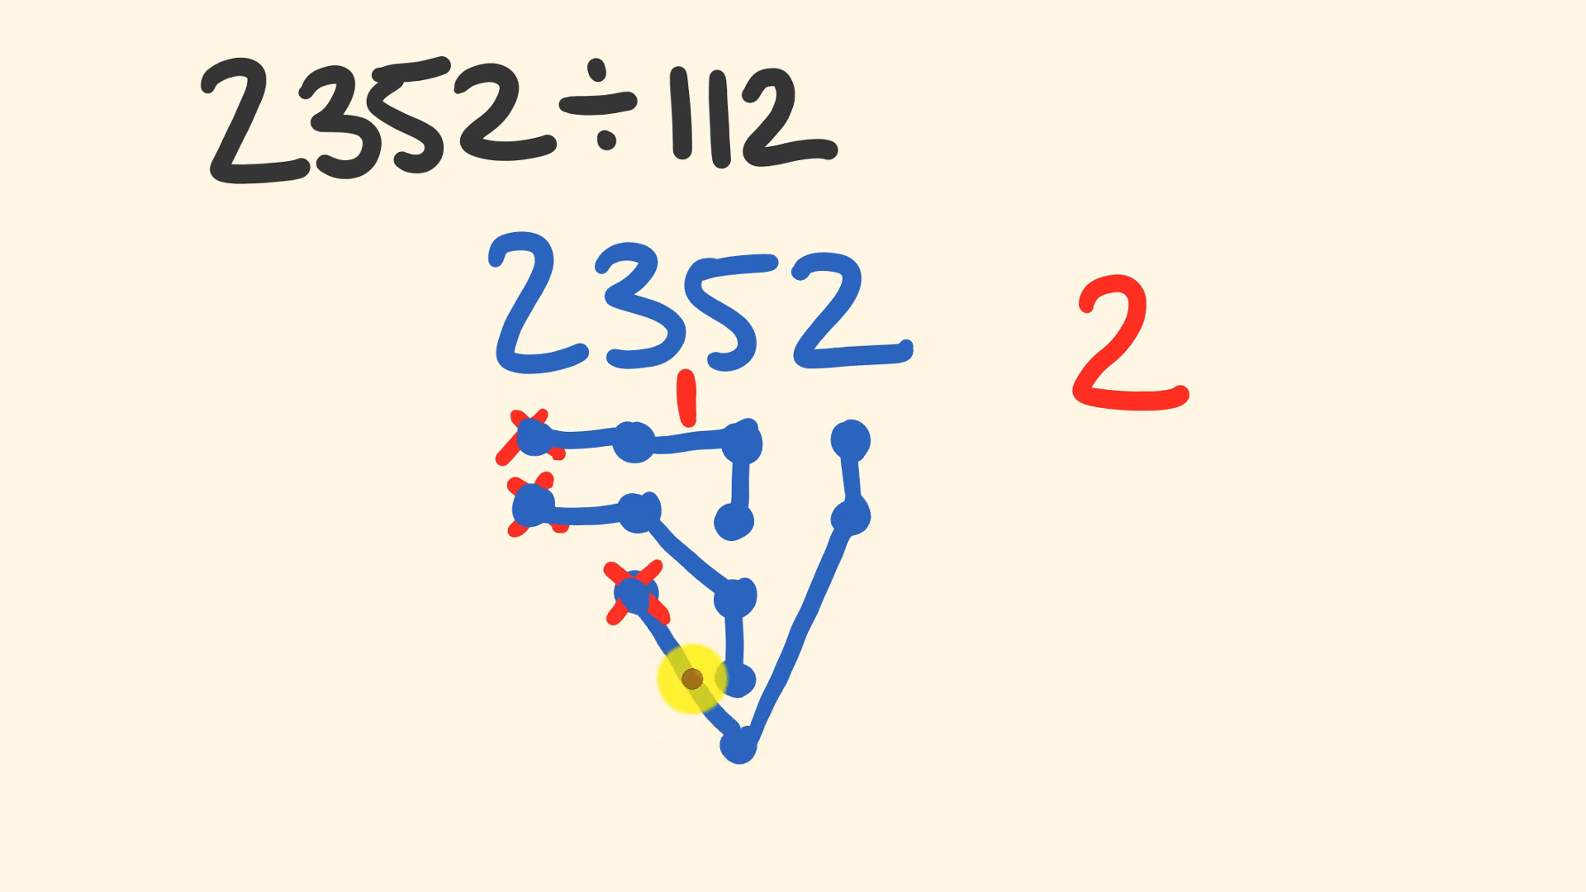
# Add the red carry digit 1 while crossing off the linked dots
pyautogui.write('1')
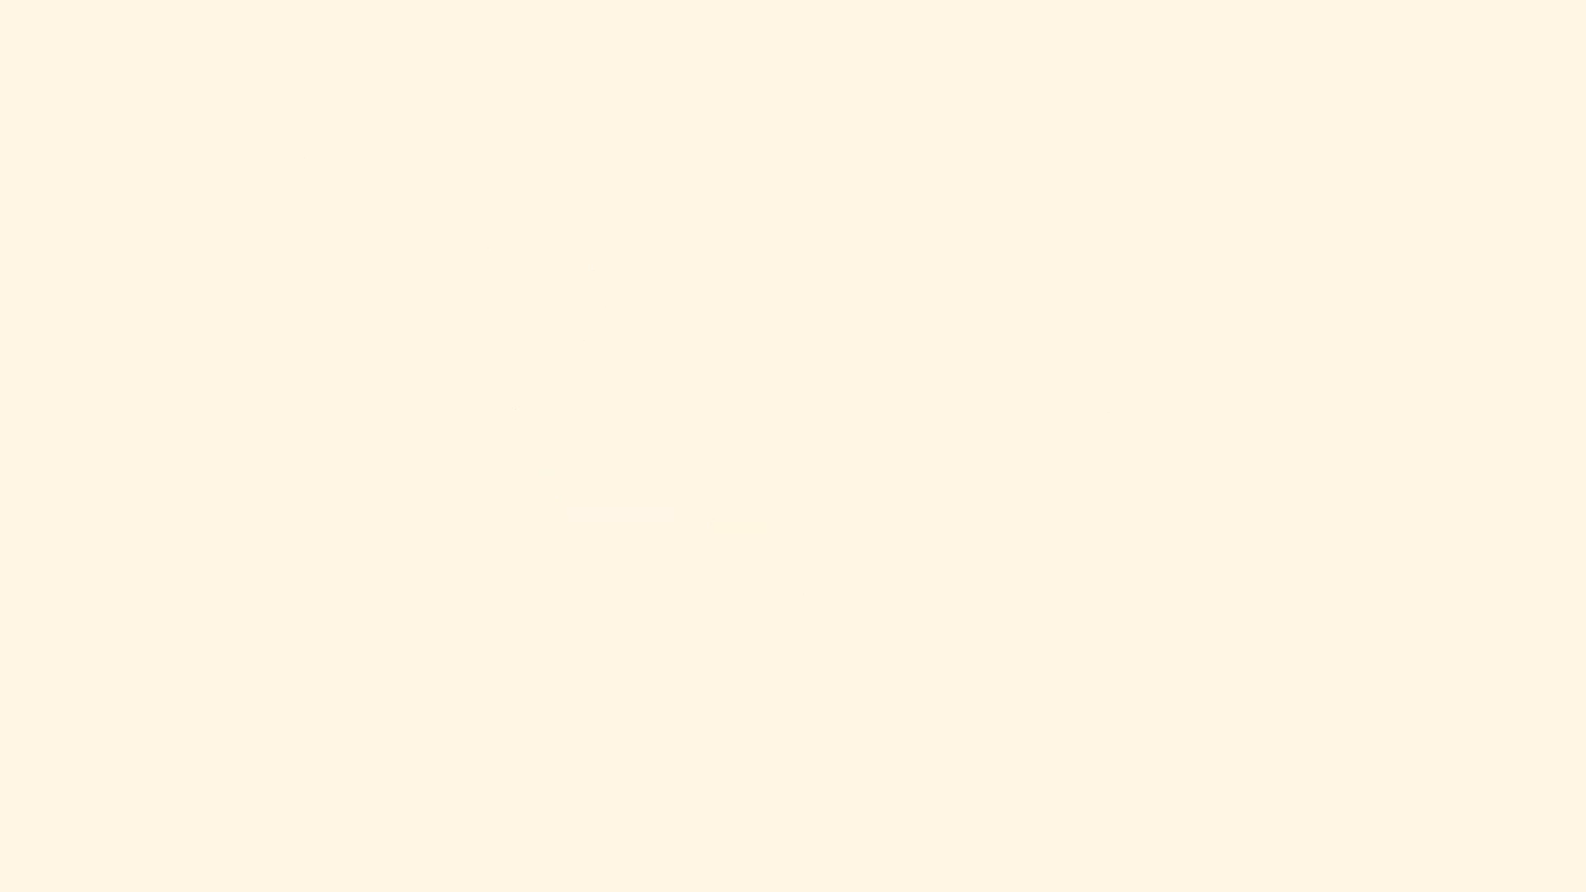
# Rewrite 157421 in blue below 157421 ÷ 121 with dot columns under its digits
pyautogui.click(139, 131)
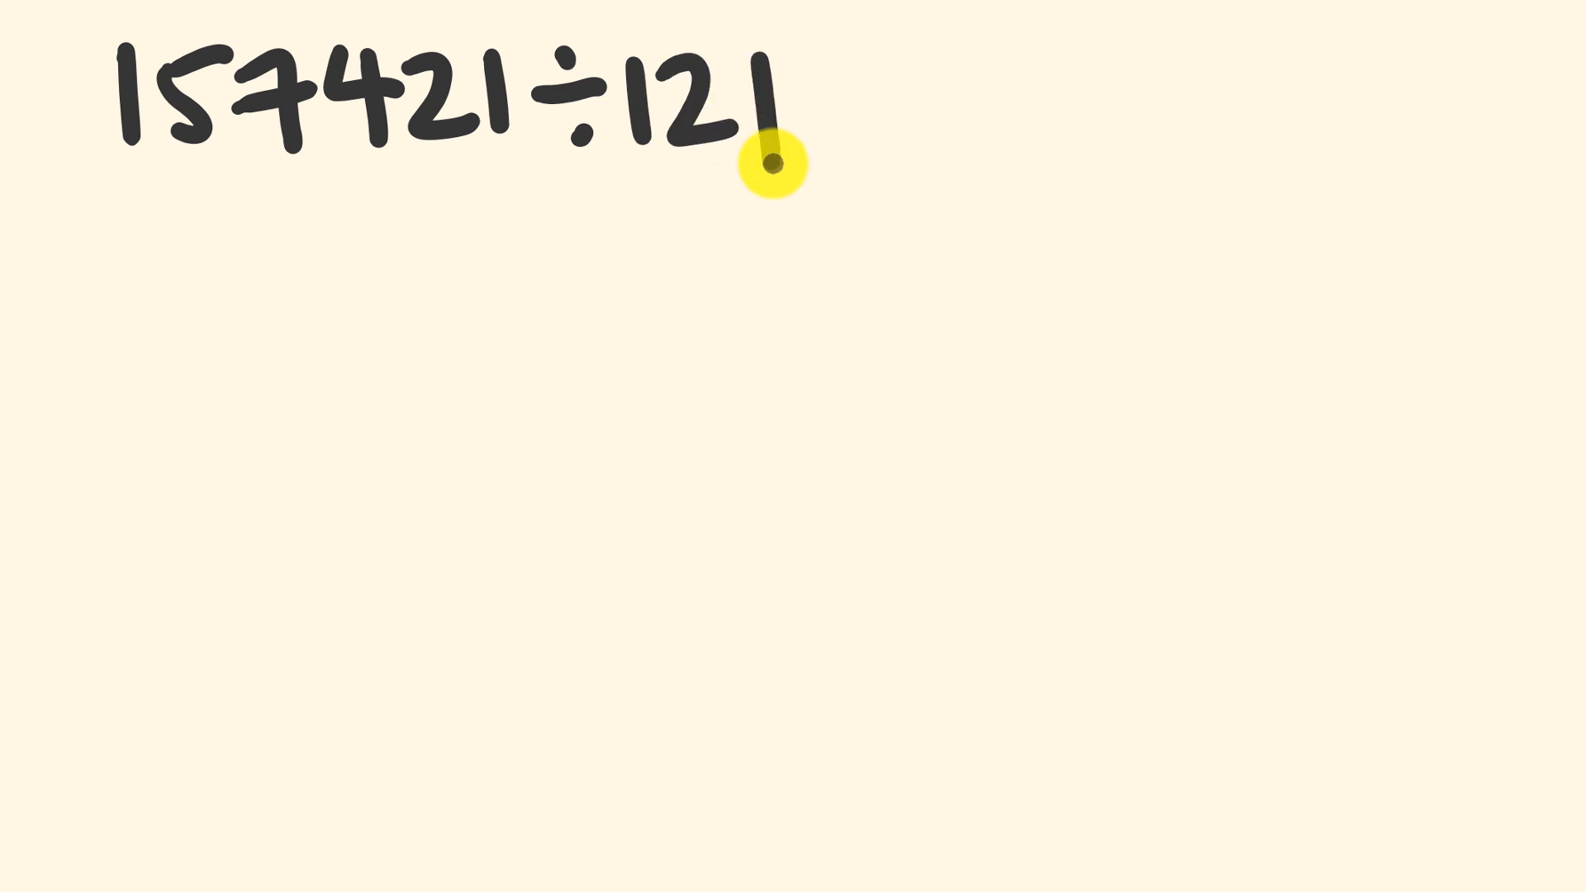
pyautogui.moveTo(451, 306)
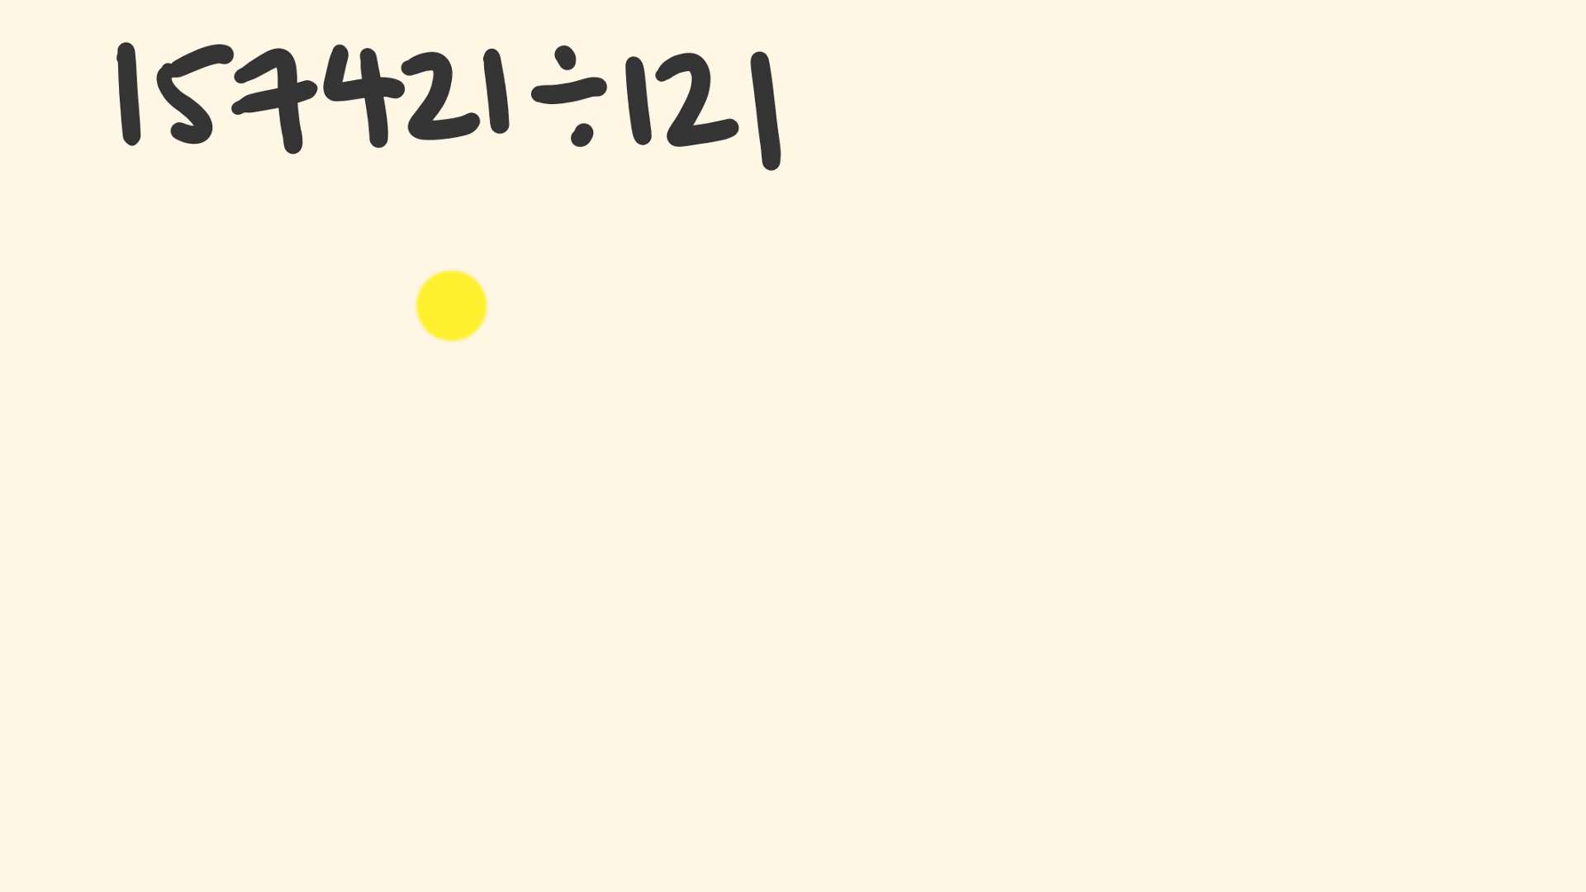
pyautogui.moveTo(230, 126)
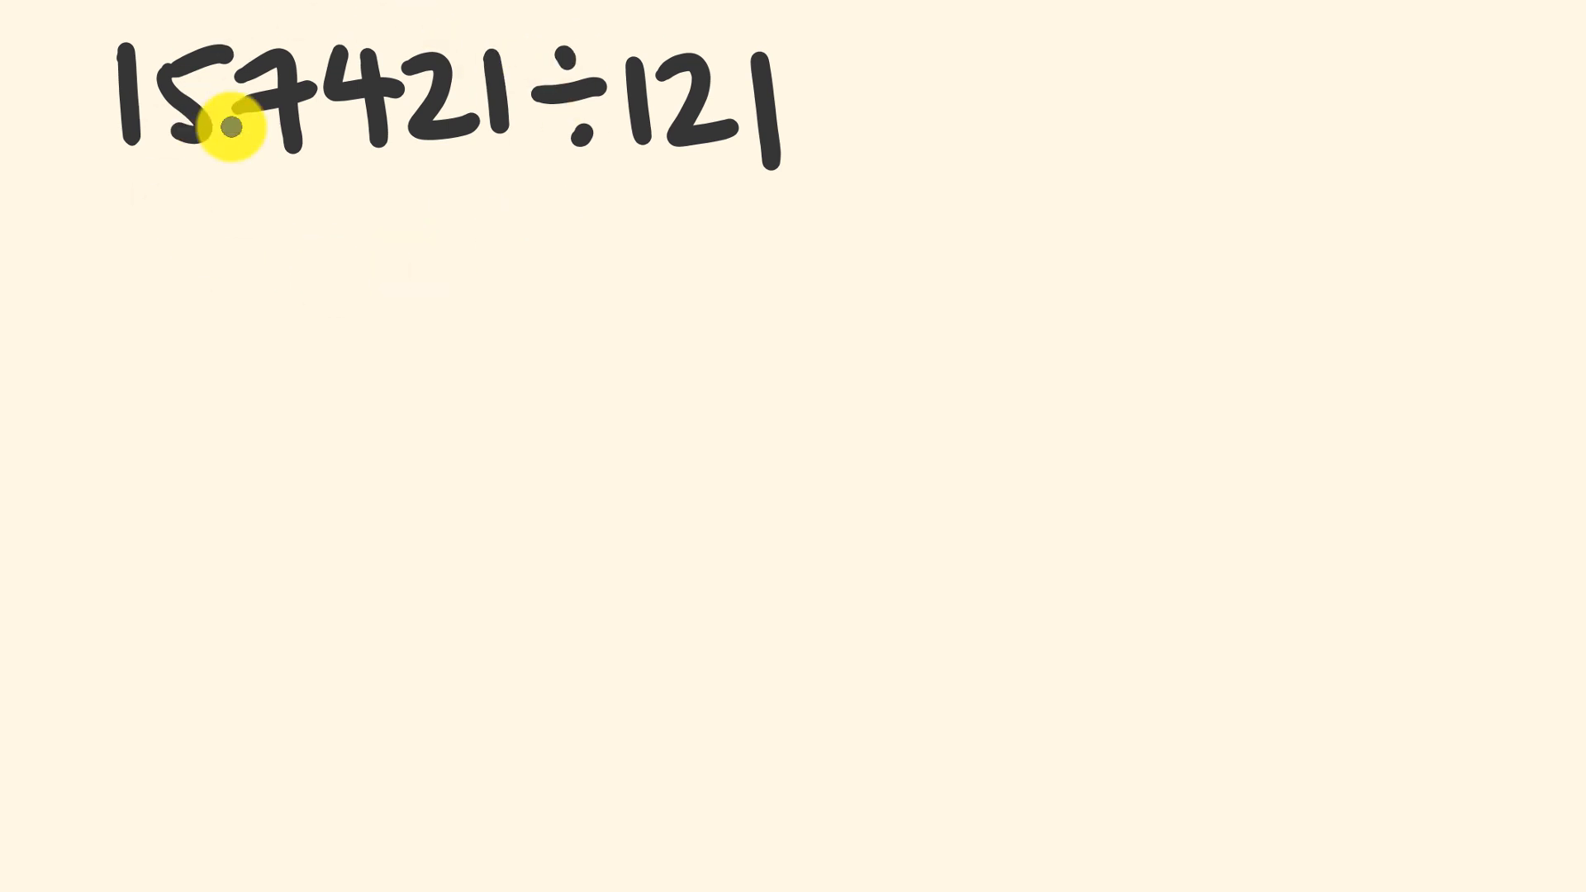
pyautogui.moveTo(424, 212); pyautogui.dragTo(495, 303)
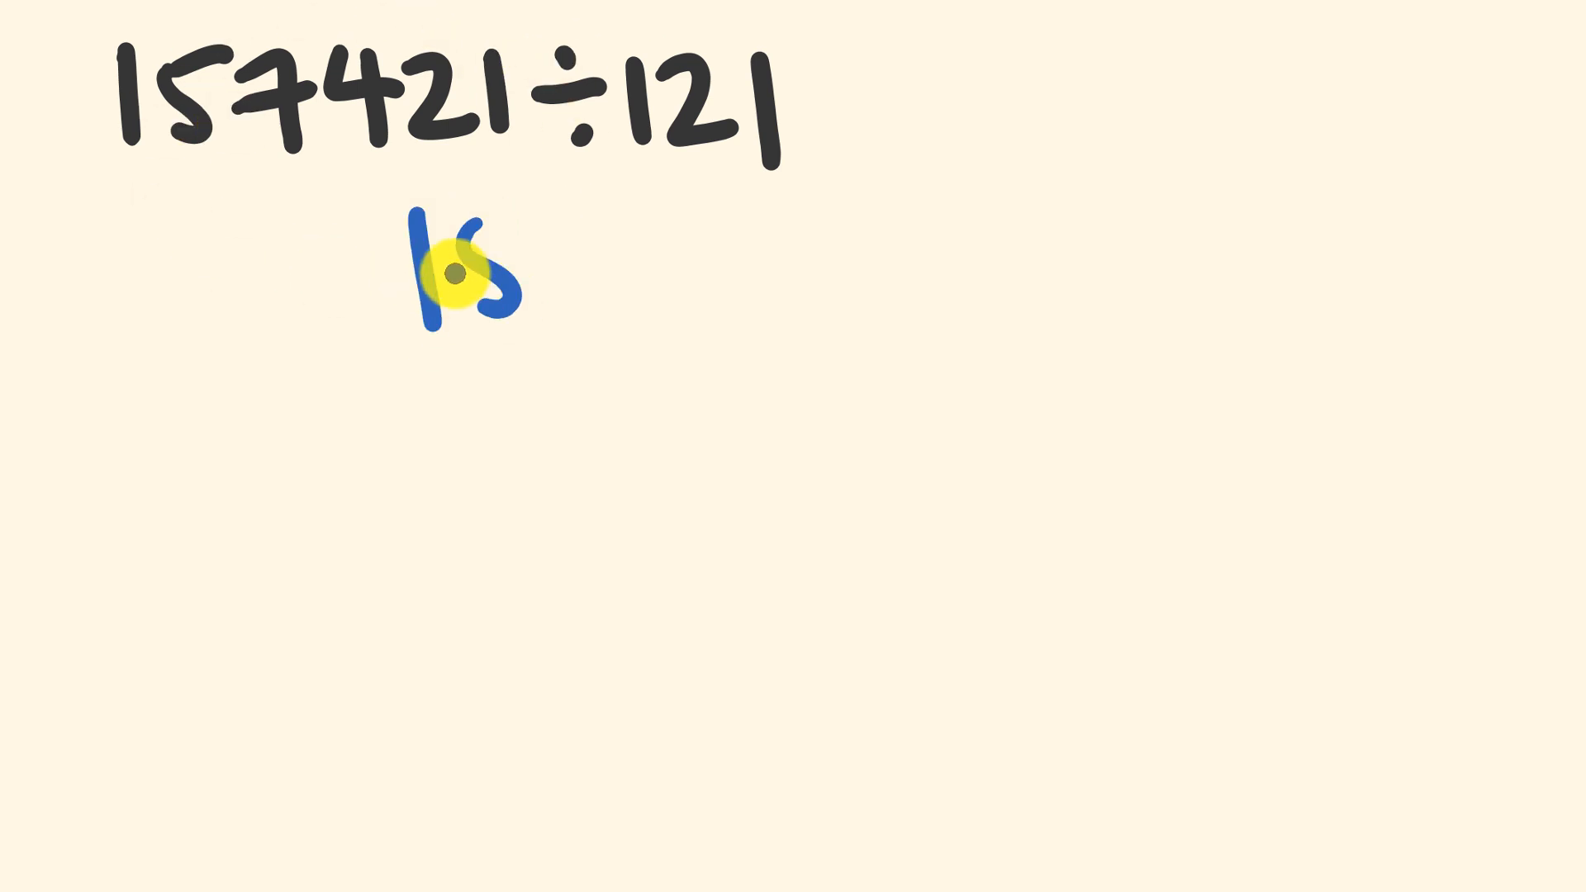
pyautogui.moveTo(455, 274); pyautogui.dragTo(678, 243)
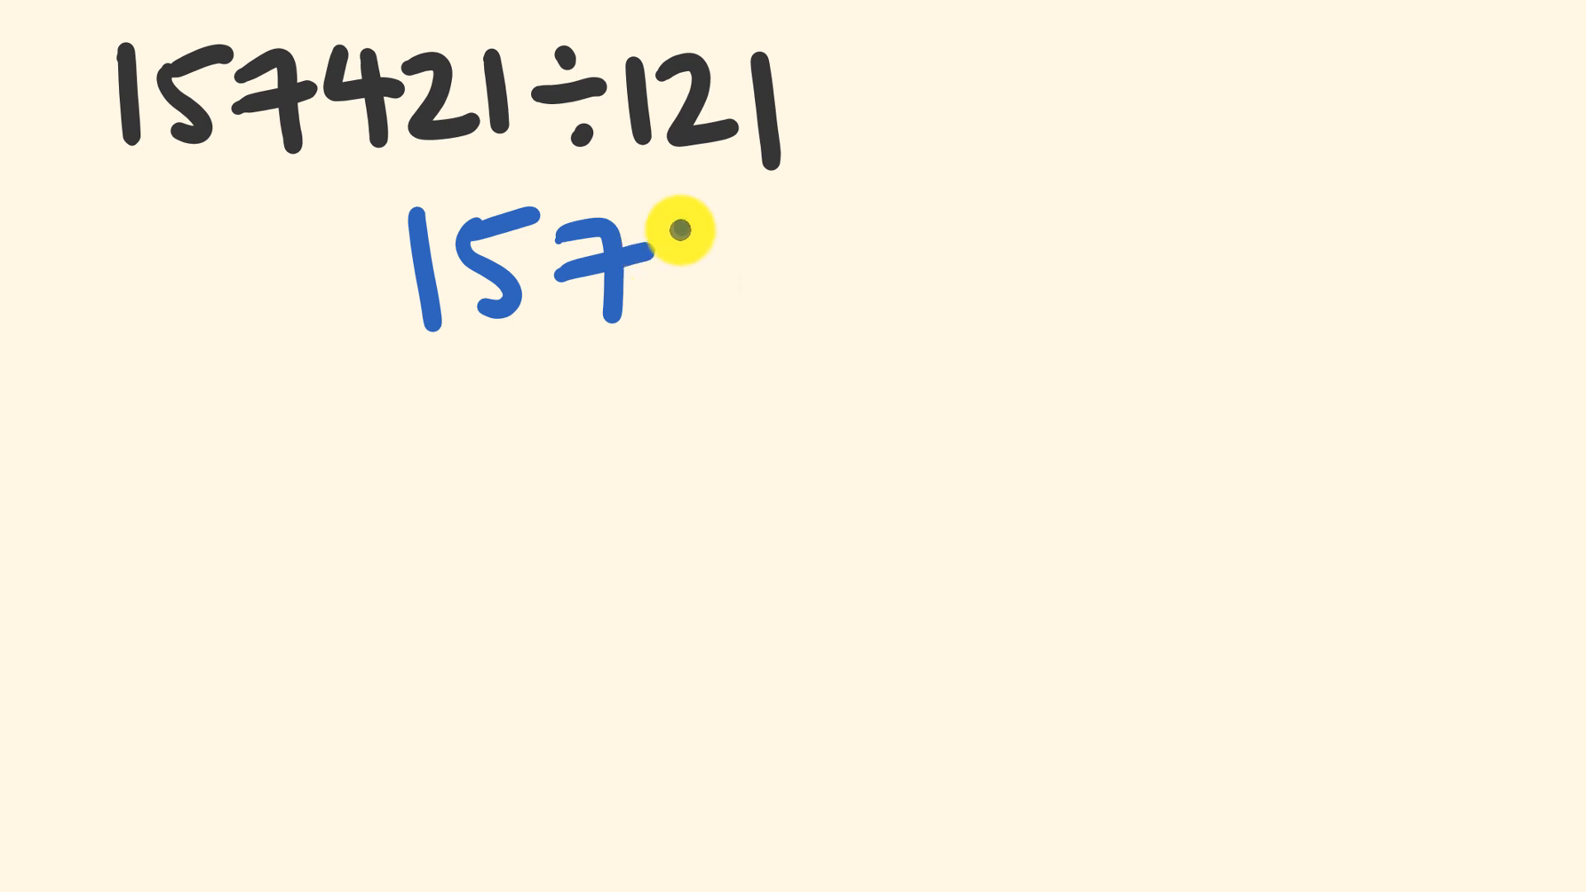
pyautogui.moveTo(667, 233); pyautogui.dragTo(900, 324)
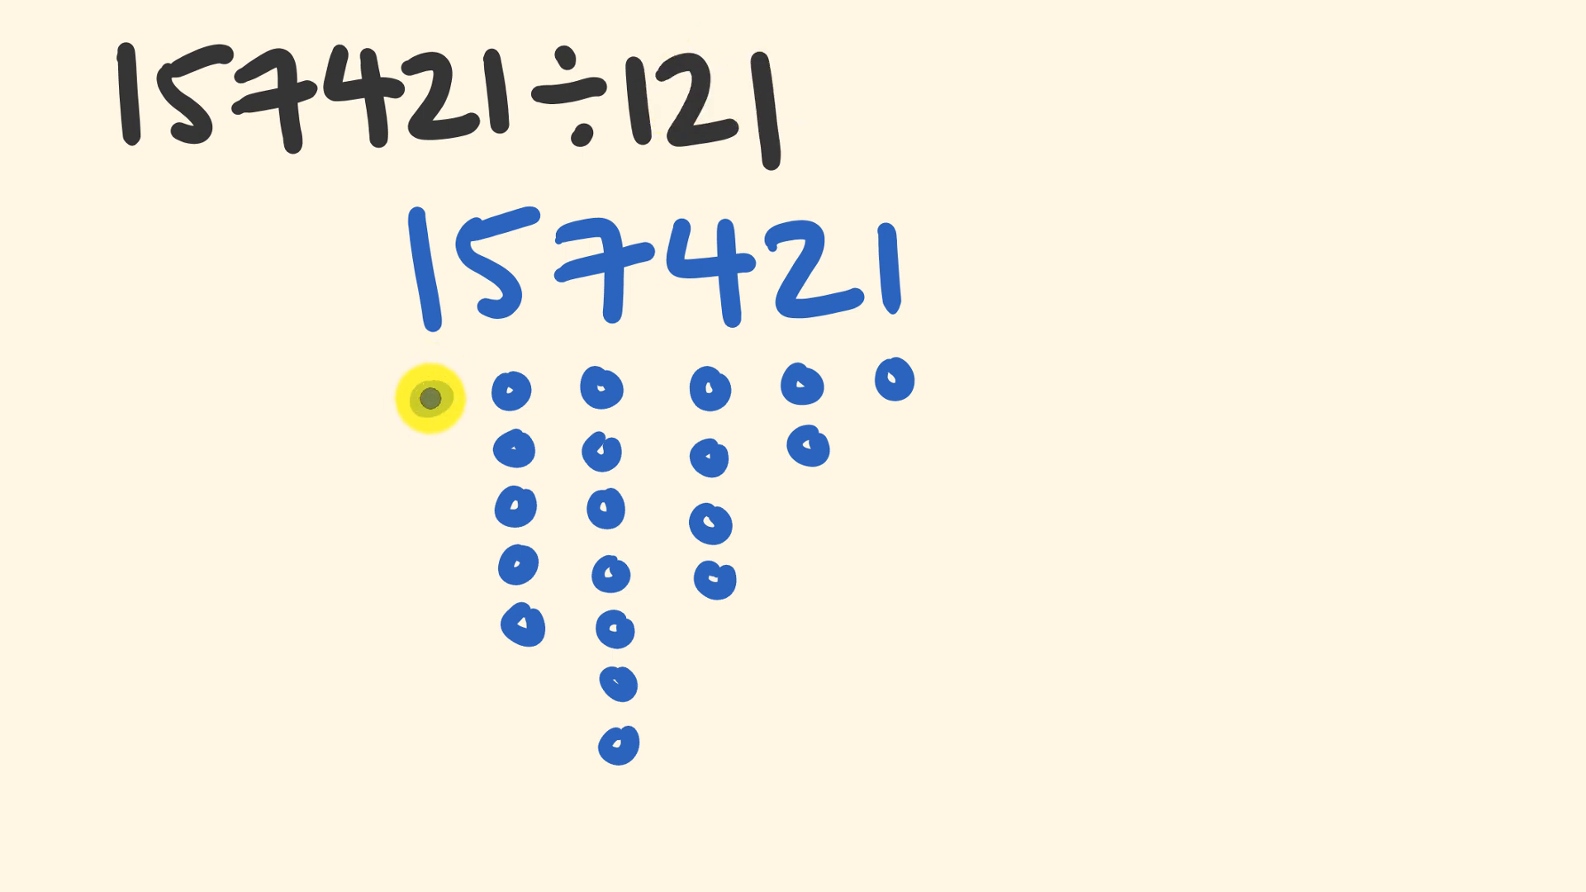
# Join the dots under 157421 into 1-2-1 groups, from leftmost to rightmost columns
pyautogui.moveTo(435, 397); pyautogui.dragTo(511, 397)
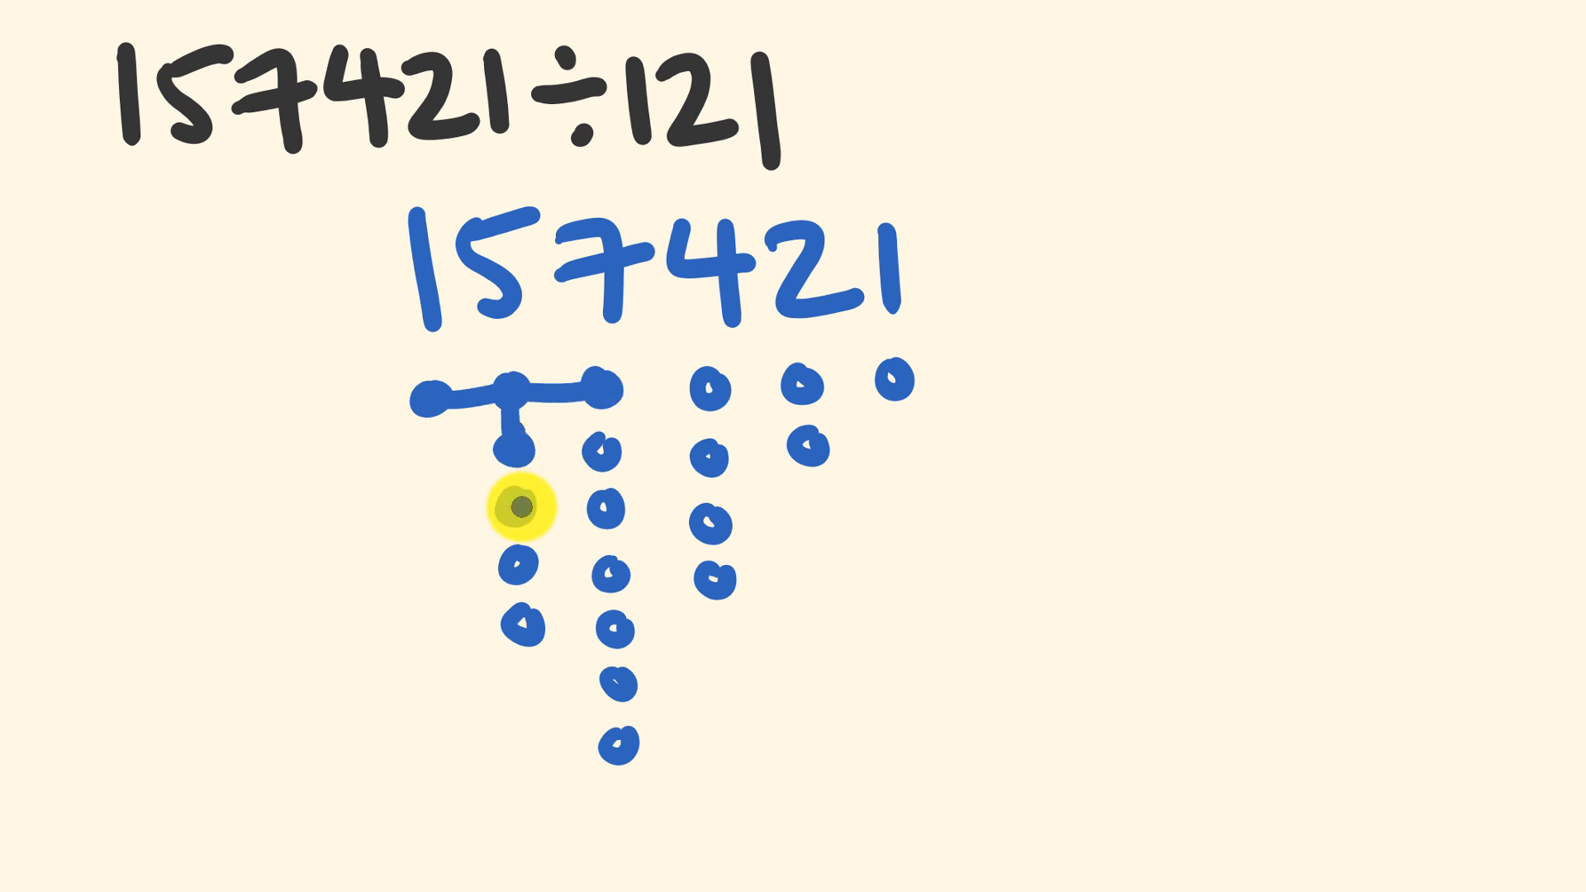
pyautogui.moveTo(518, 510); pyautogui.dragTo(705, 391)
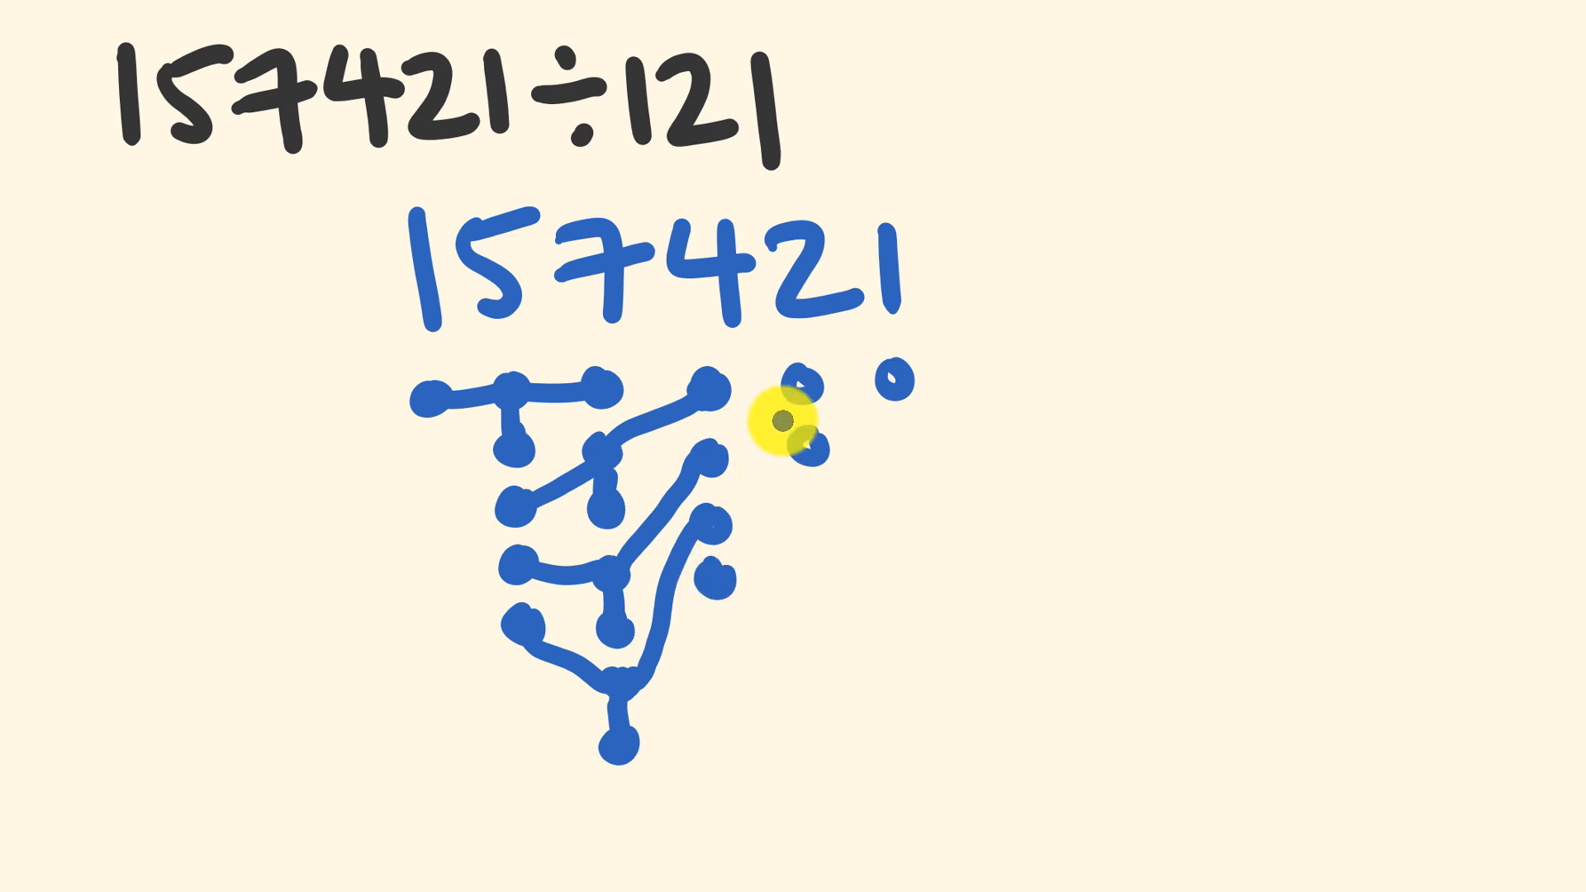
pyautogui.moveTo(717, 577); pyautogui.dragTo(814, 404)
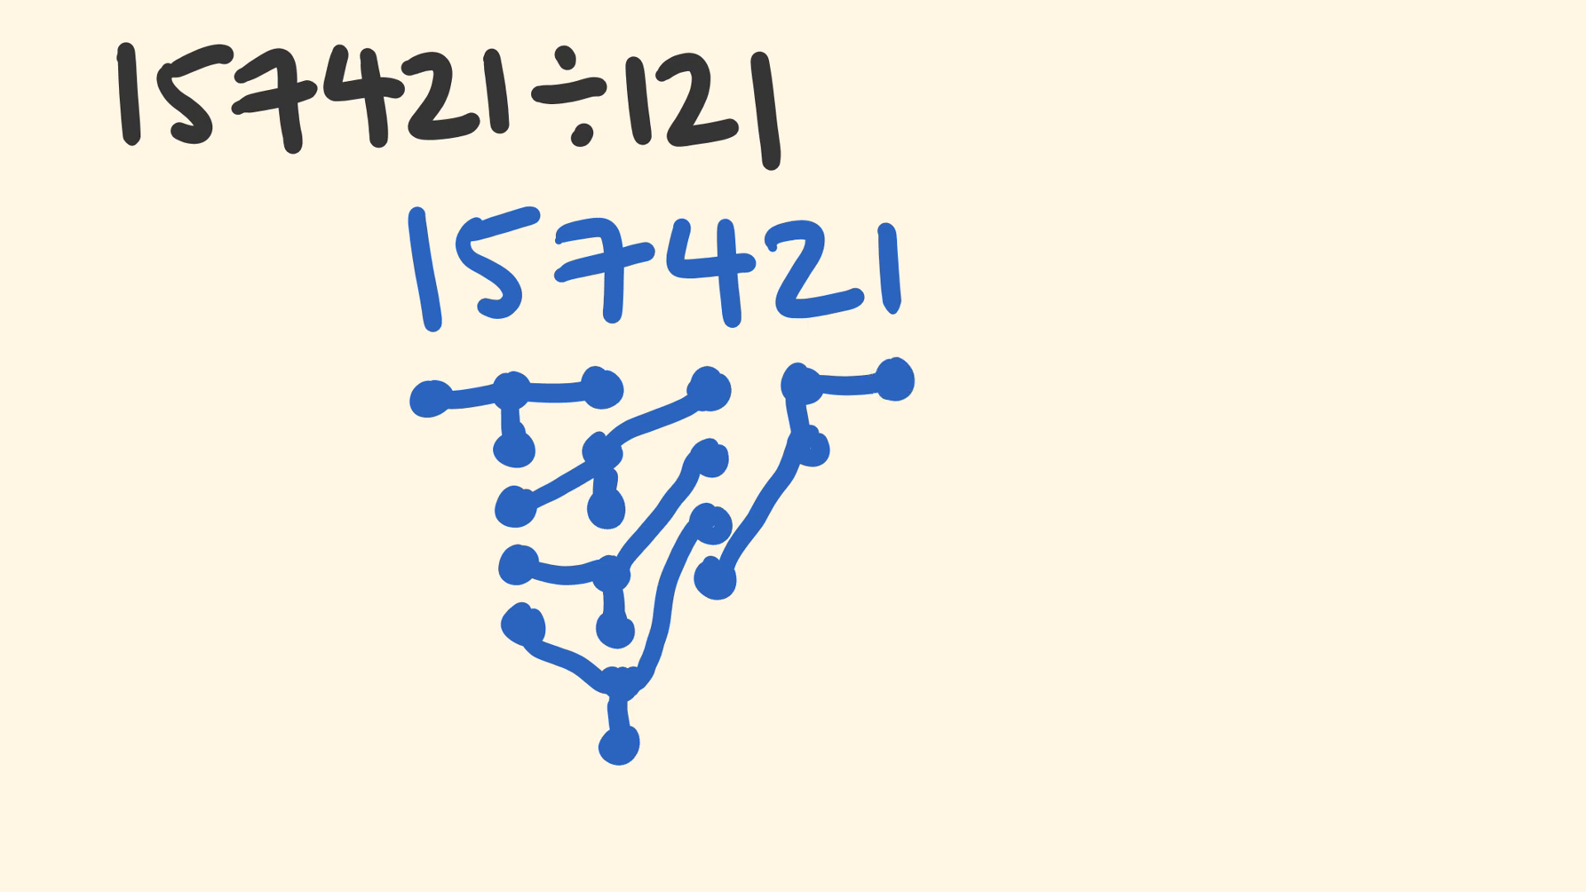
pyautogui.click(437, 269)
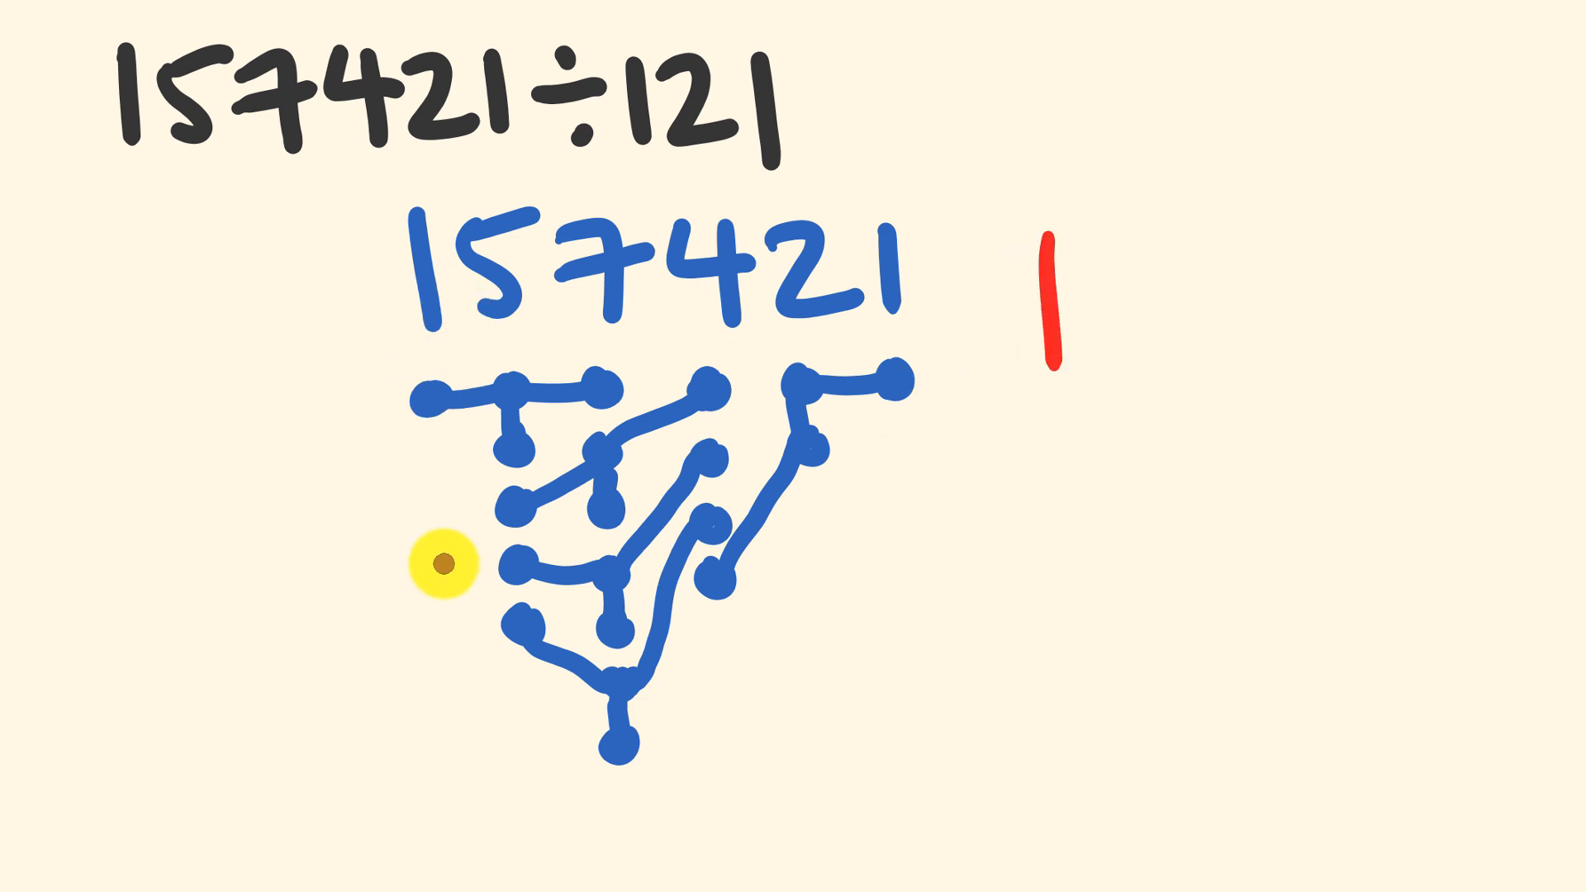
pyautogui.moveTo(495, 315)
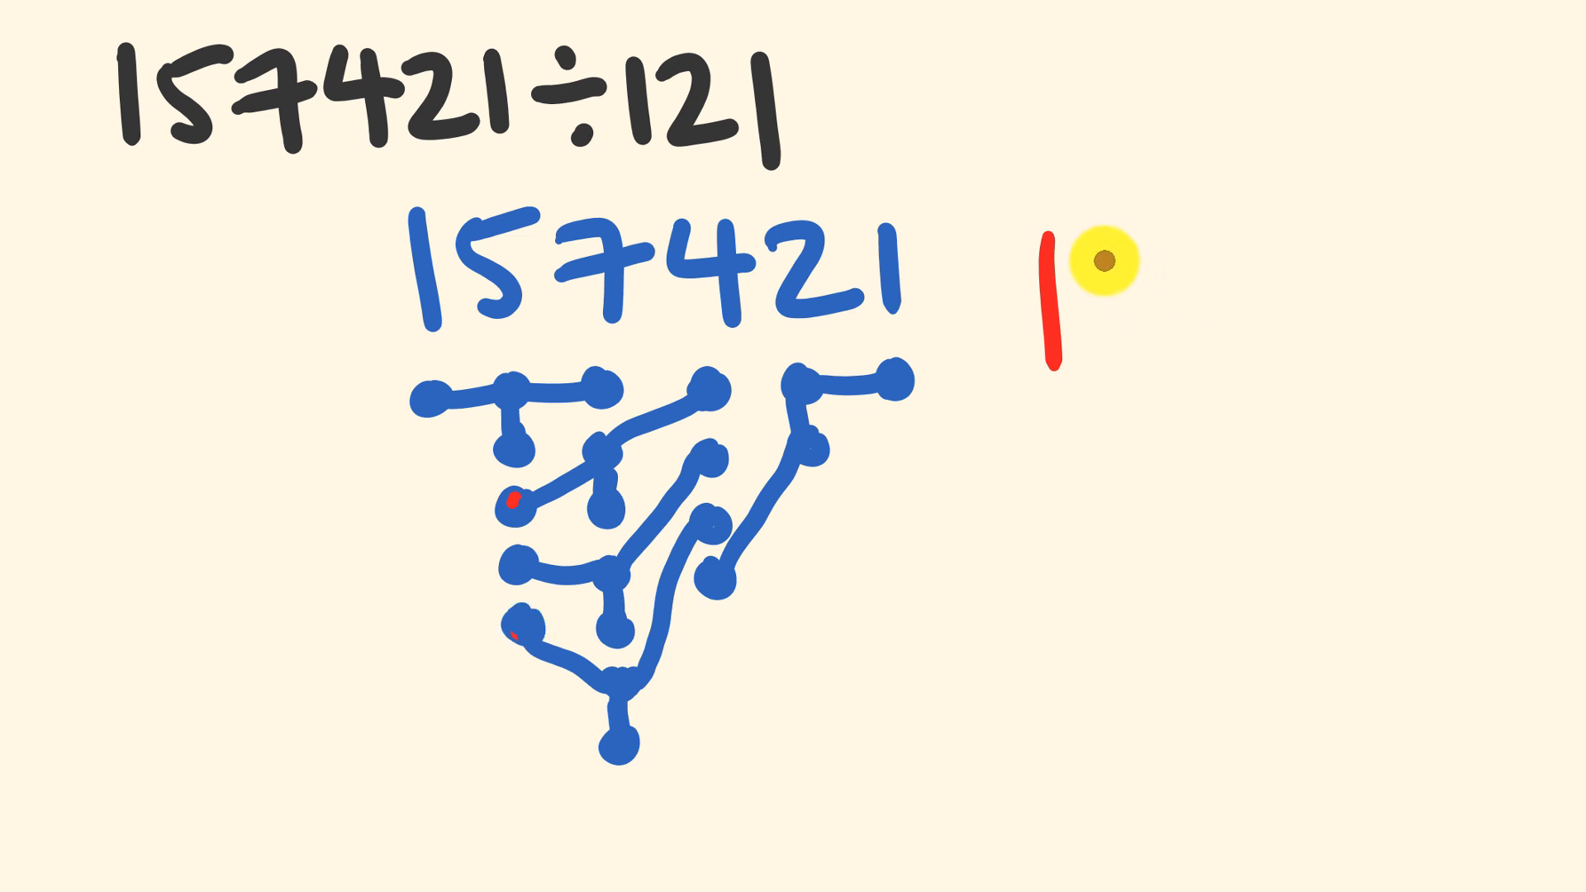
# Write the red answer 1301 to the right of the dot diagram
pyautogui.moveTo(1092, 253); pyautogui.dragTo(1133, 334)
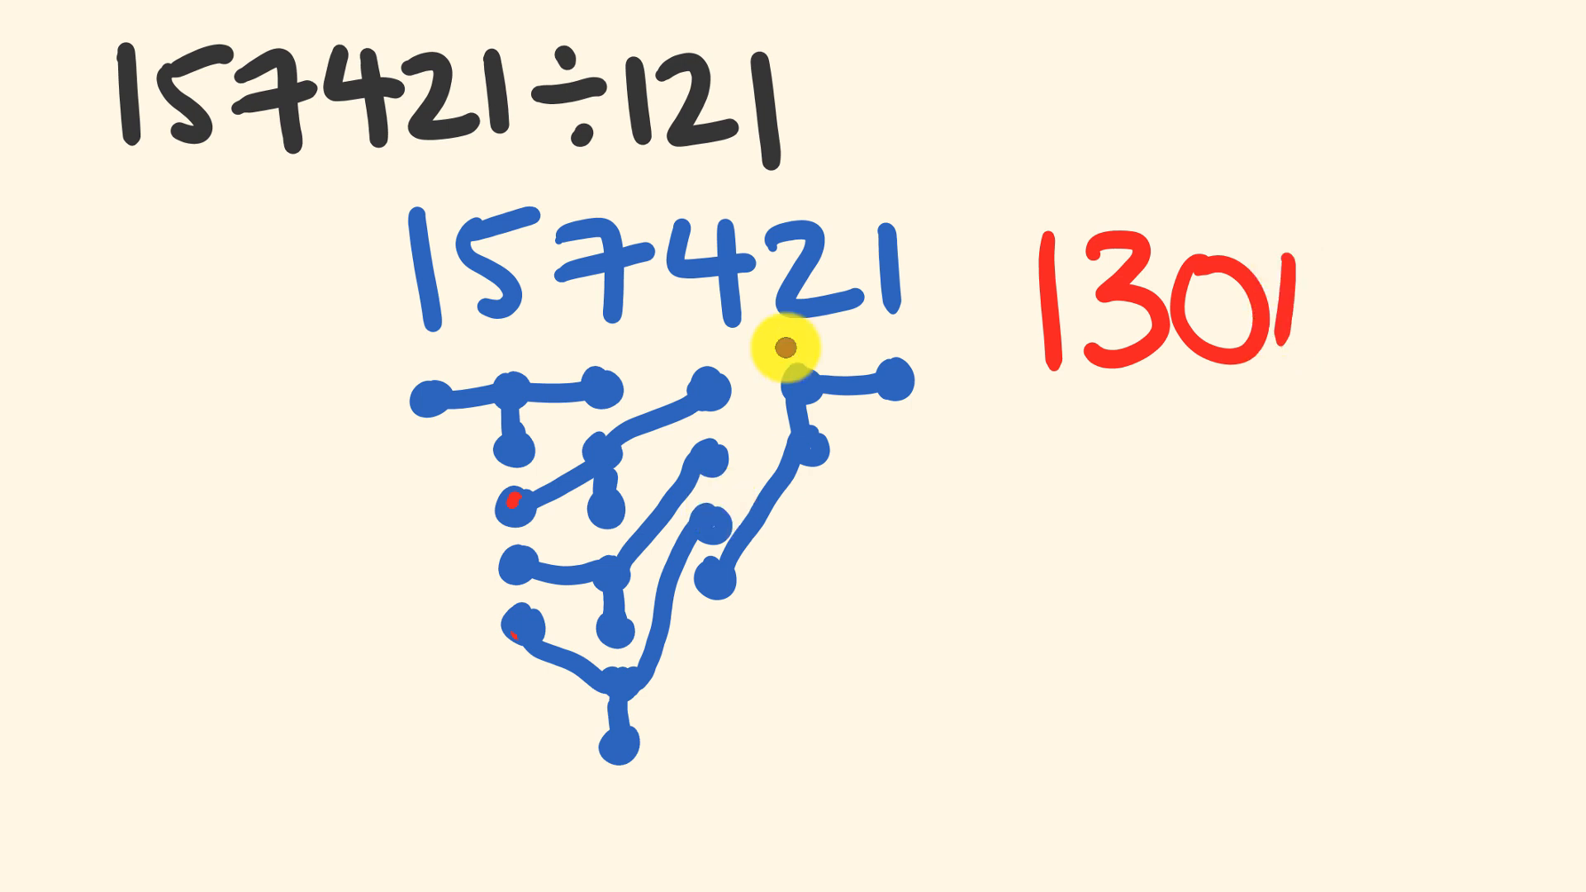
pyautogui.moveTo(884, 400)
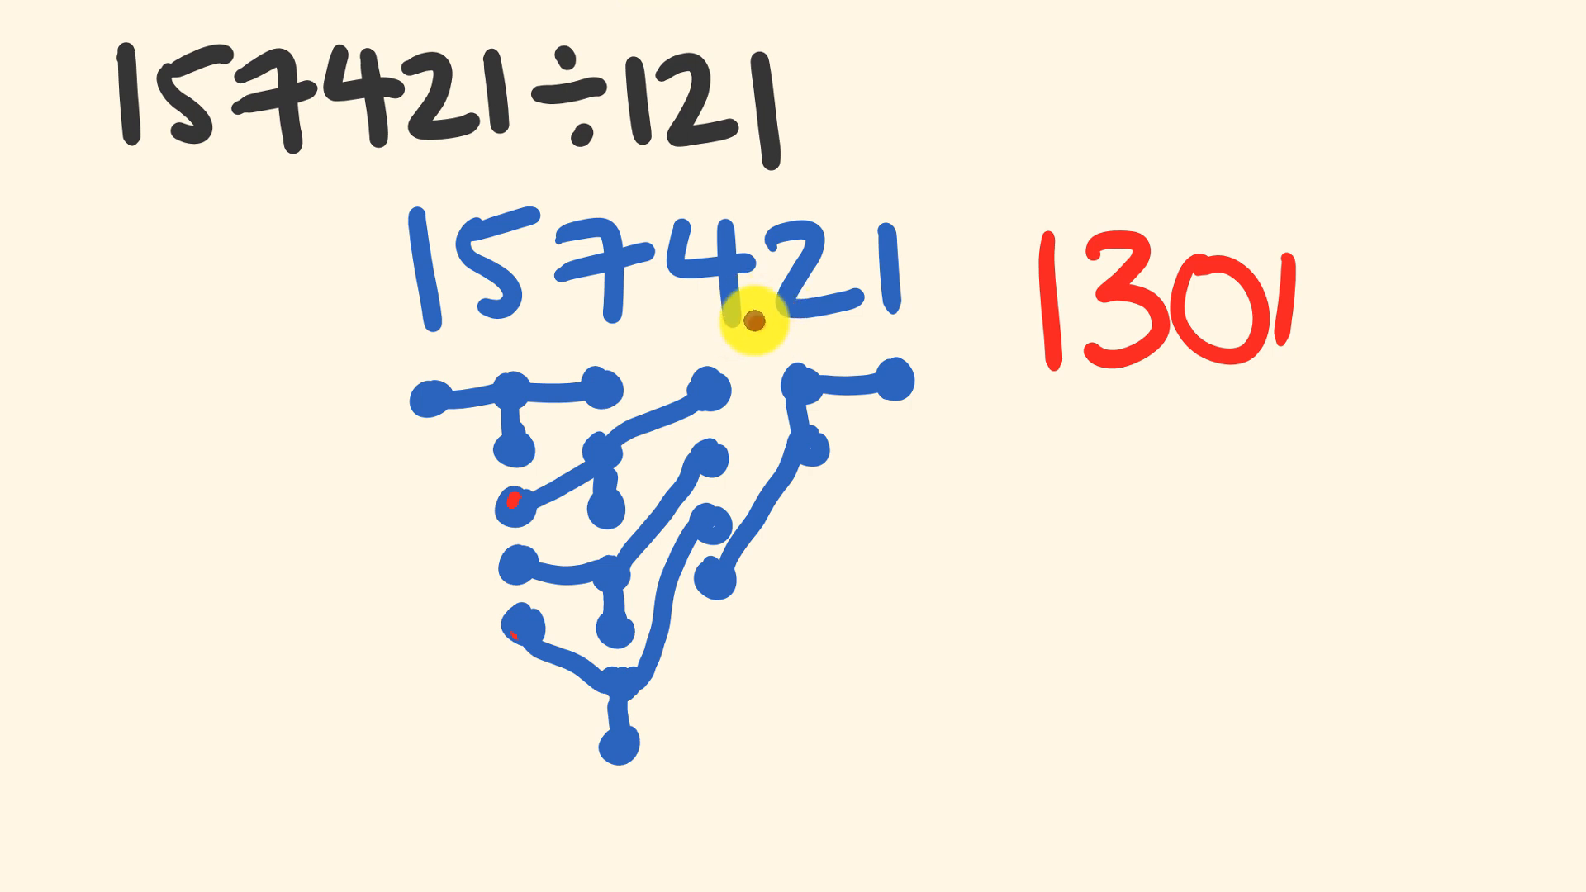
pyautogui.moveTo(1047, 465); pyautogui.dragTo(1299, 409)
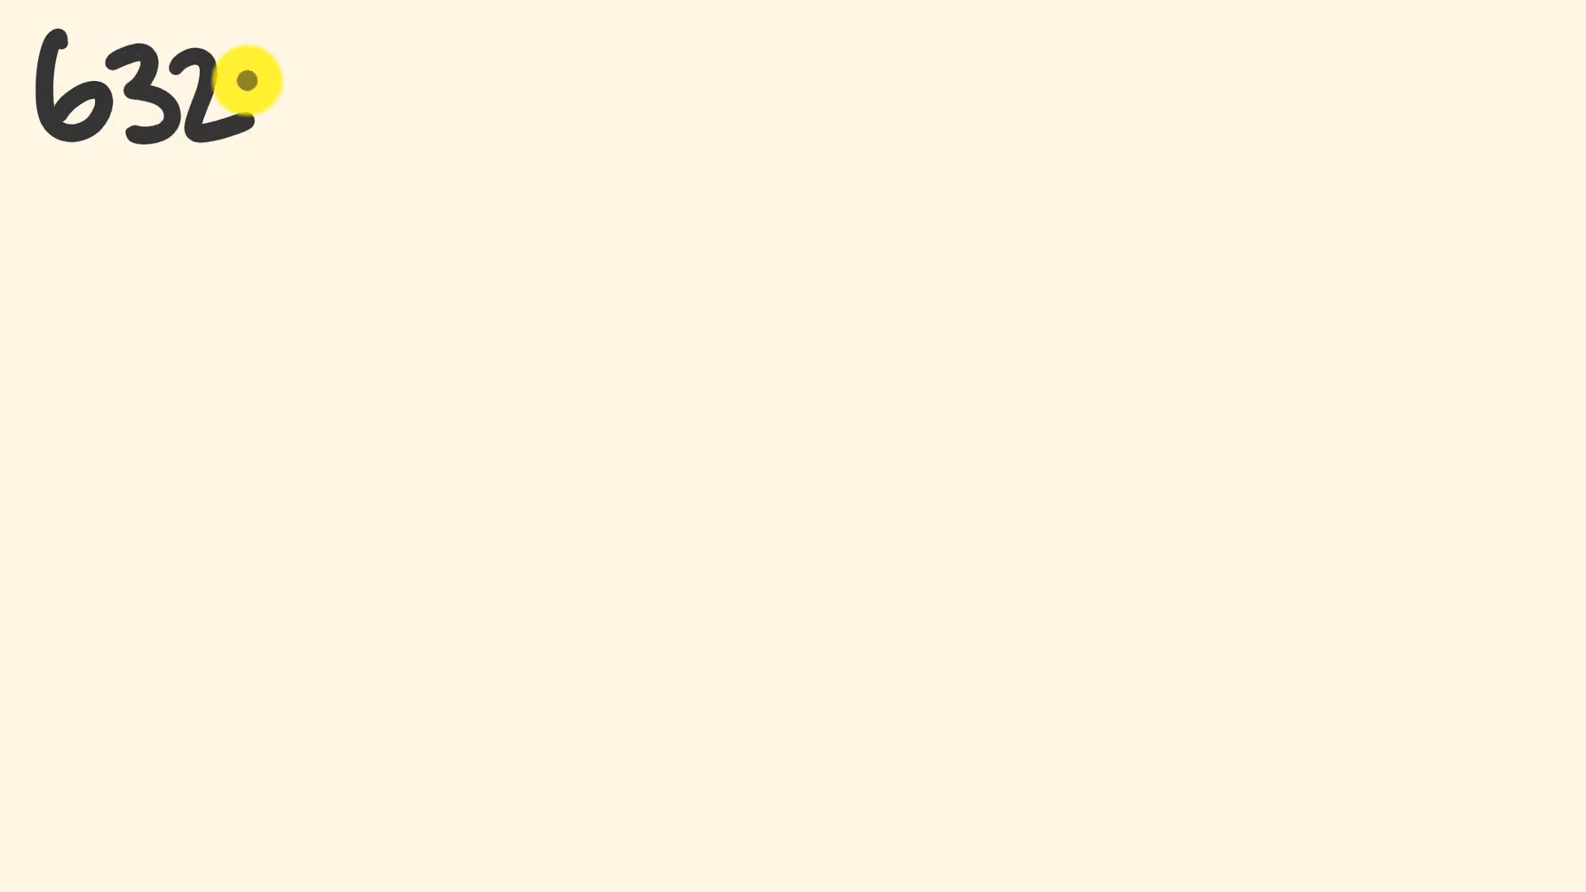
# Handwrite the new problem 6324÷204 at the top left of the cleared canvas
pyautogui.write('4÷204')
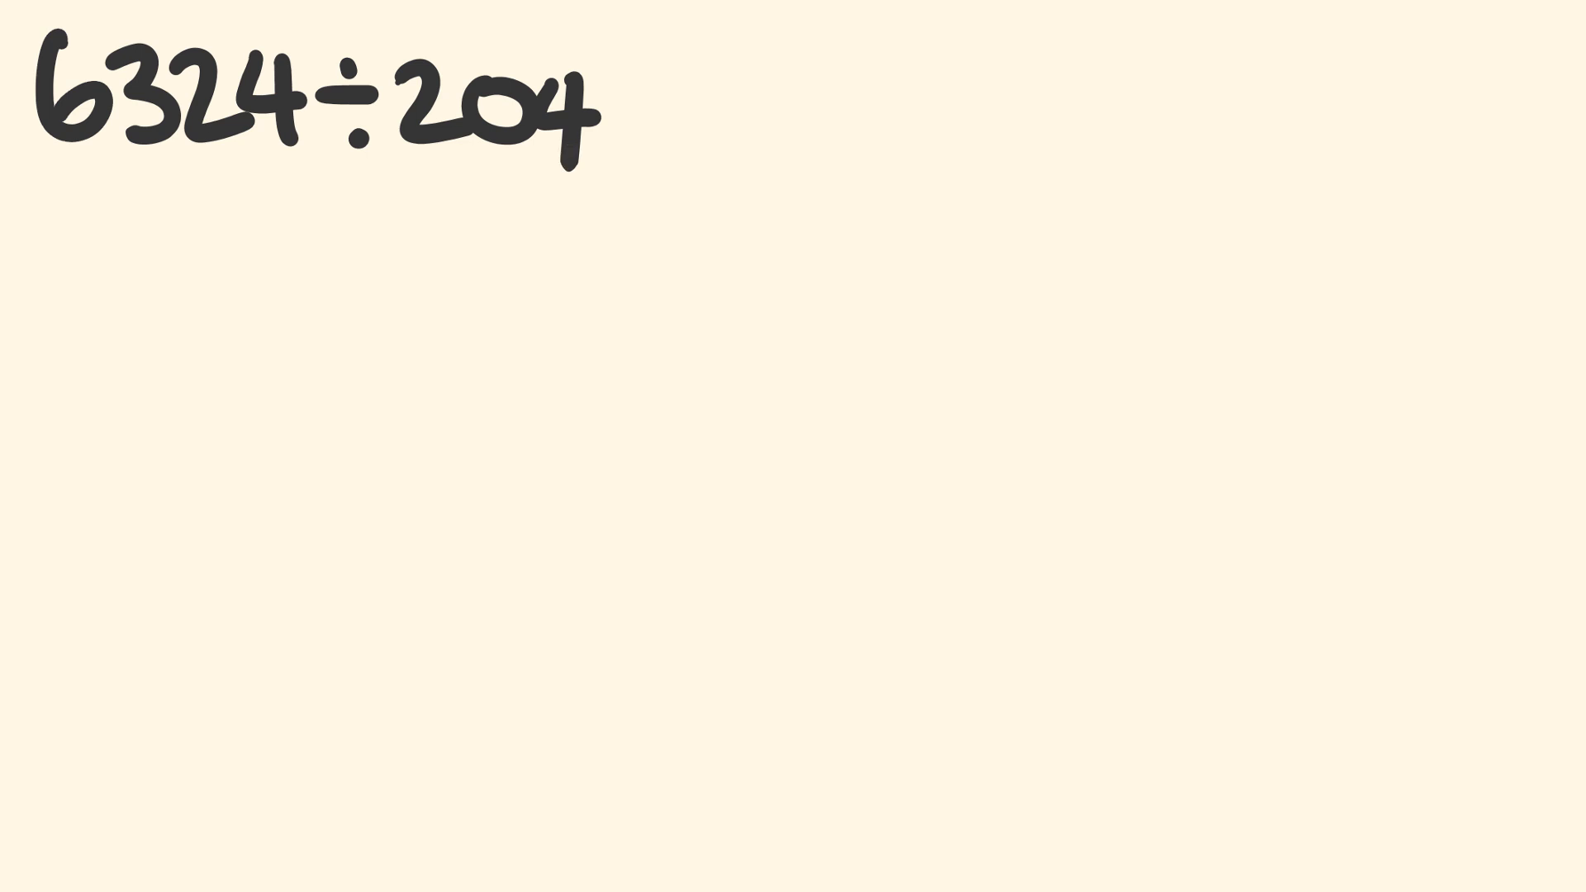
pyautogui.click(852, 118)
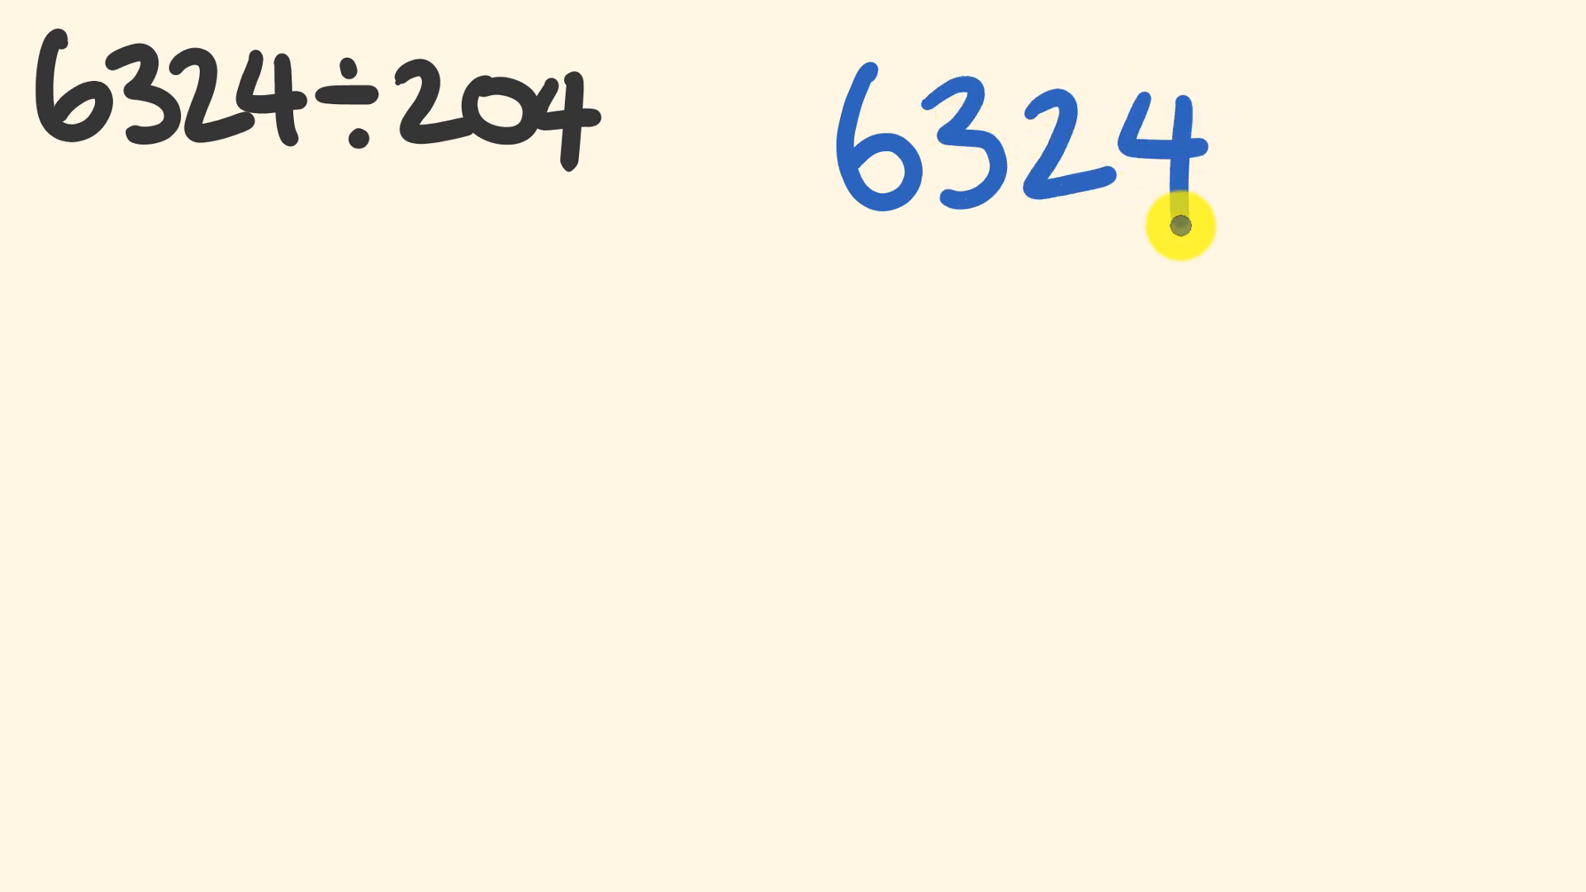
pyautogui.moveTo(882, 256)
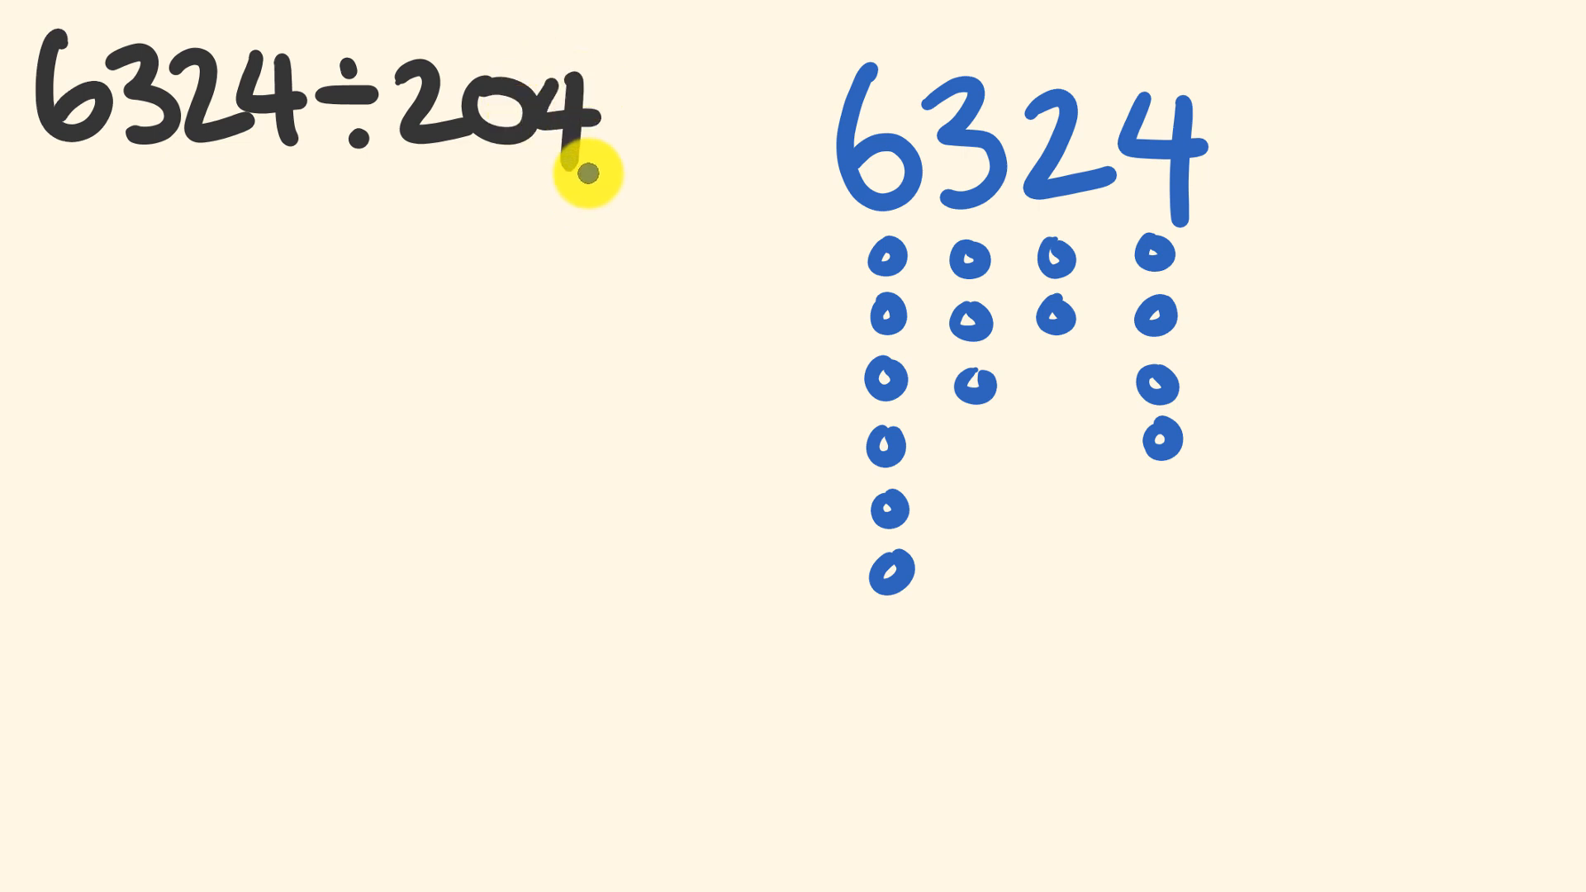
pyautogui.moveTo(885, 319)
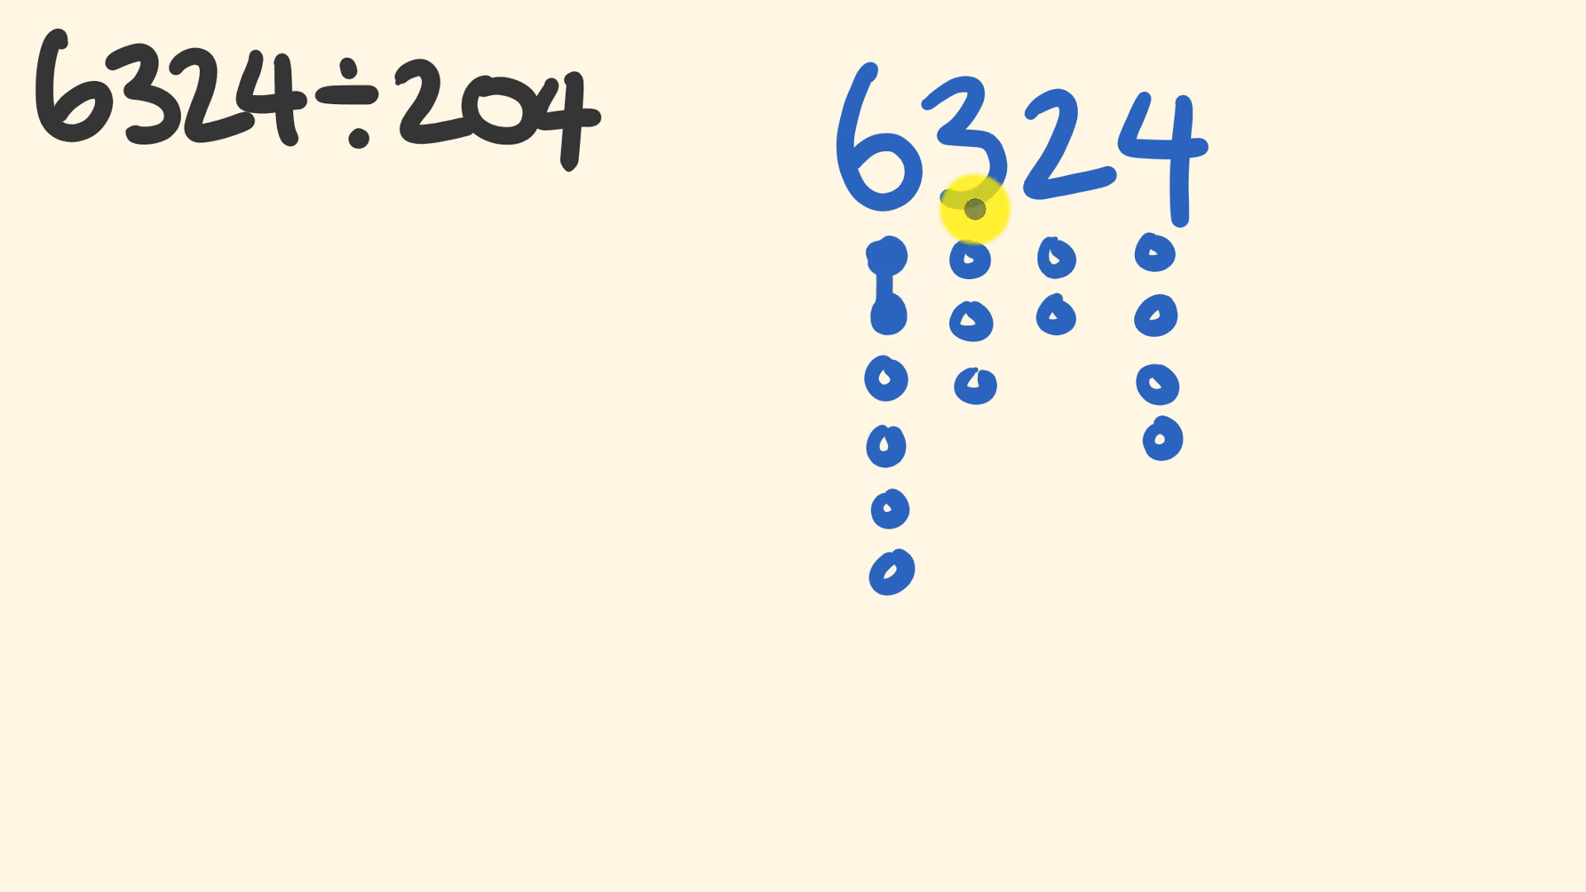
# Connect the dots under 6324 into 2-0-4 groups, including the long lower column
pyautogui.moveTo(891, 248); pyautogui.dragTo(1062, 253)
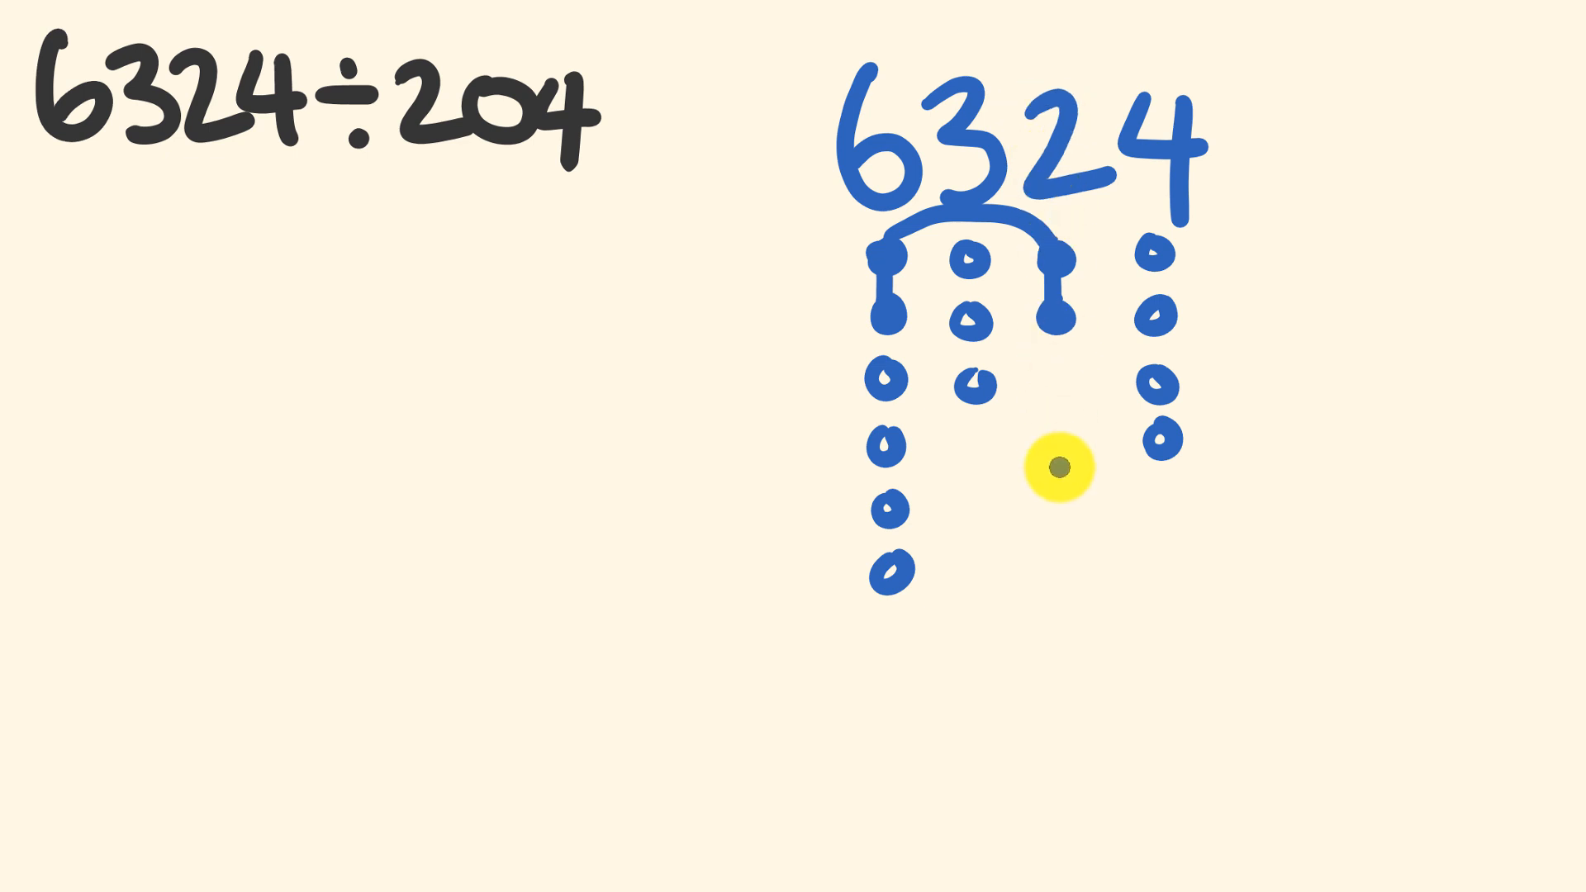
pyautogui.moveTo(546, 96)
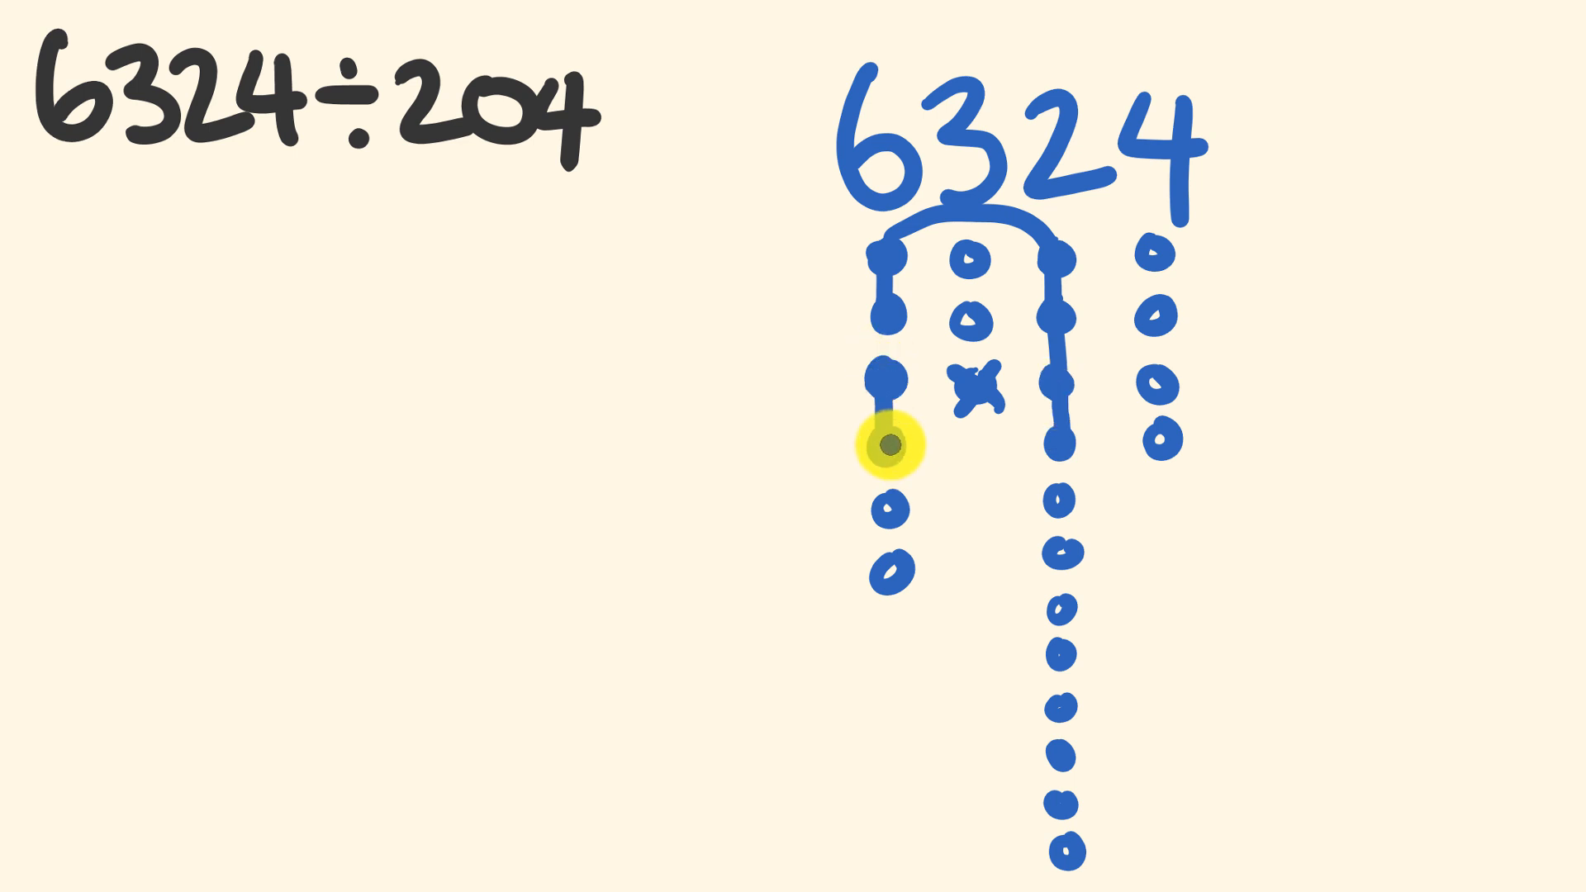
pyautogui.moveTo(888, 447); pyautogui.dragTo(1055, 503)
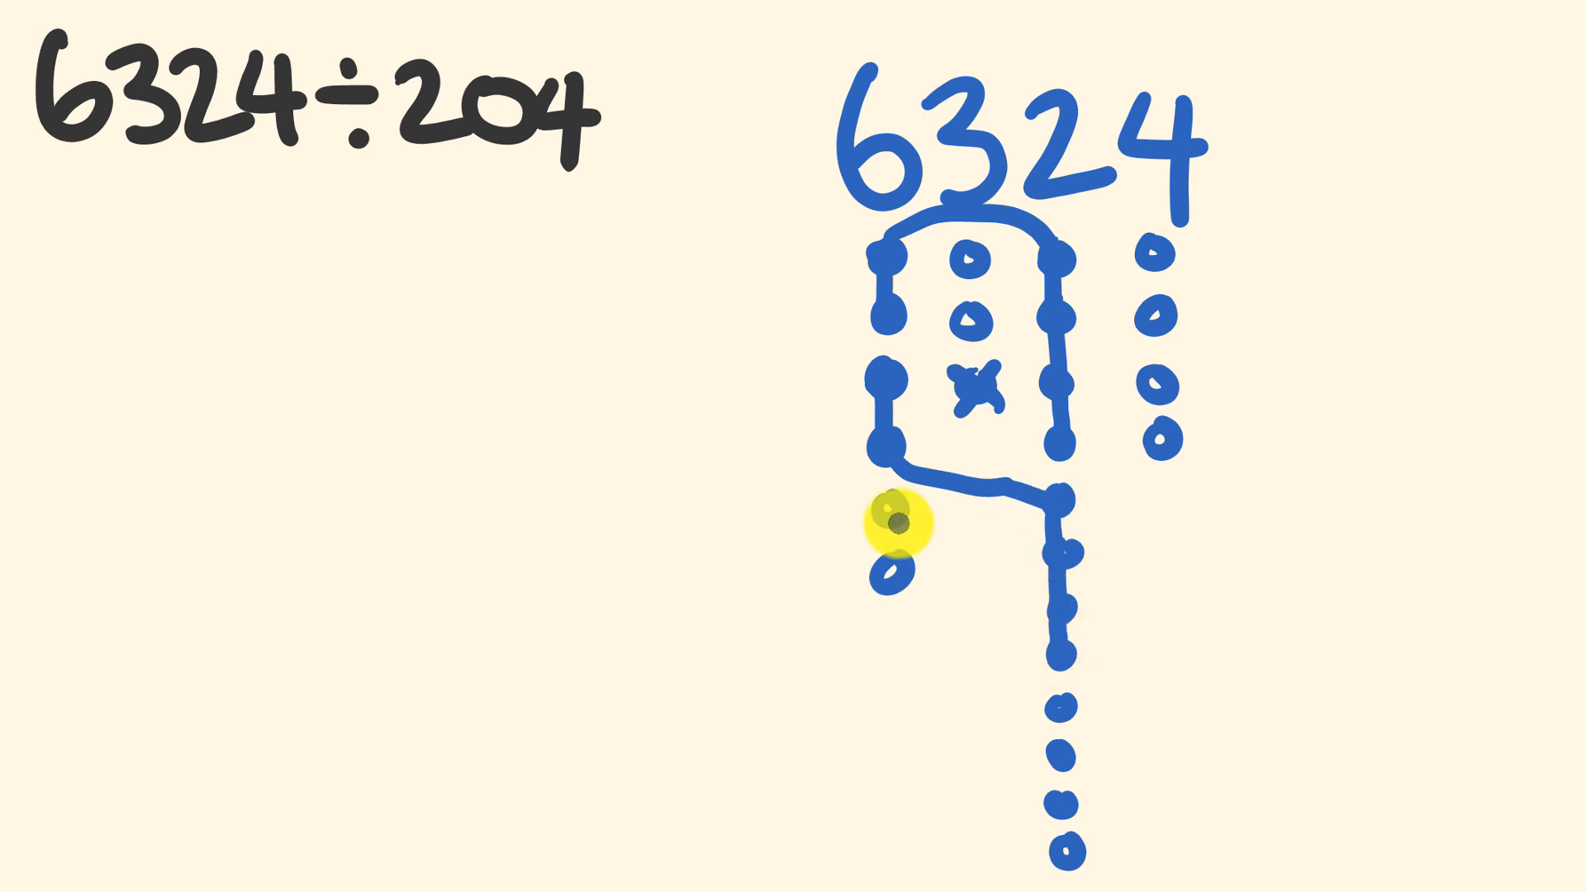
pyautogui.moveTo(887, 526); pyautogui.dragTo(969, 670)
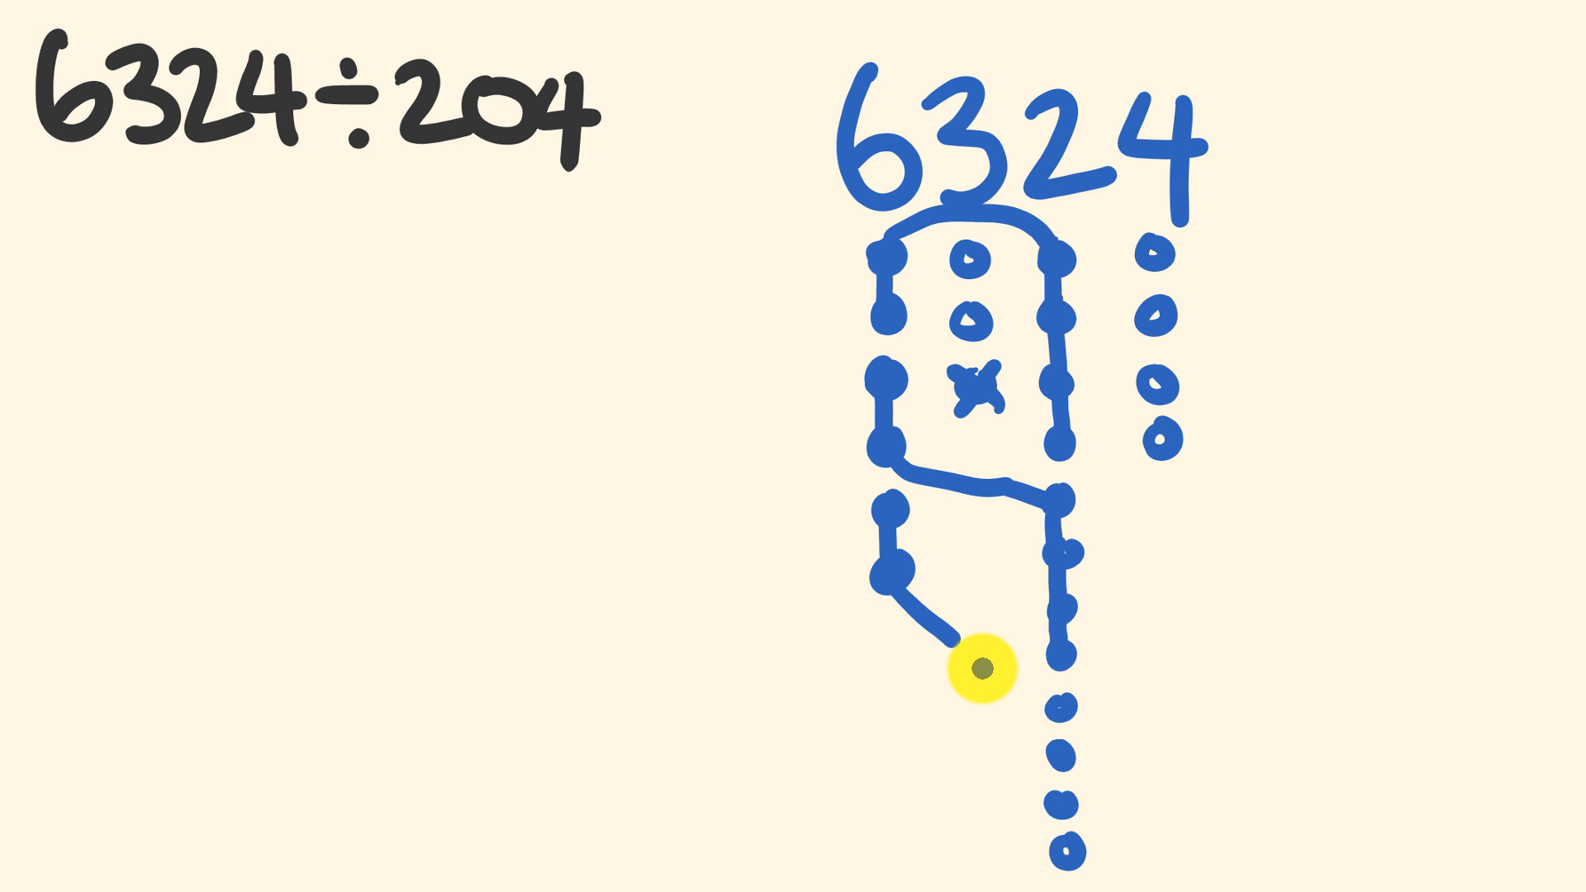
pyautogui.moveTo(969, 669); pyautogui.dragTo(1063, 864)
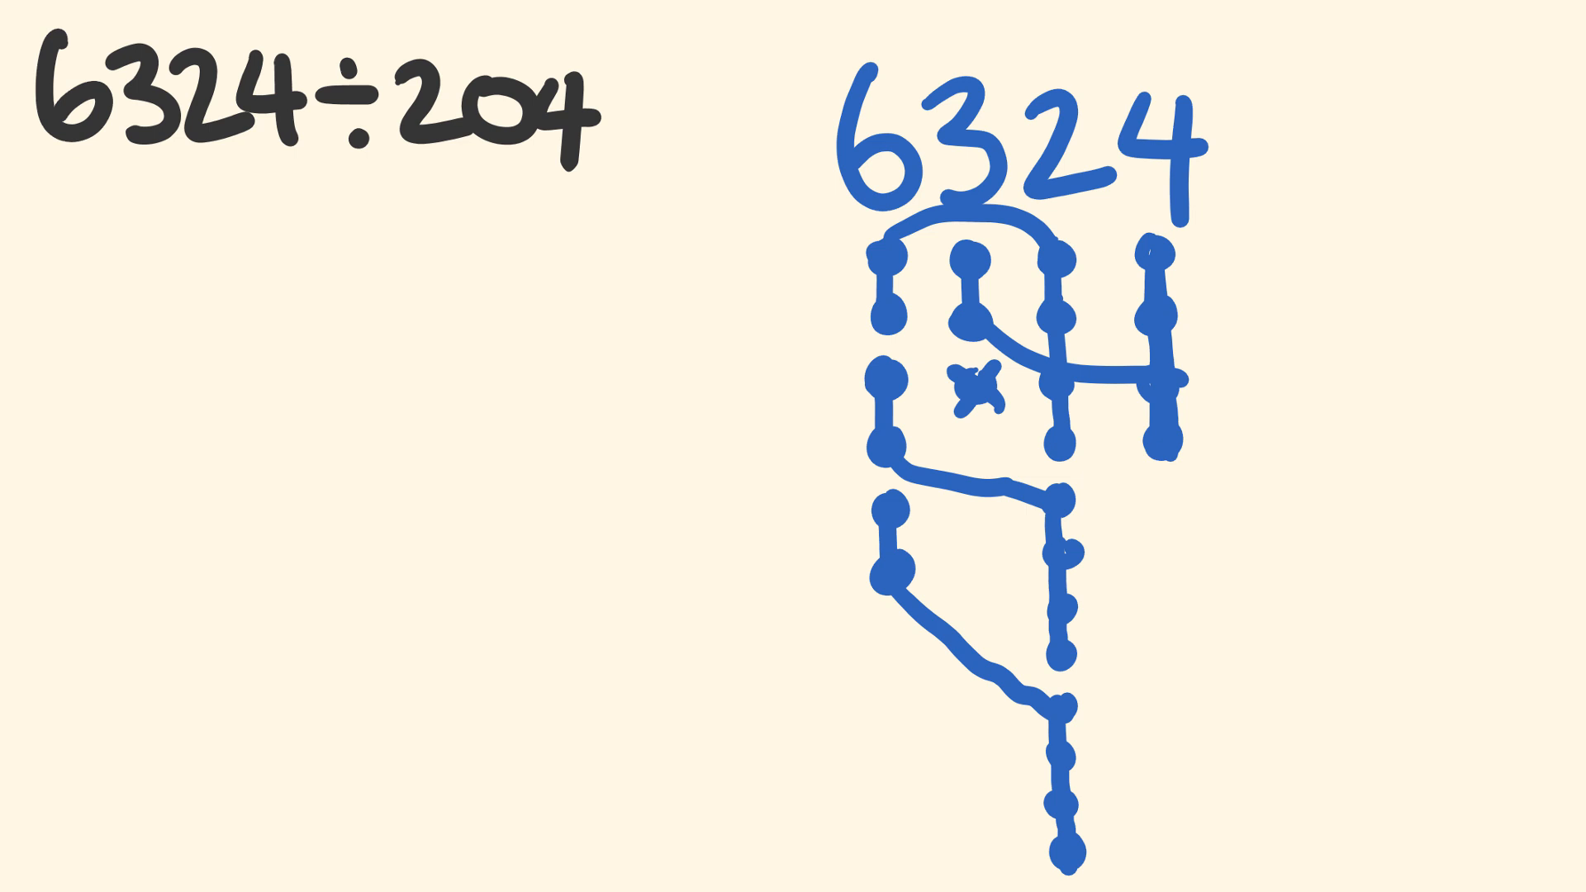
# Write the answer 31 in red to the left of the dot groups
pyautogui.click(891, 203)
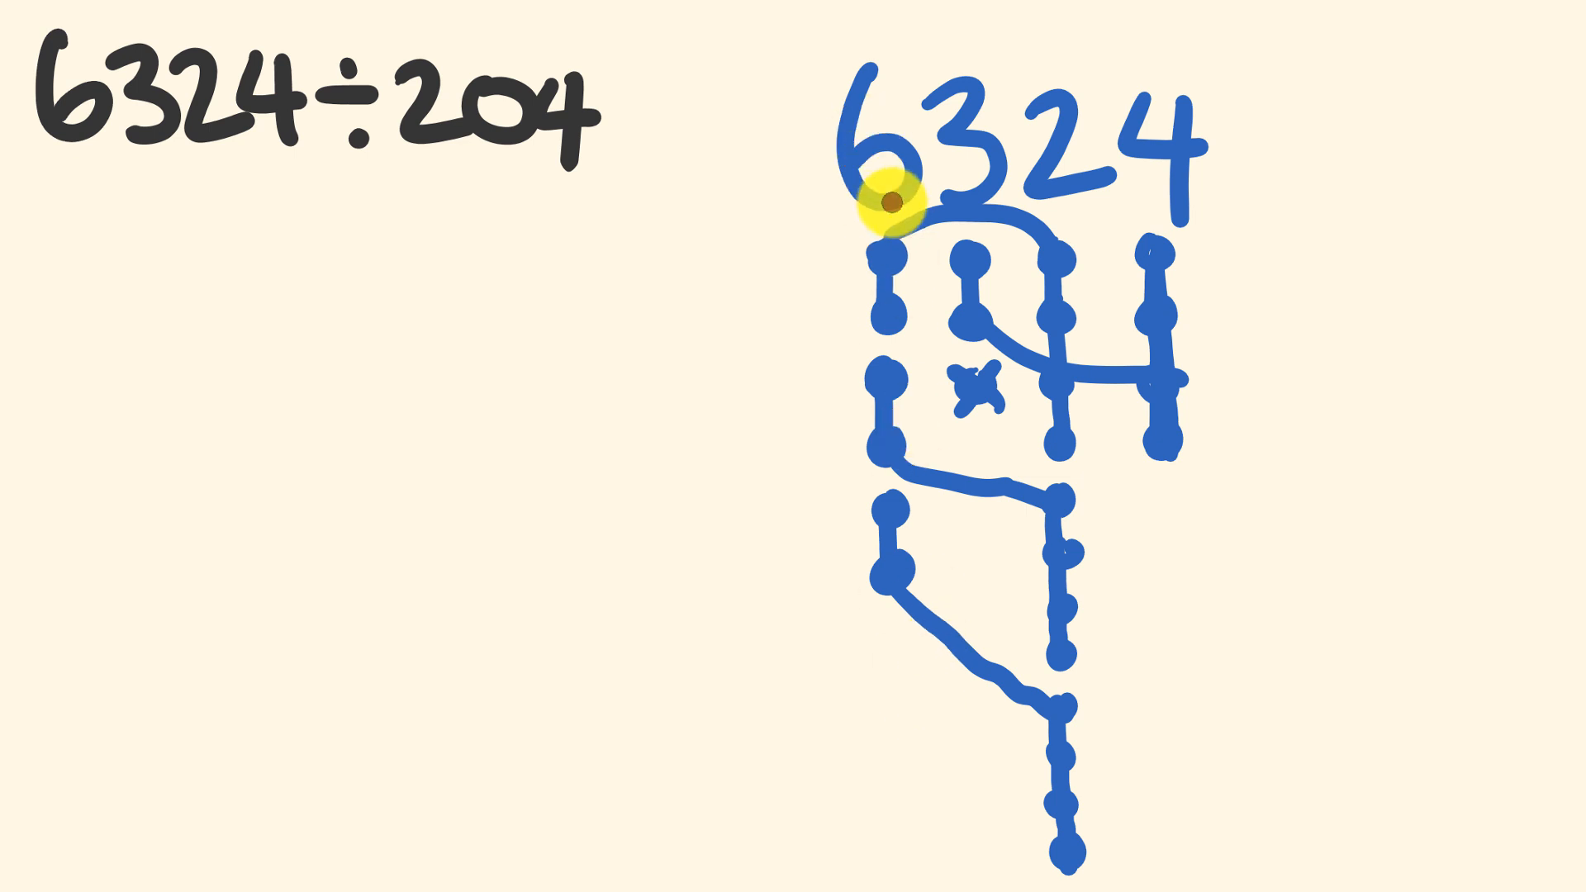
pyautogui.moveTo(895, 562)
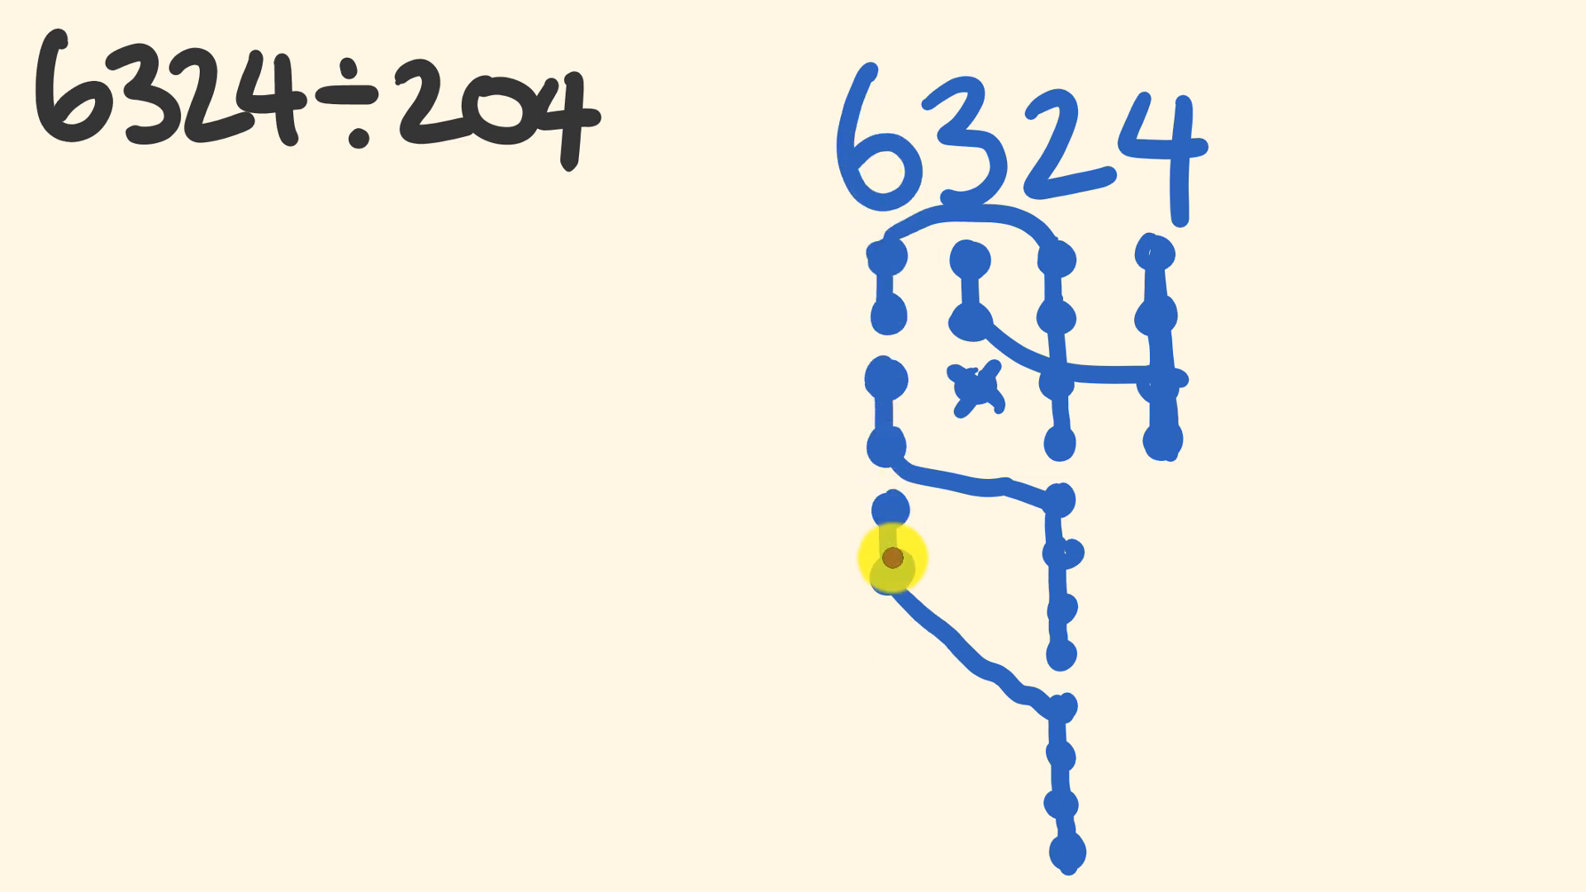
pyautogui.write('3')
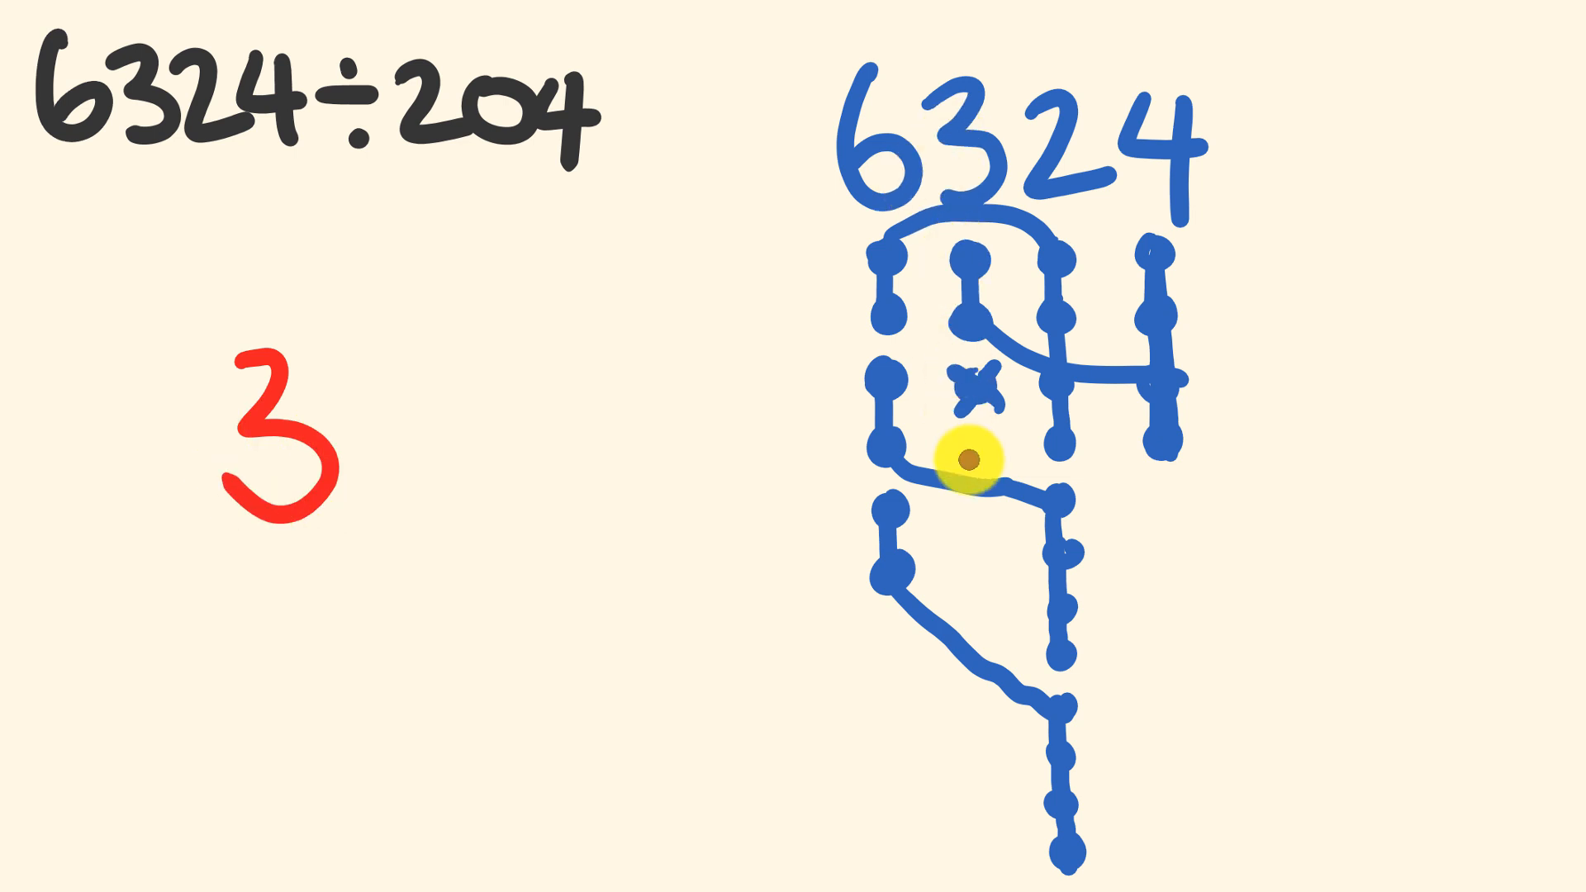
pyautogui.write('1')
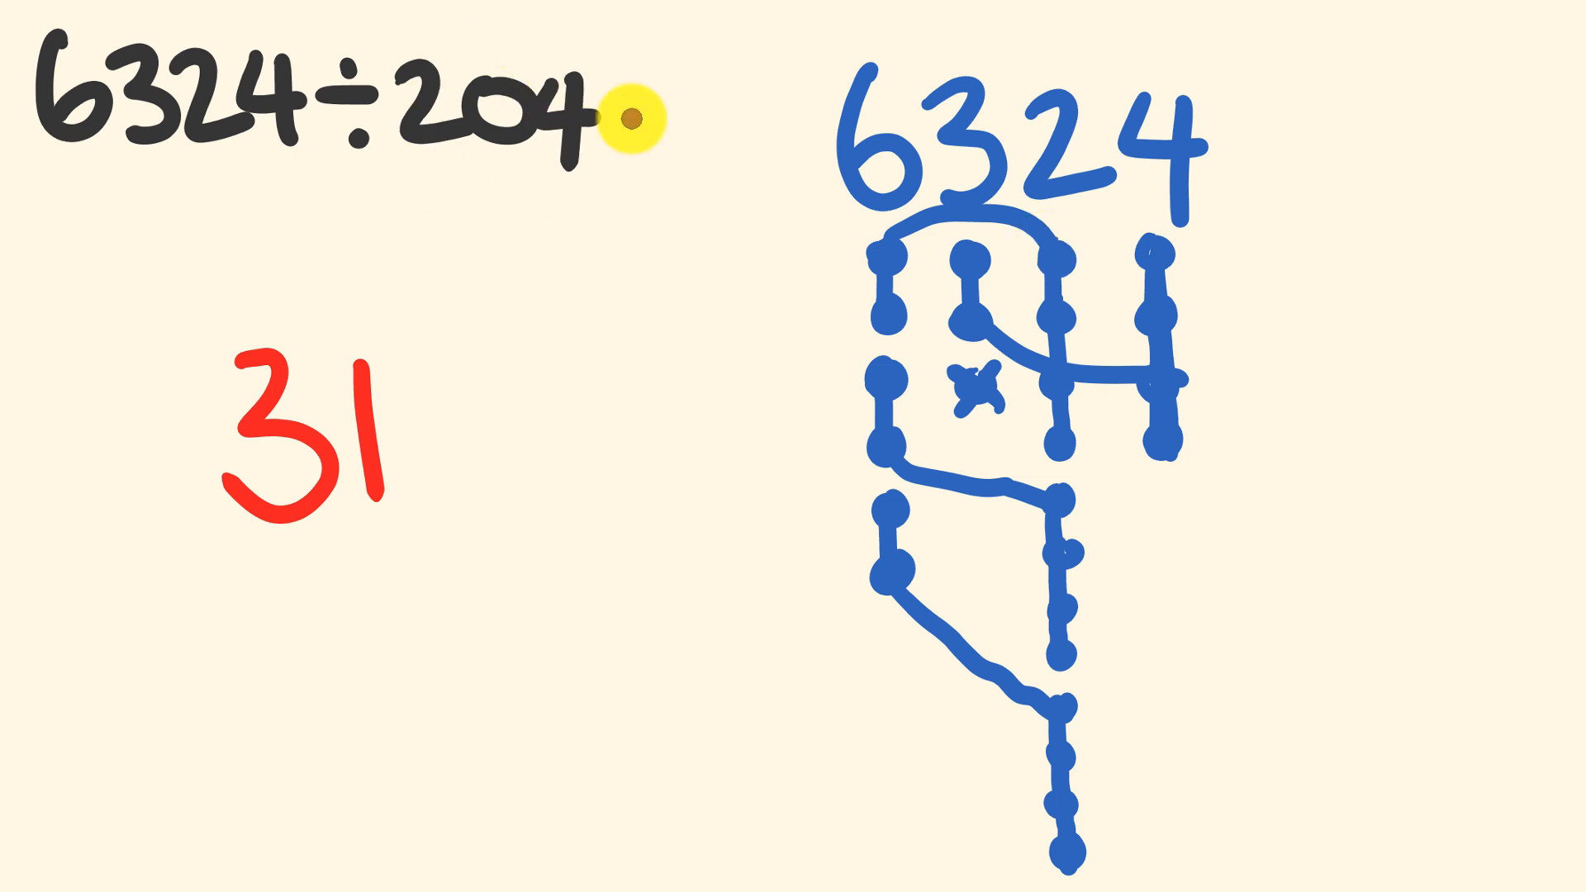
pyautogui.moveTo(1004, 161)
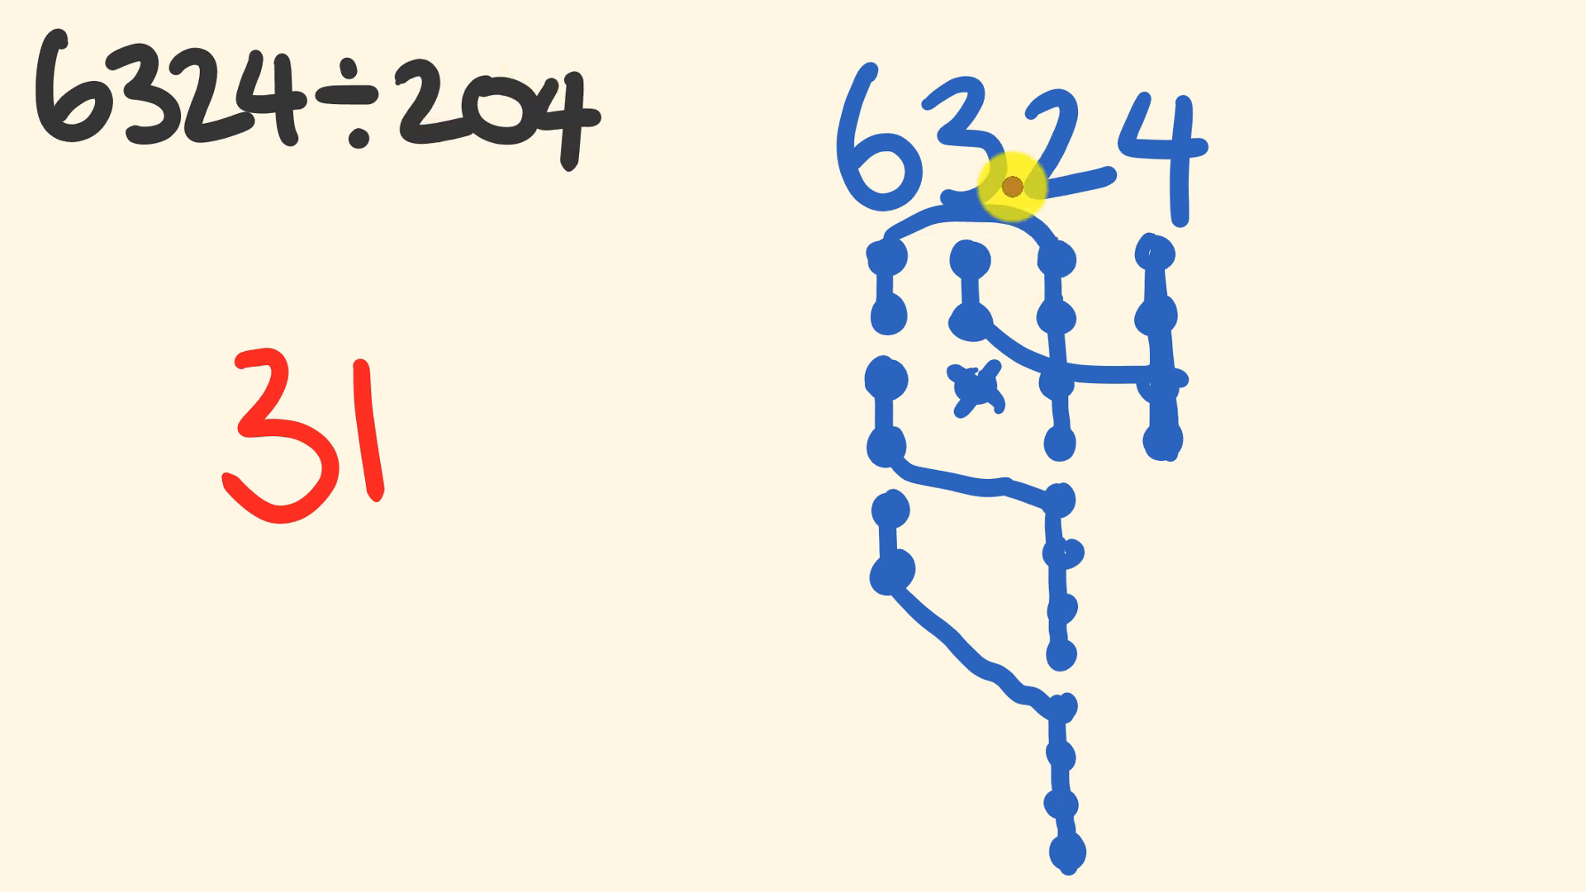